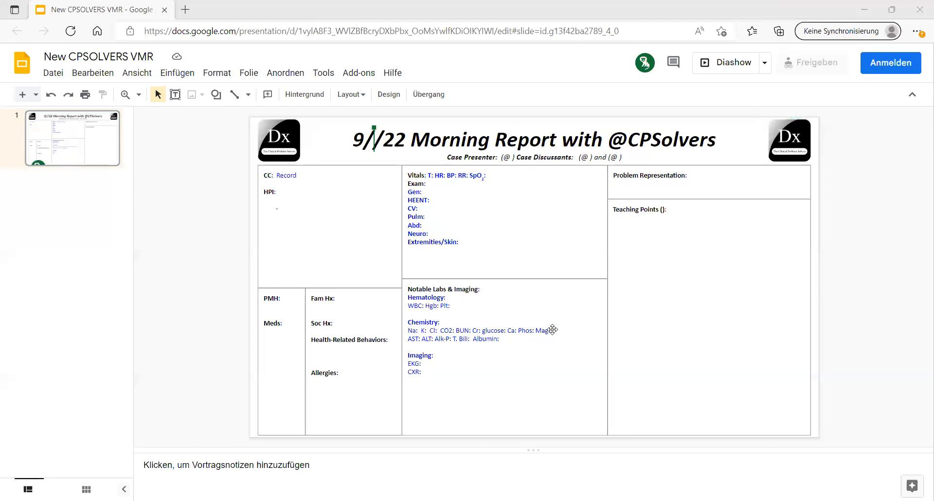
mouse_move(546, 288)
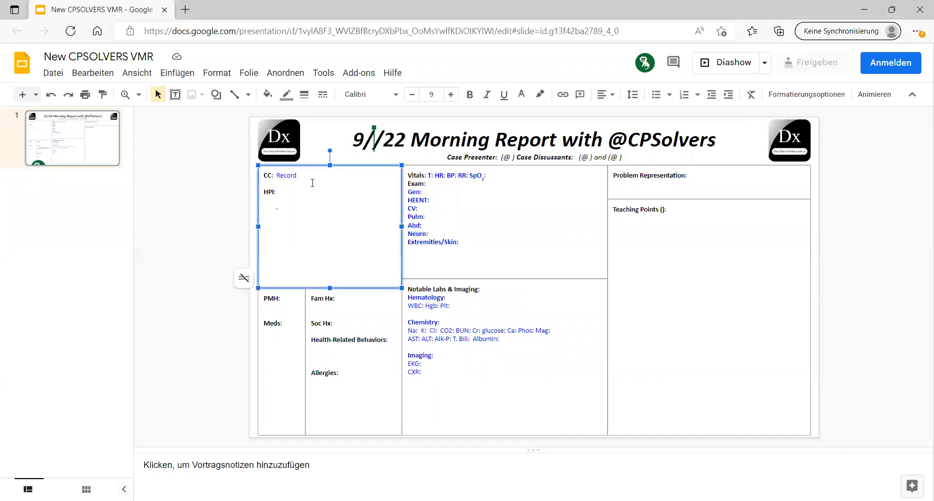
- Type the CC notes 'DM, HTN', 'unsteady gait', '6 days', and begin 'spinning'
text(59M male)
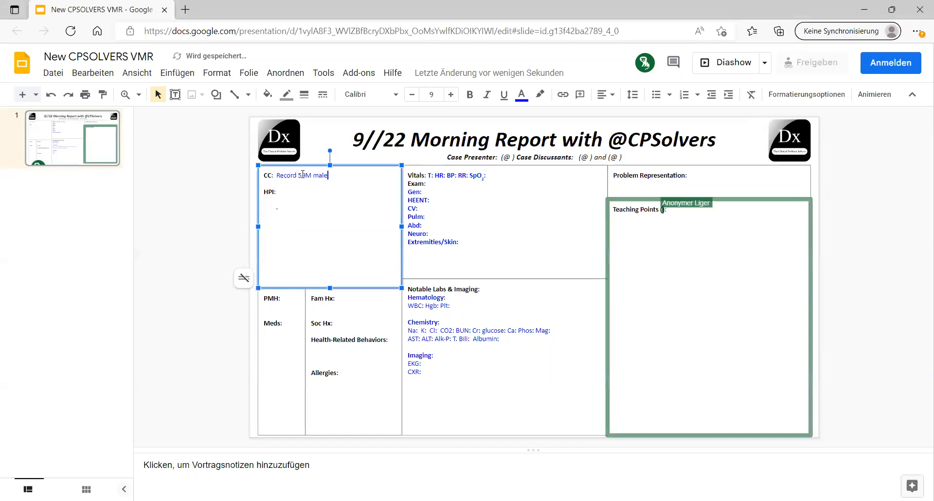
text(DM)
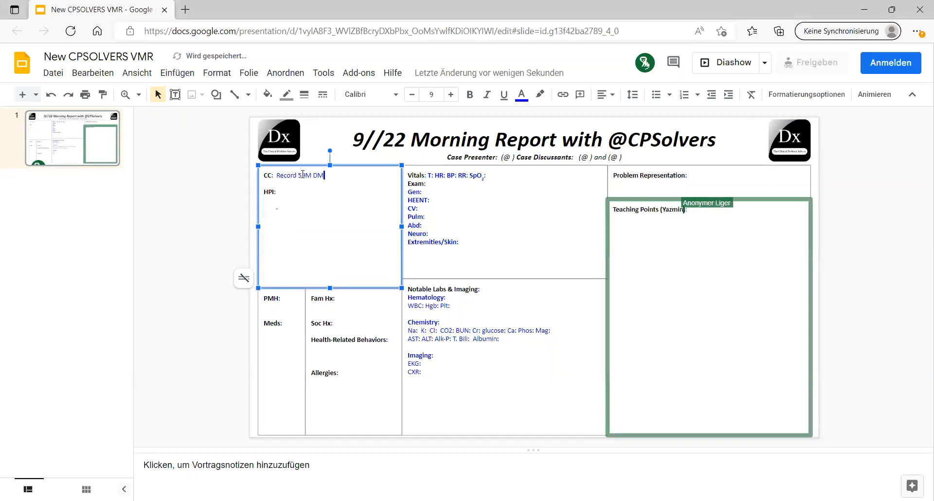
text(, HTN.)
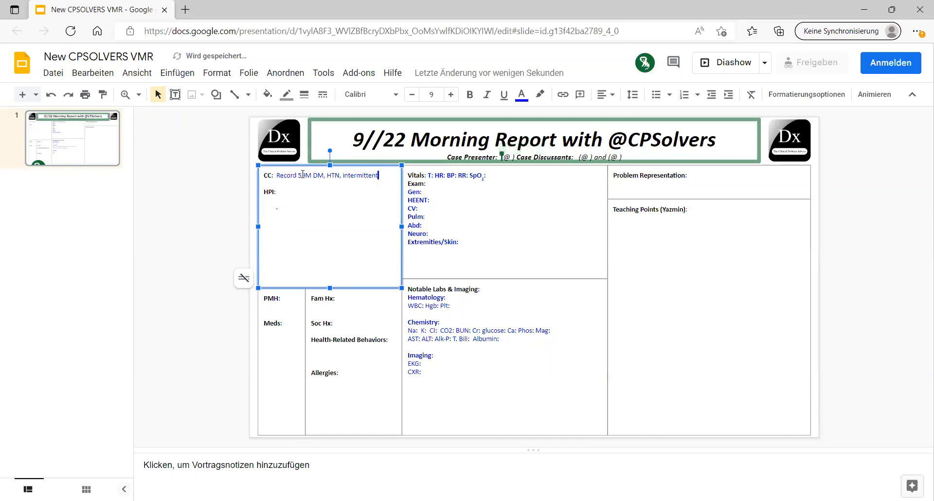
text(unsteady)
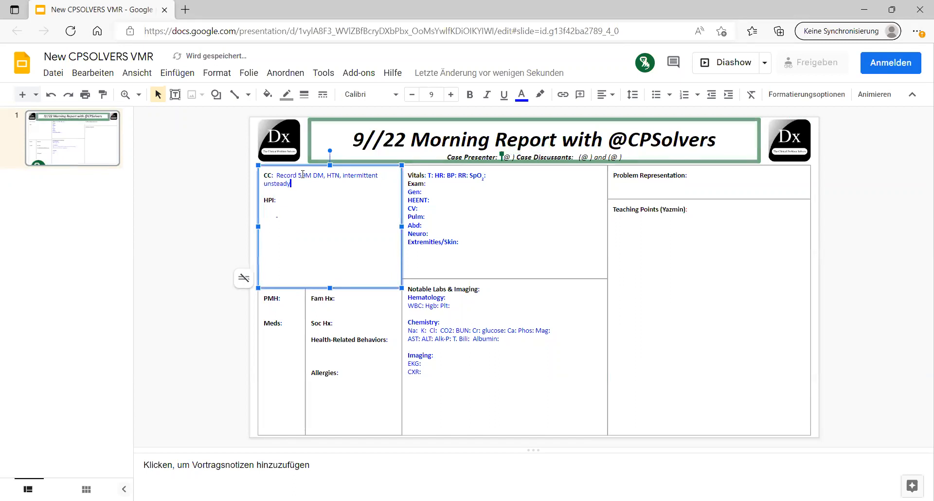
text(gait.)
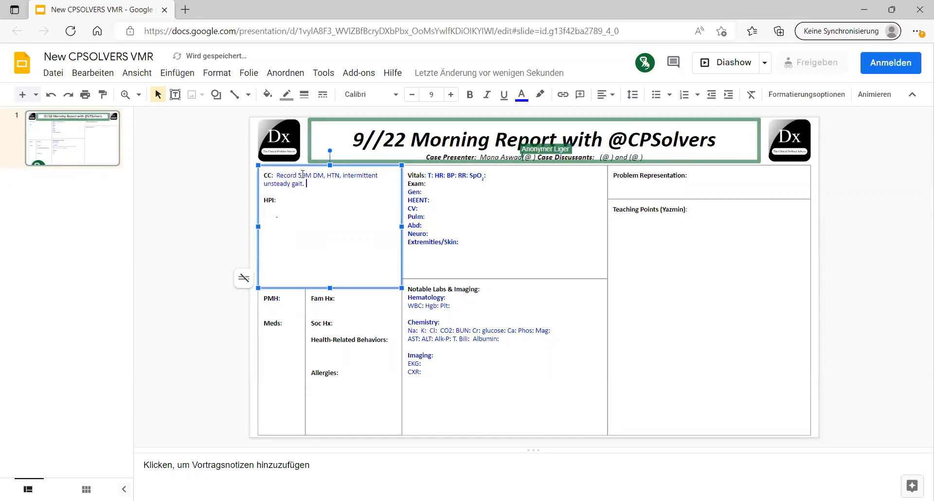
text(6da)
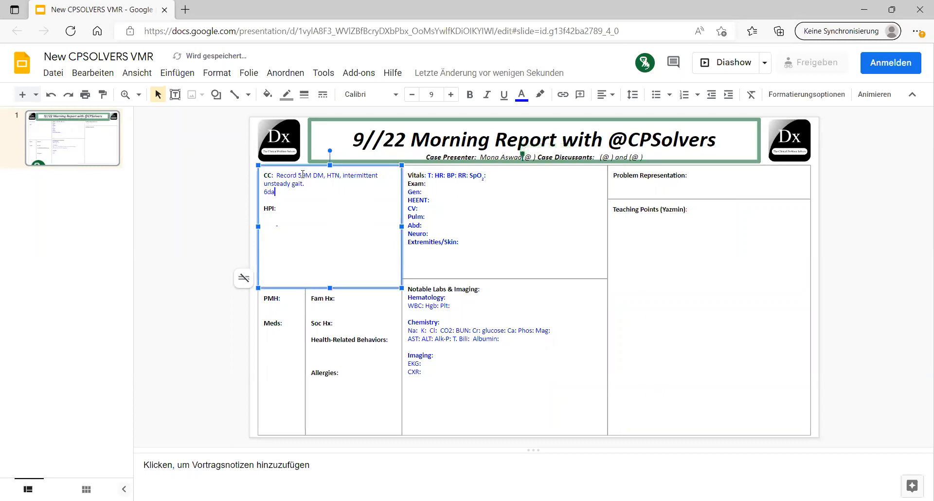
text(ys)
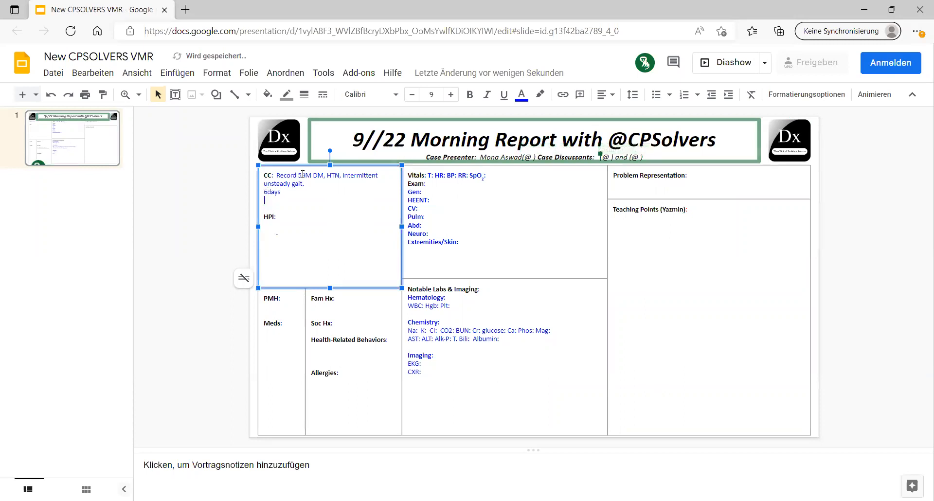
text(spinning when standi)
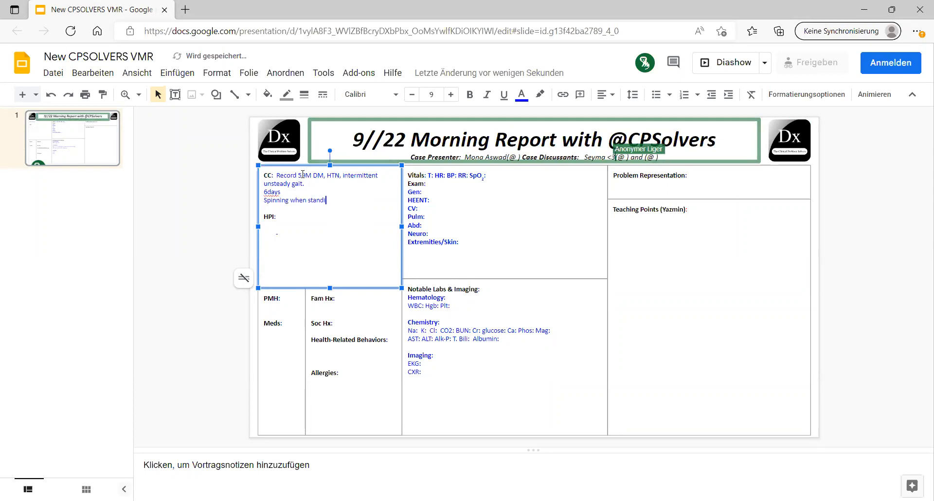
- Add lines for spinning, bilateral lower extremity weakness and blurred vision
text(ng up)
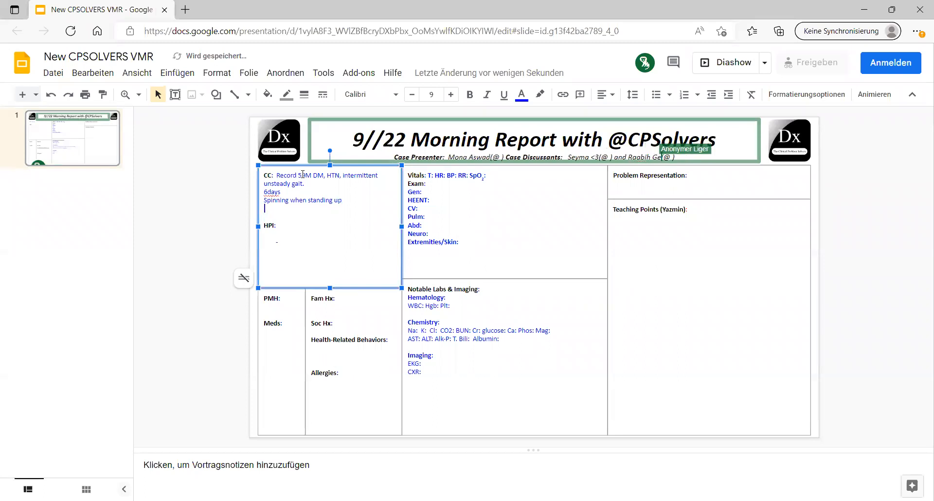
text(Bilateral l)
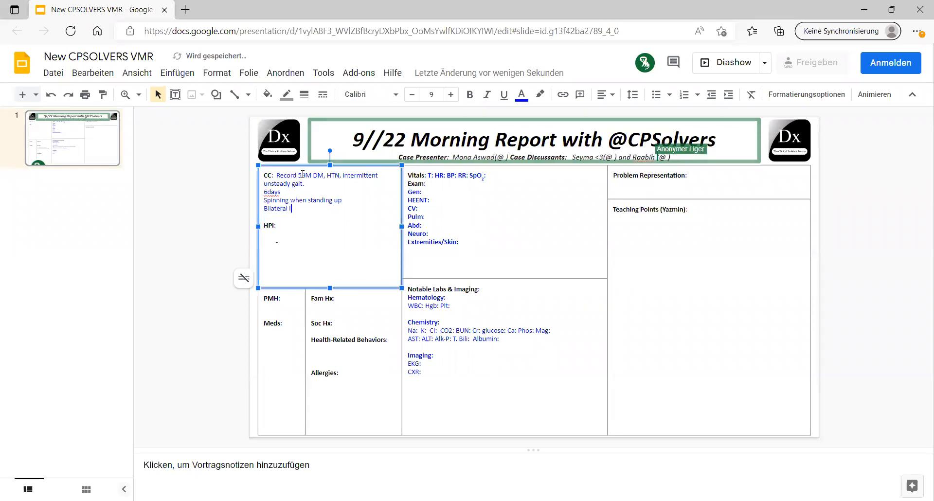
text(lower extremit)
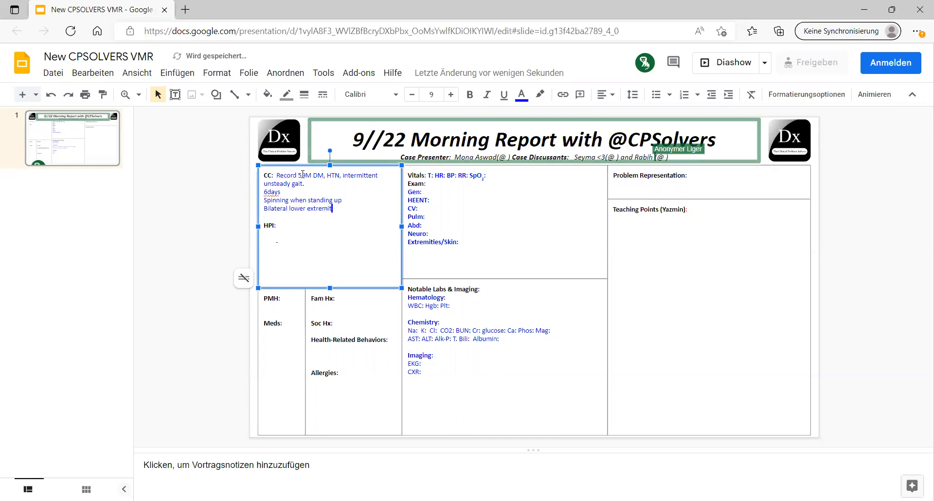
text(weakness)
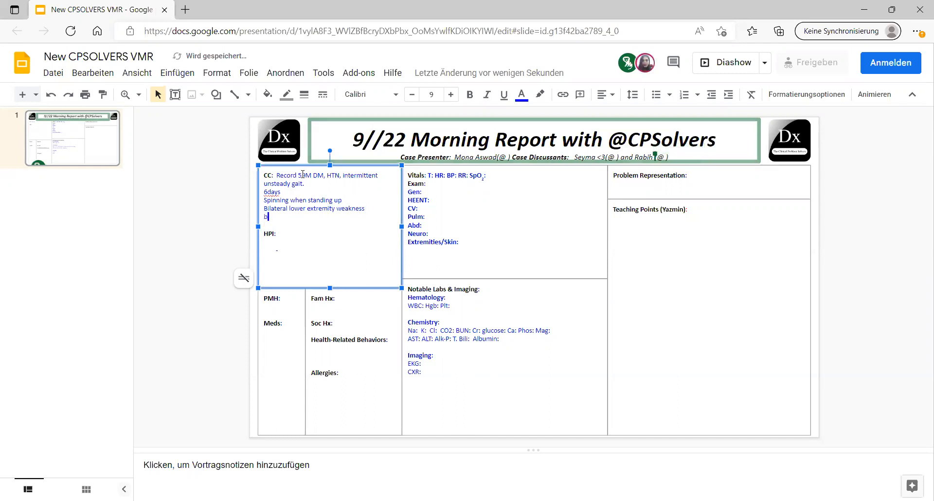
text(lurred vsion)
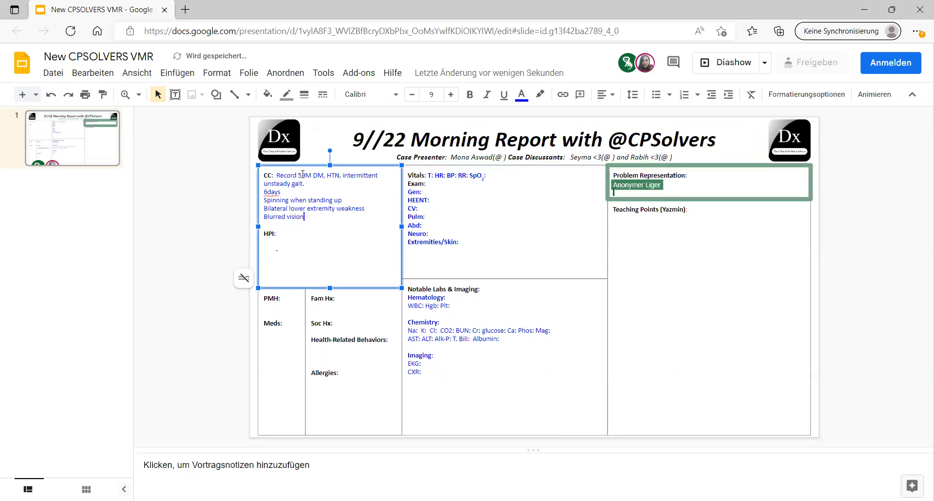
text(h)
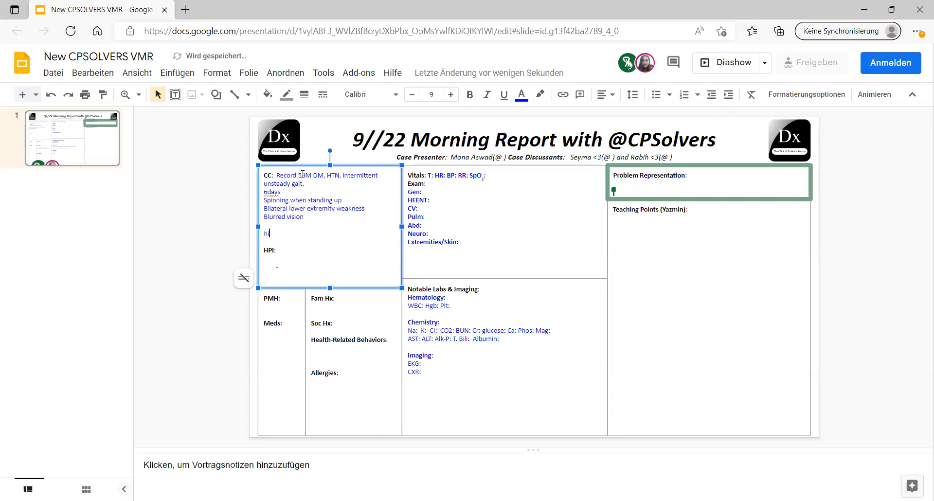
text(istory of)
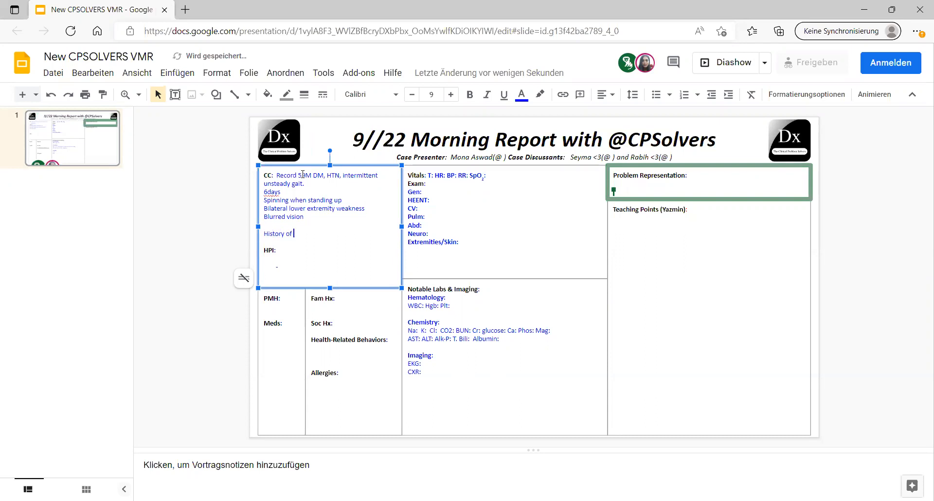
text(peri)
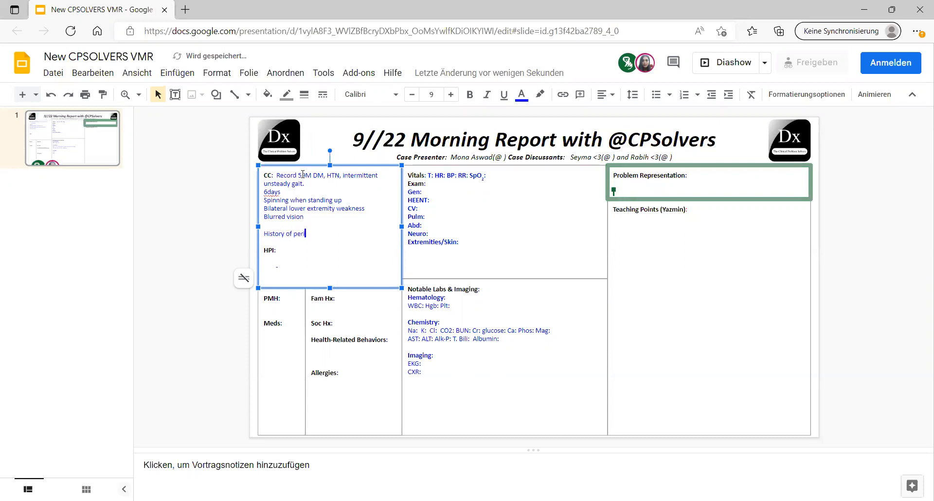
text(pheral verti)
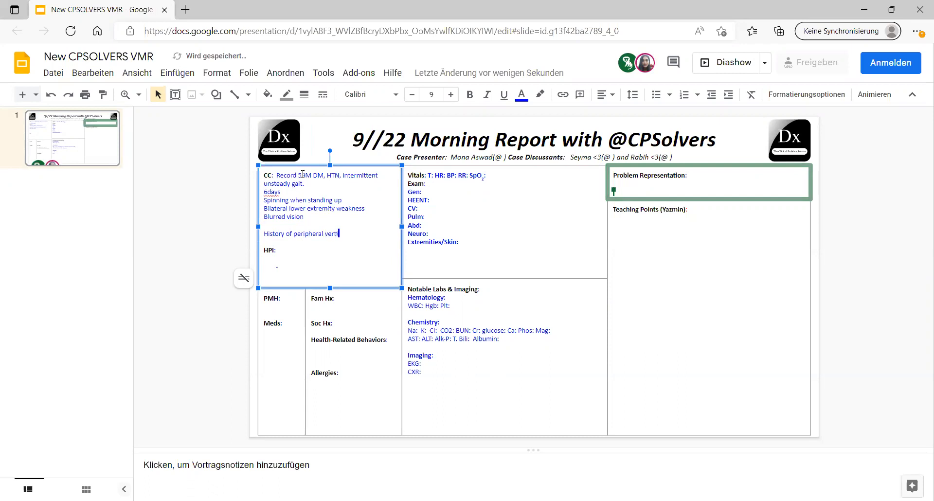
text(igo?)
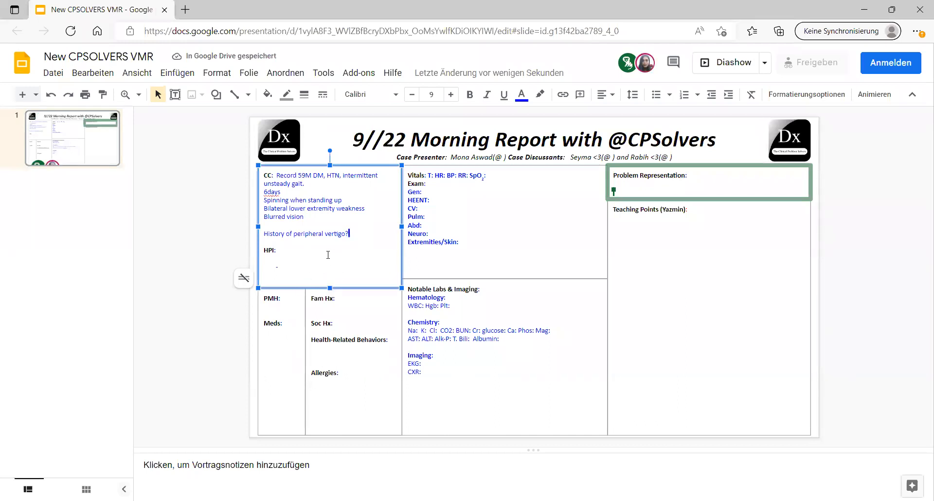
text(Dania Rizwan)
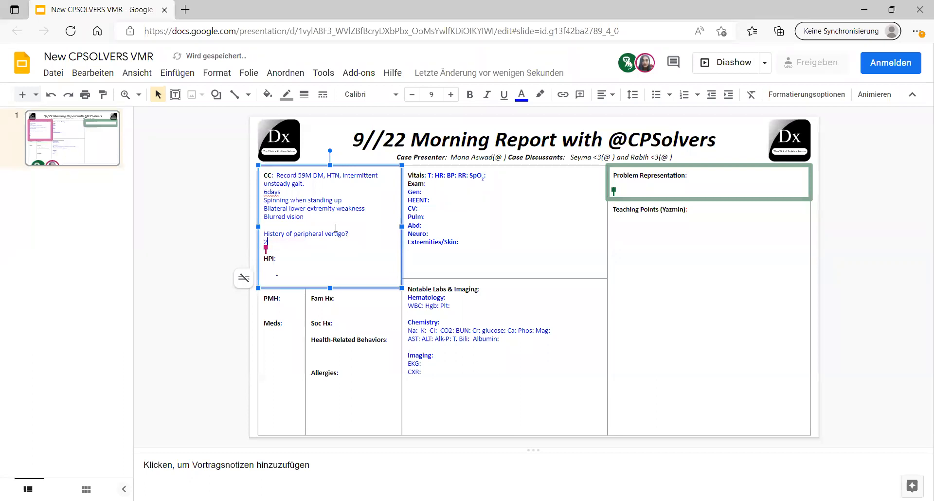
- Type '2020 negative MRI' beneath the vertigo history line
text(020 negativ)
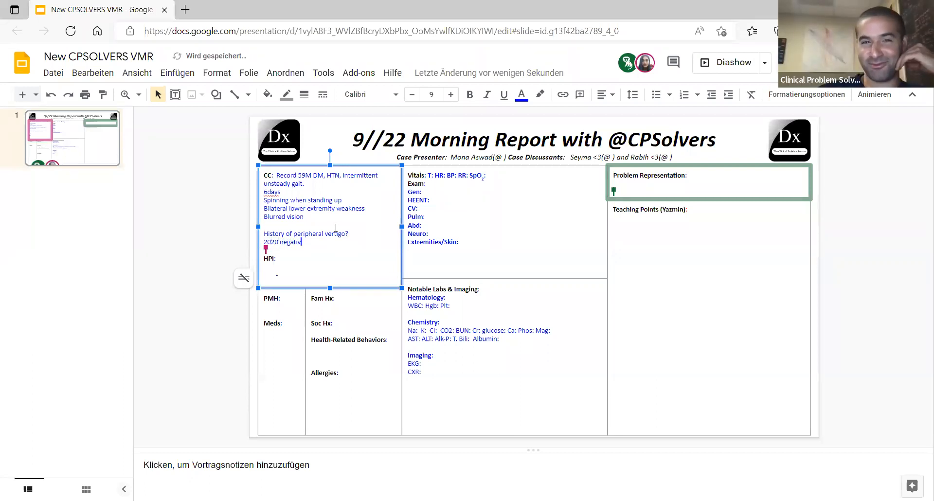
text(MRI)
click(321, 175)
text( w/)
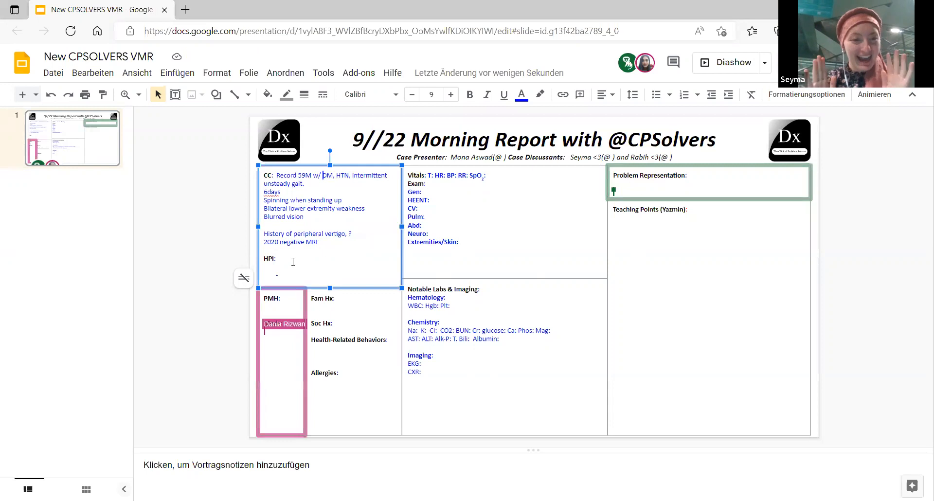
- Type 'Med:' to start the medications entry
text(Med:)
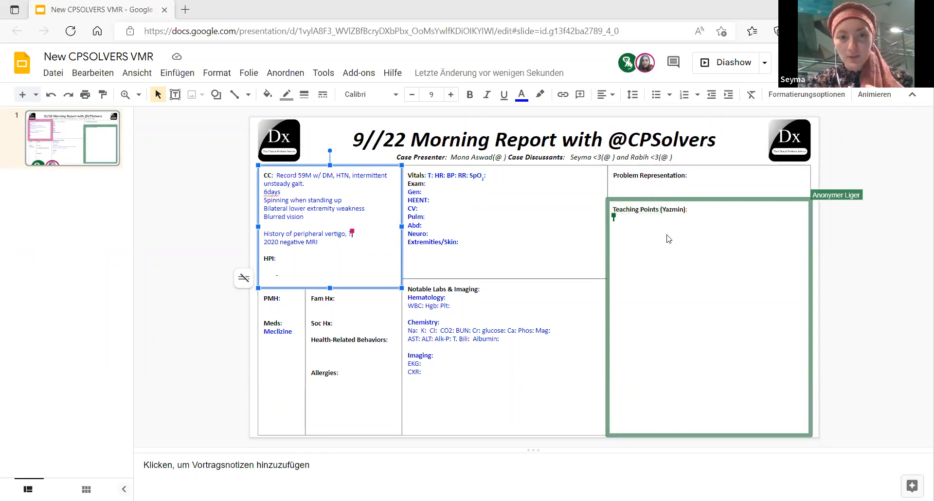
mouse_move(170, 258)
text( +)
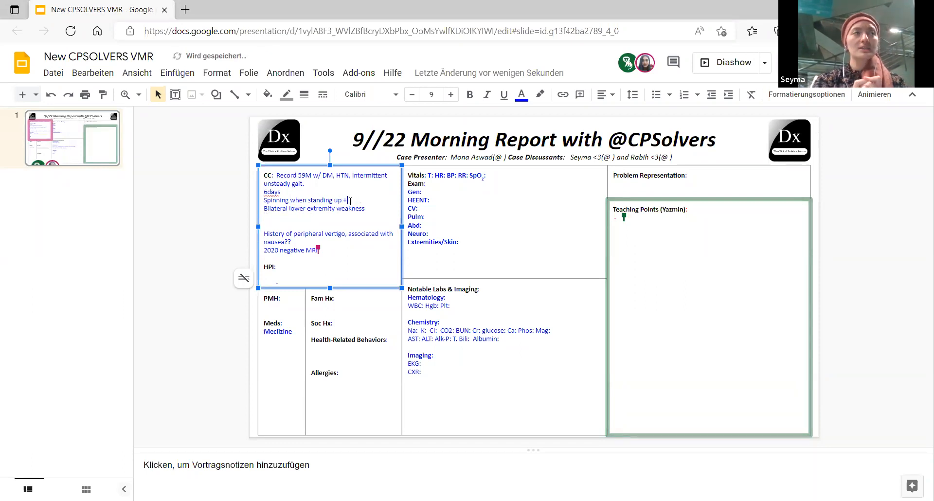
- Move 'Blurred vision' onto the spinning line and emphasize 'unsteady gait' with text colour
text(Blurred vision)
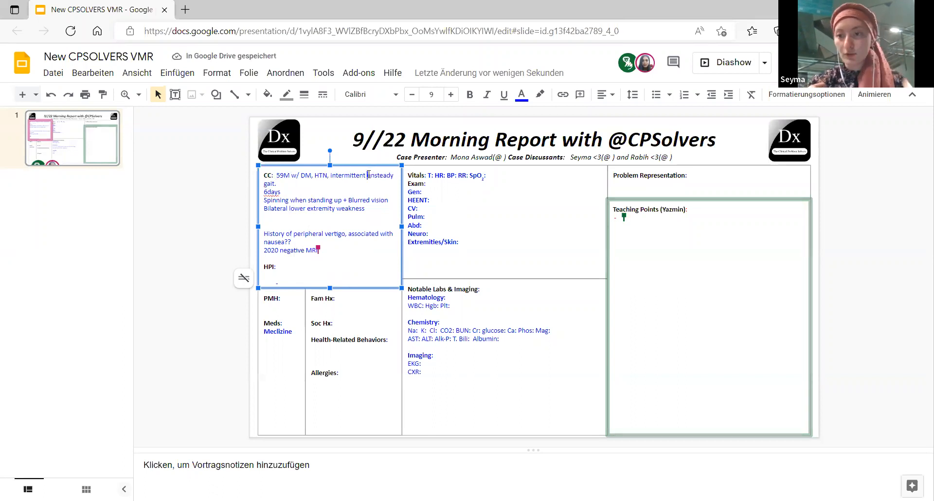
double_click(379, 176)
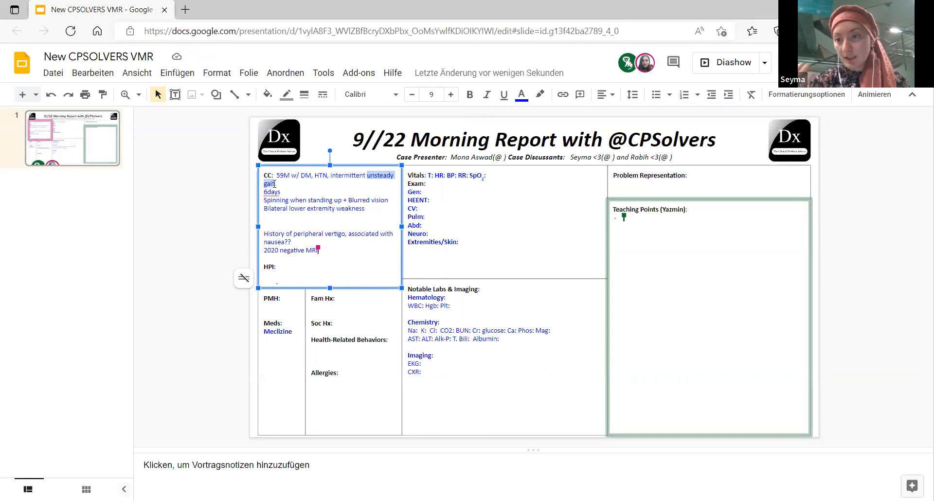
click(521, 94)
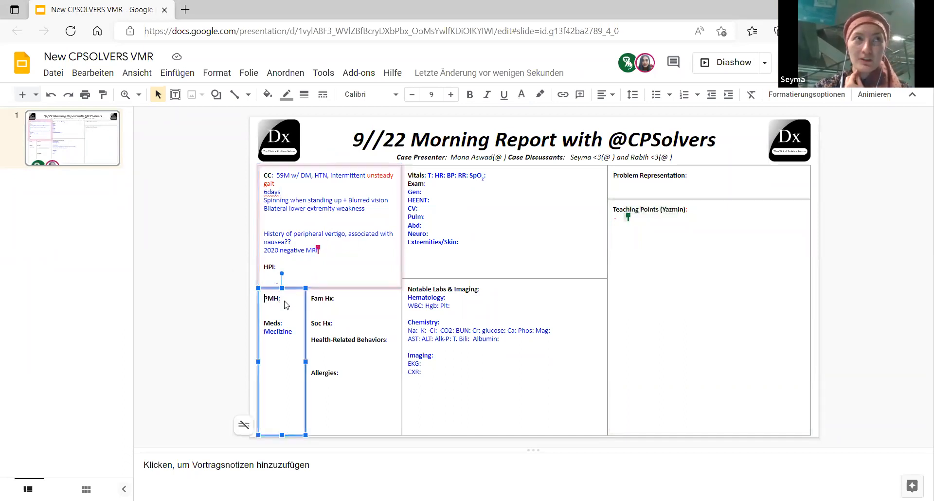
- Enter 'peripheral vertigo' on a new line under PMH
text(o)
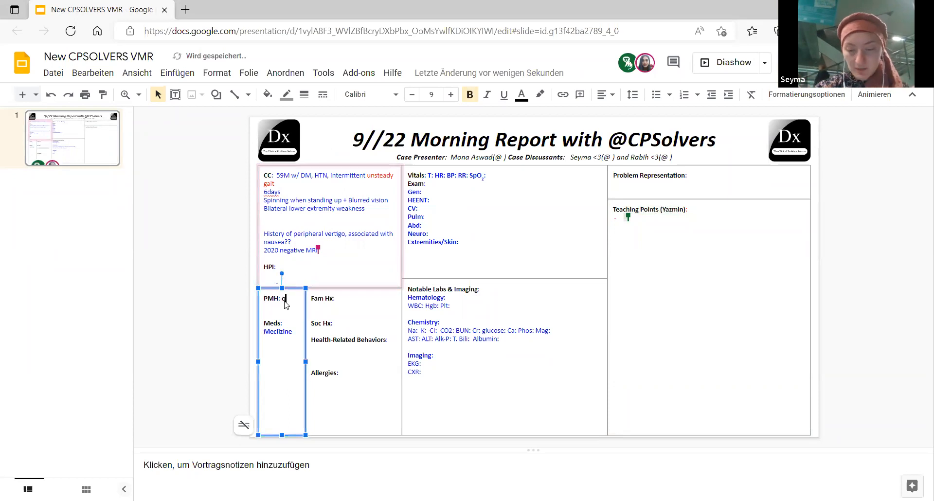
key(backspace)
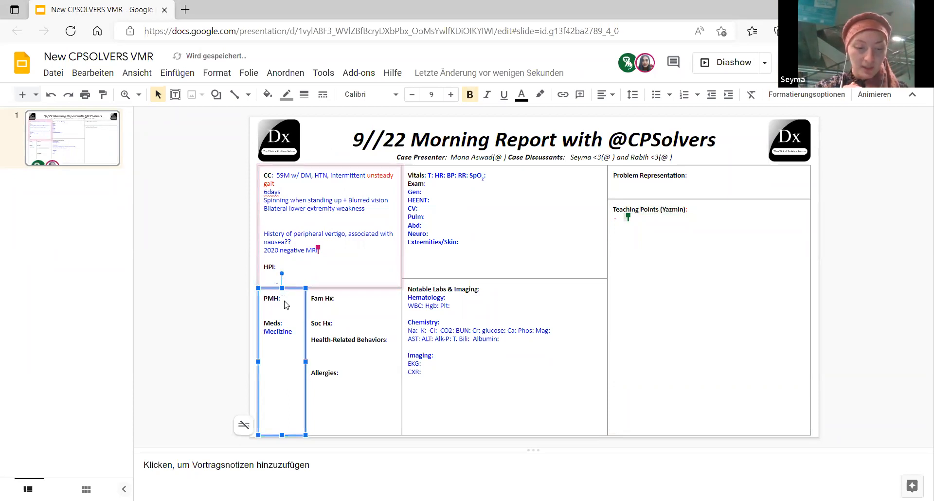
text(peripheral v)
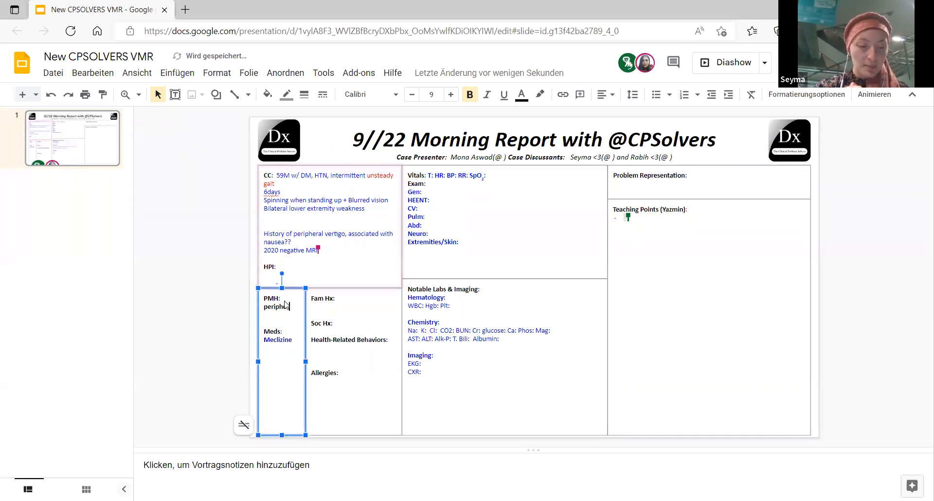
text(vertigo)
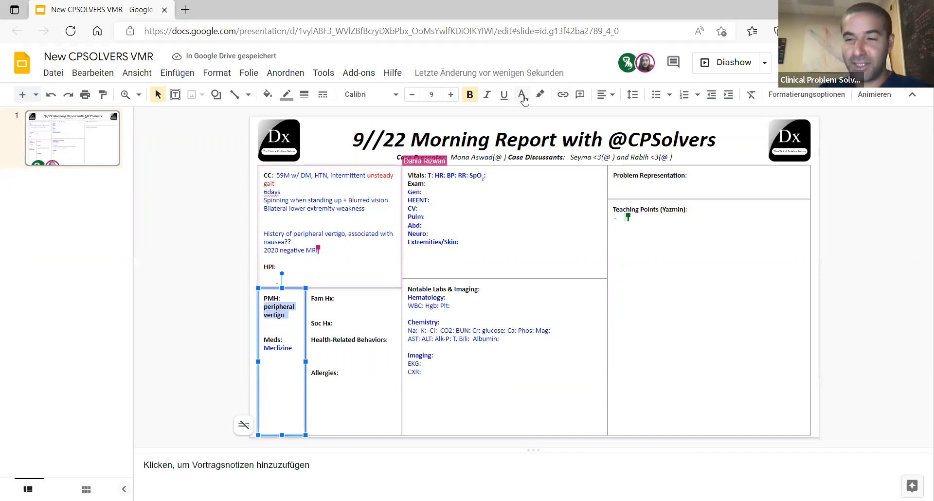
- Colour the PMH entry blue and type 'First think BPPV being the most common c'
click(522, 94)
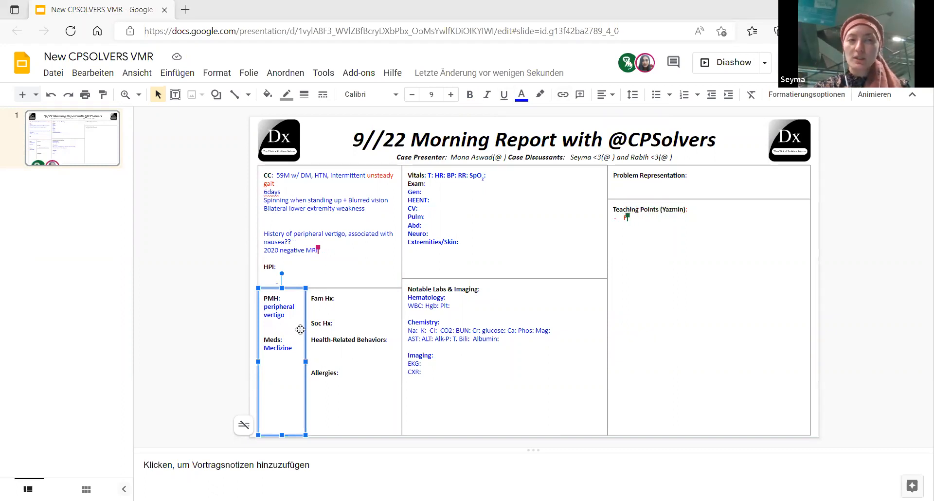
text(First think about)
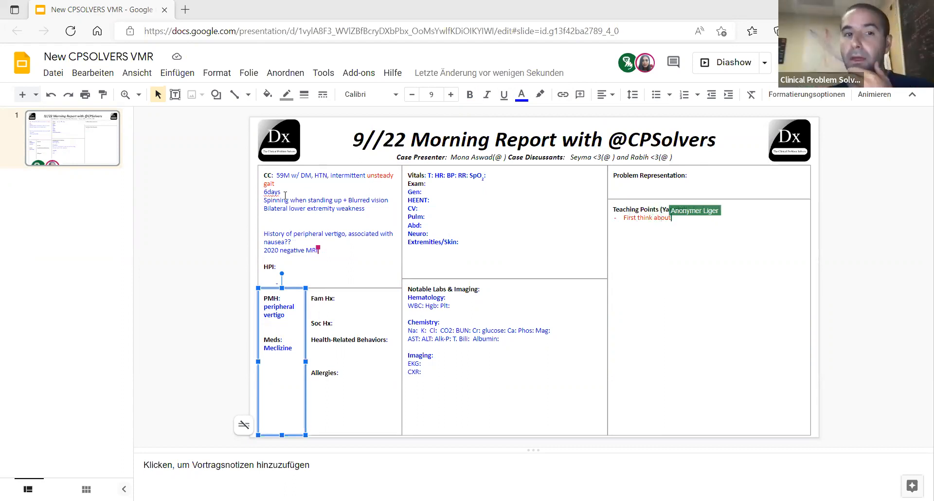
text(BPPV)
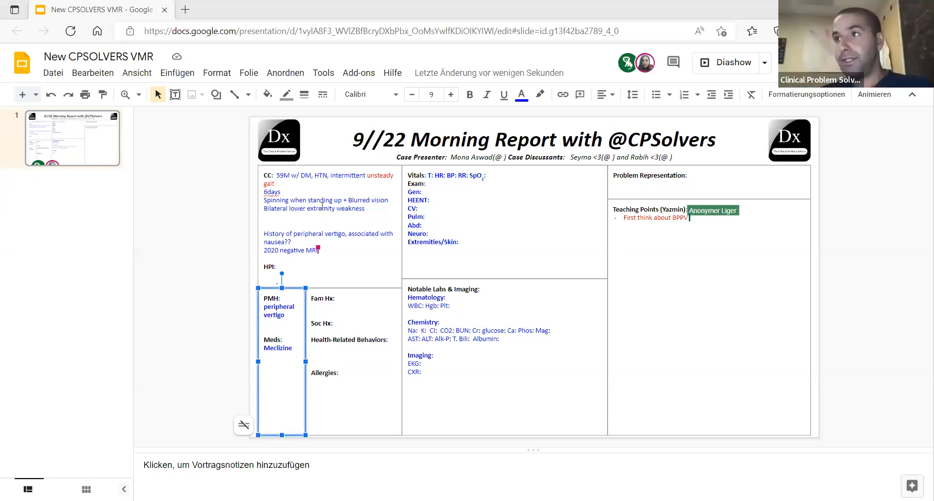
text(being the most)
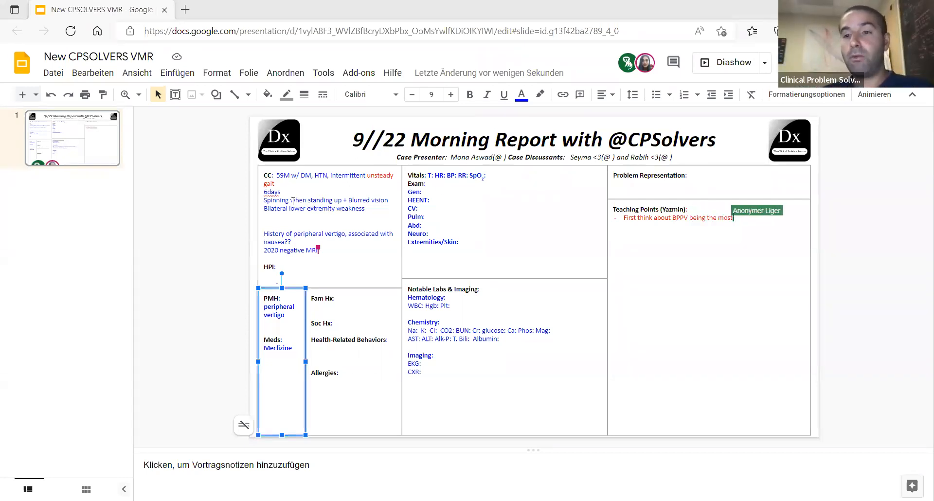
text(common cause)
click(330, 227)
text(ver)
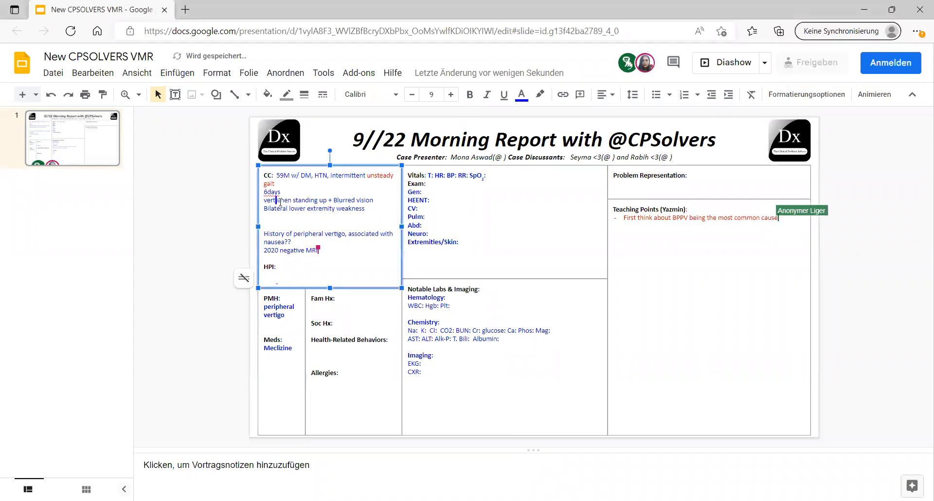
- Replace Spinning with red 'Vertigo' and add 'EPISODIC VERT' to the teaching point
text(Vertigo)
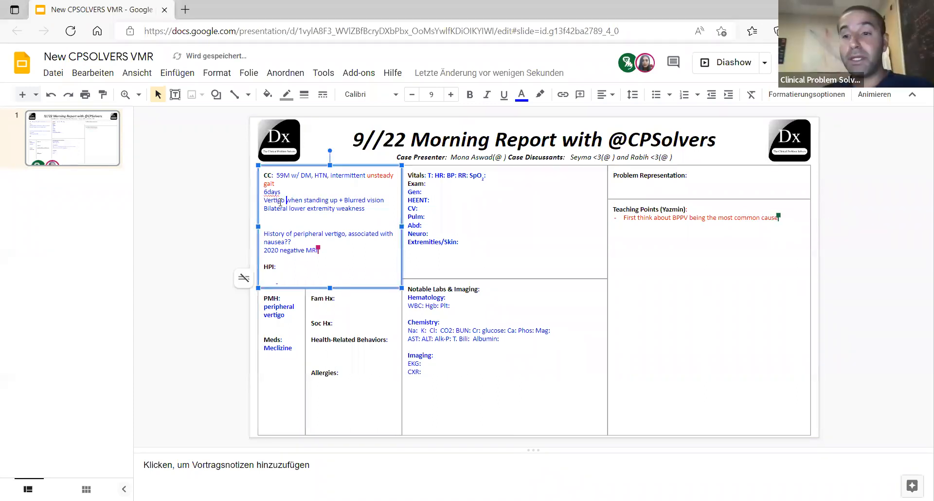
click(521, 94)
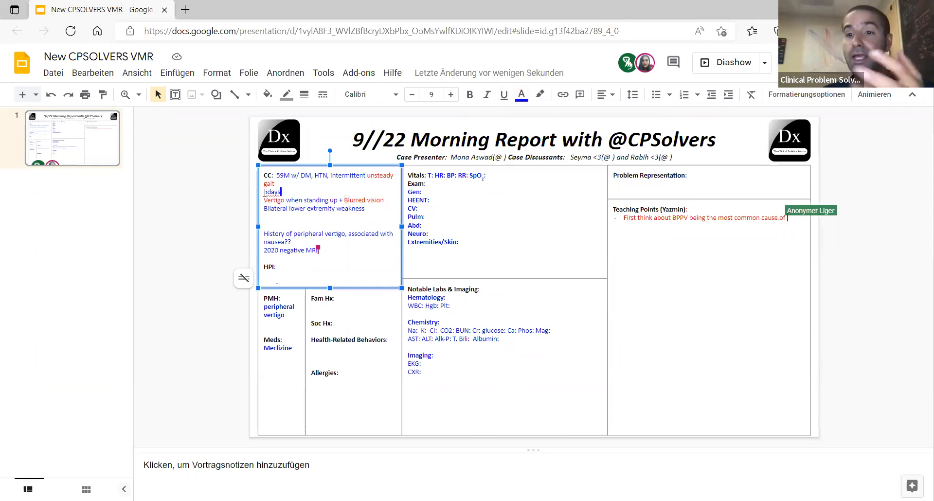
text(EPISODIC VERTIGO)
text((?))
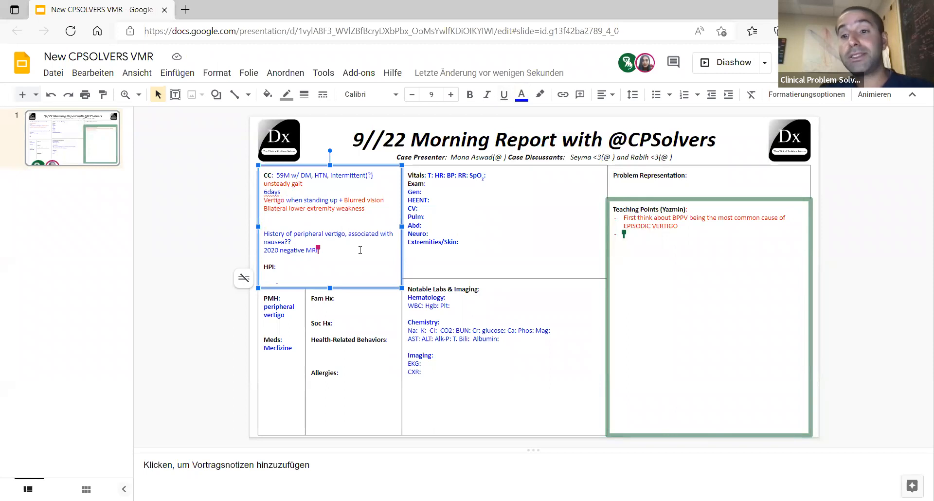
mouse_move(386, 175)
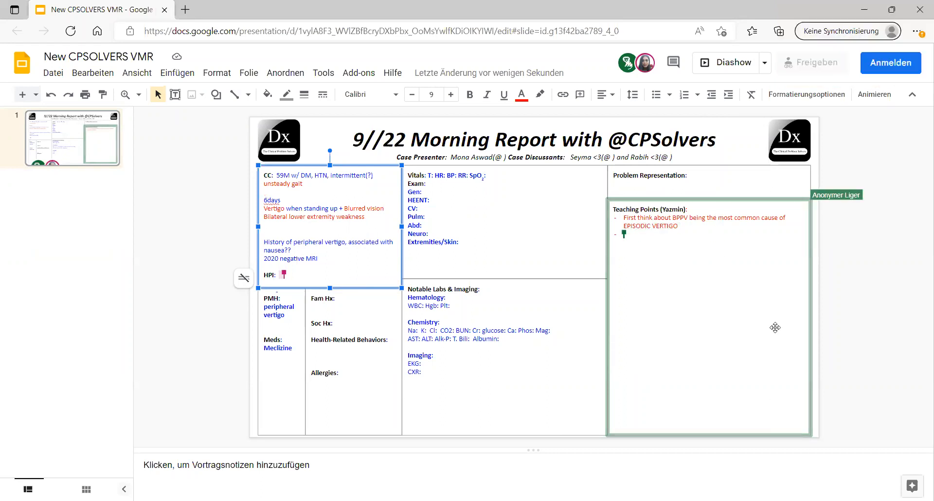
- Start the 'Vertigo WO hearing loss' bullet; add afib, mild cardiomegaly and congestion to vitals
text(Vertigo)
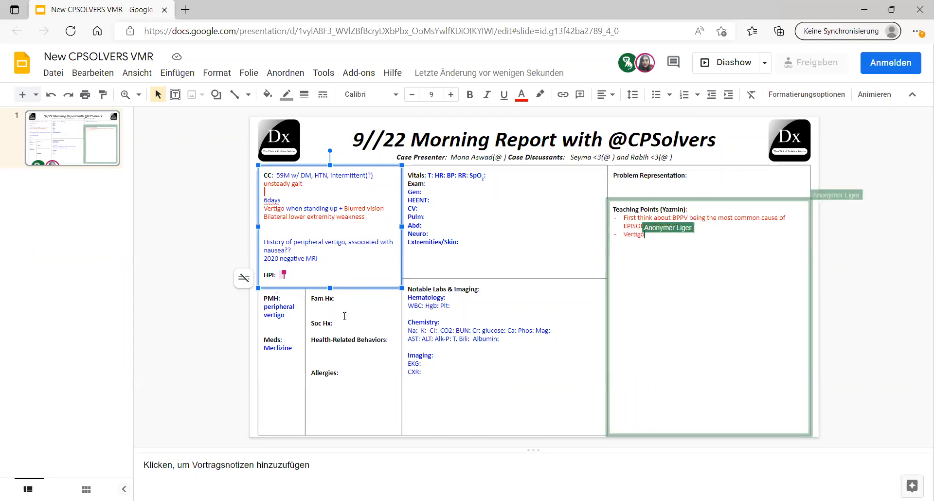
text(WC)
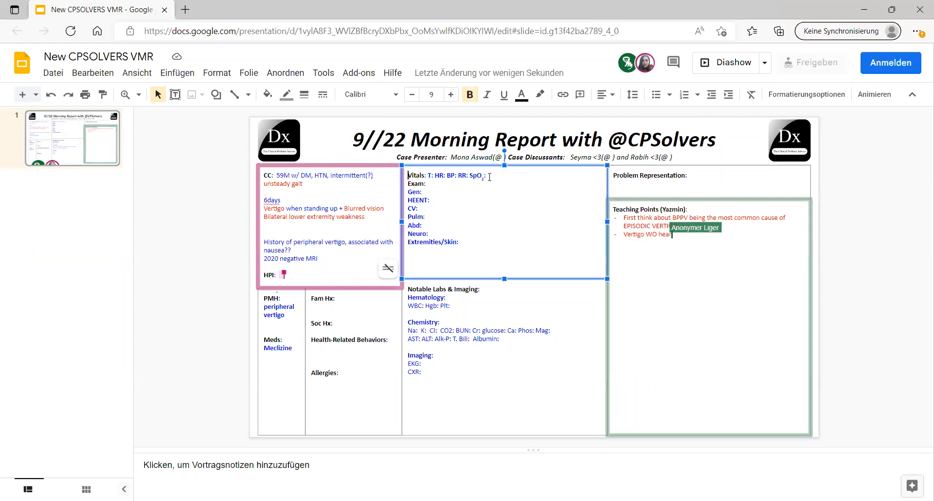
text(afib)
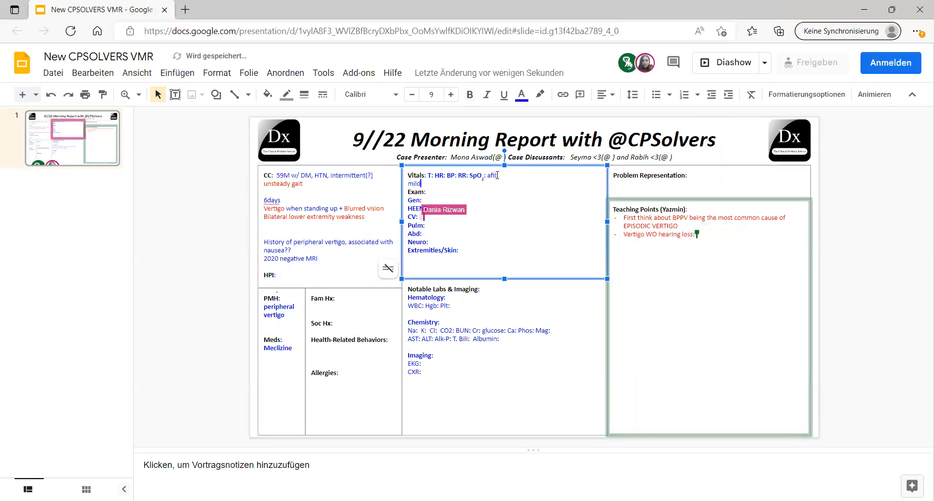
text(Mild cardiomegaly)
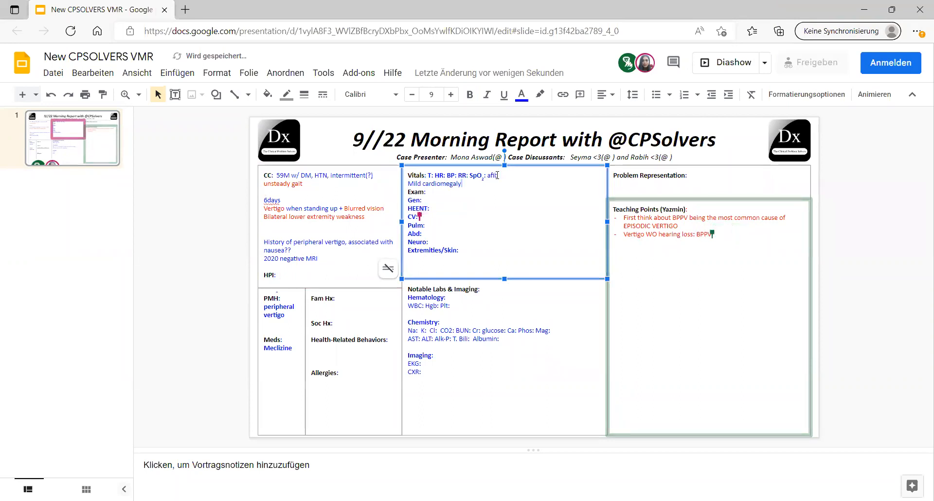
text(congestion)
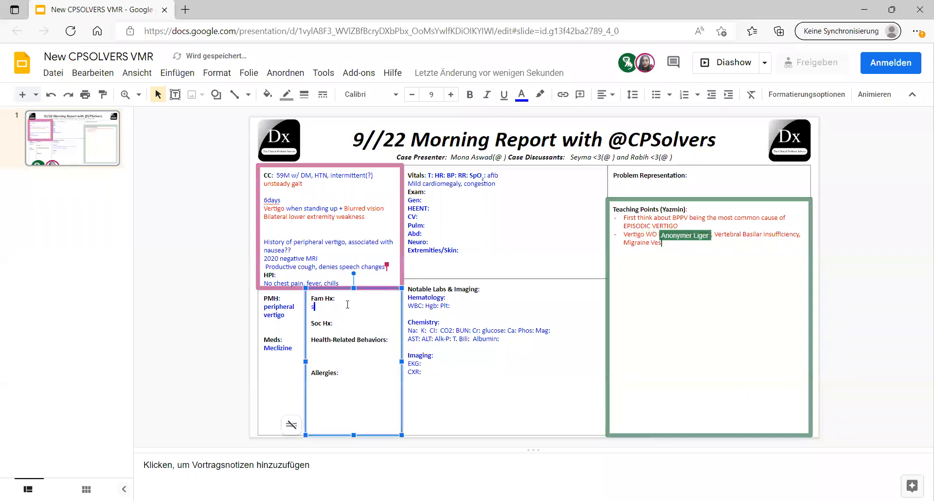
- Enter stroke family history, 'dx, Lyme or MS', and 'Obese'
text(stroke)
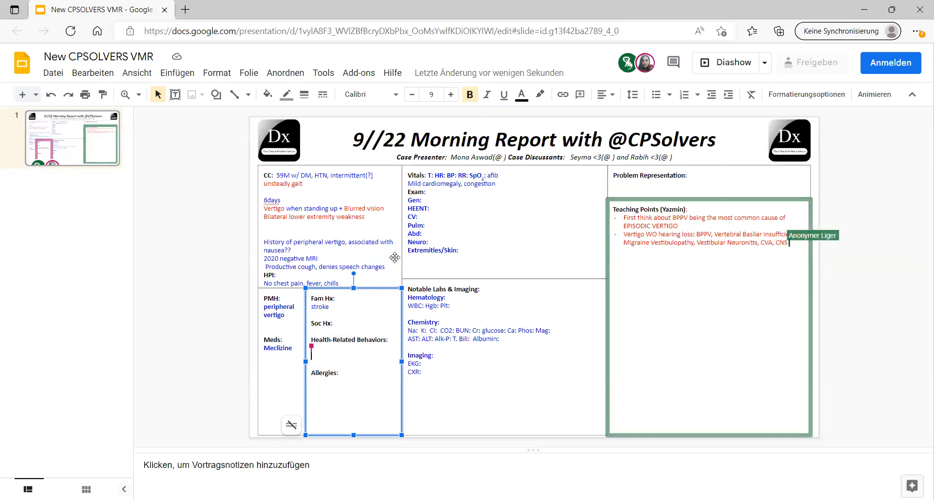
text(dx,)
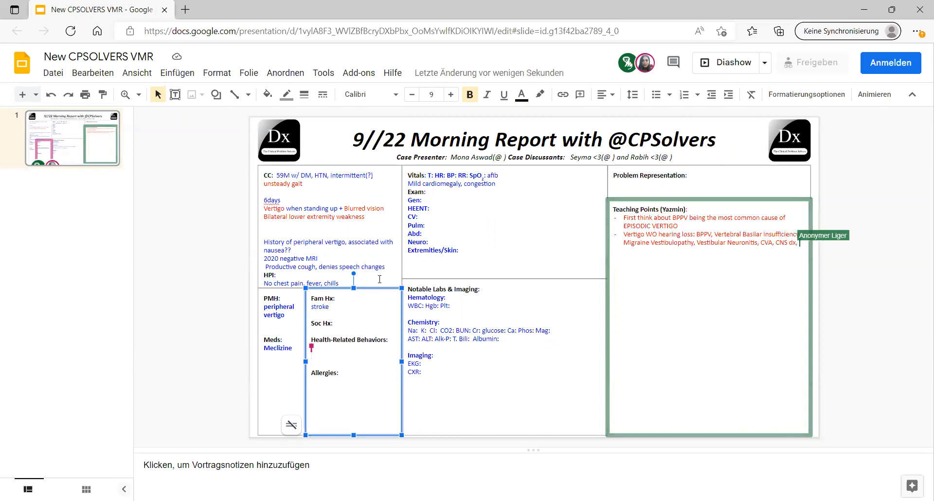
text(Lyme or MS > According to the o)
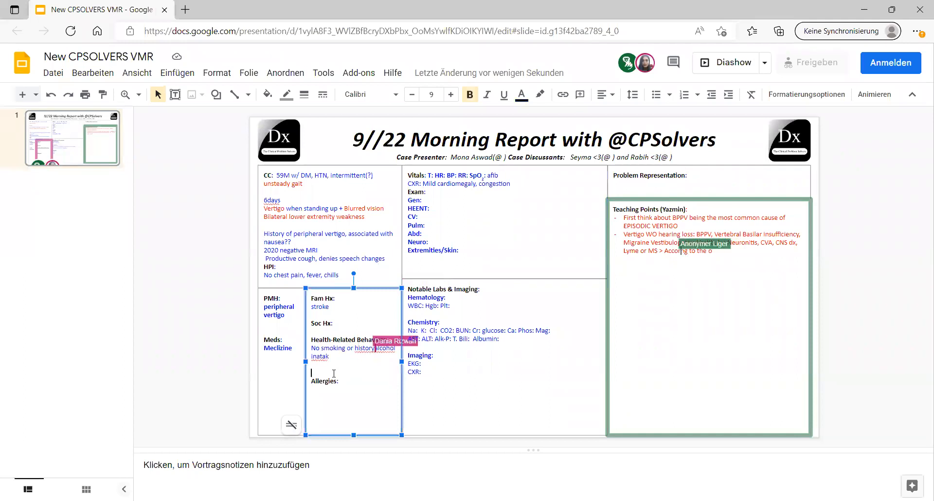
text(Obese)
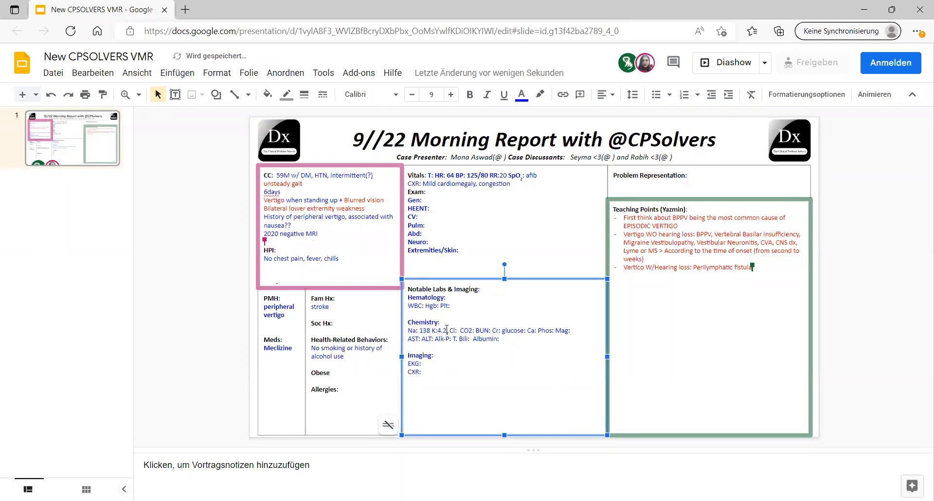
- Type 'Ch' and the value '86%n' into the lab and HPI notes
text(Ch)
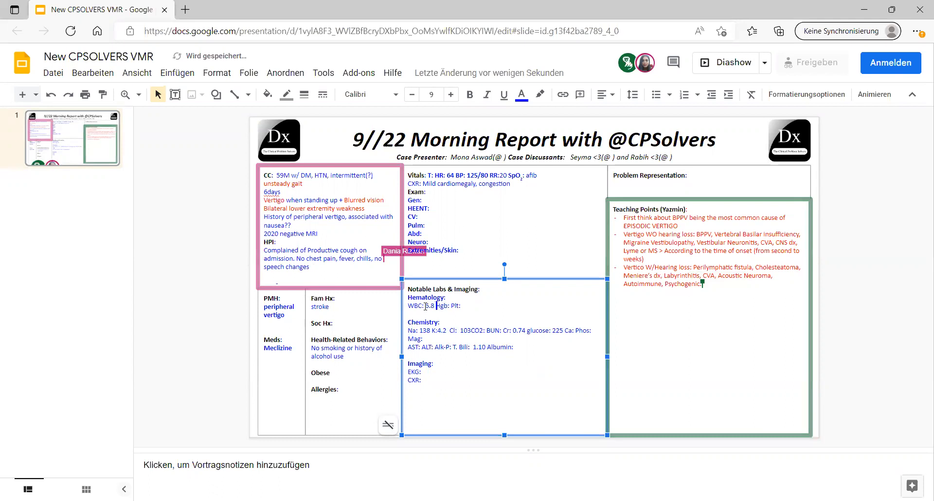
text(86%neutrophil)
click(330, 228)
text(Afib on admission)
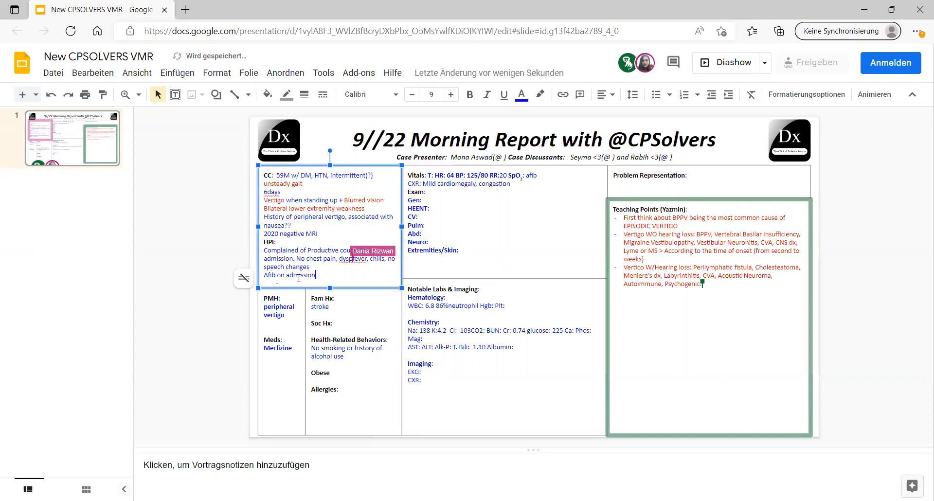
- Add AST/ALT/Alk-P/T. Bili labels, urinalysis +1 ketone, +3 glucose, and Covid negative to the labs
text(fever,)
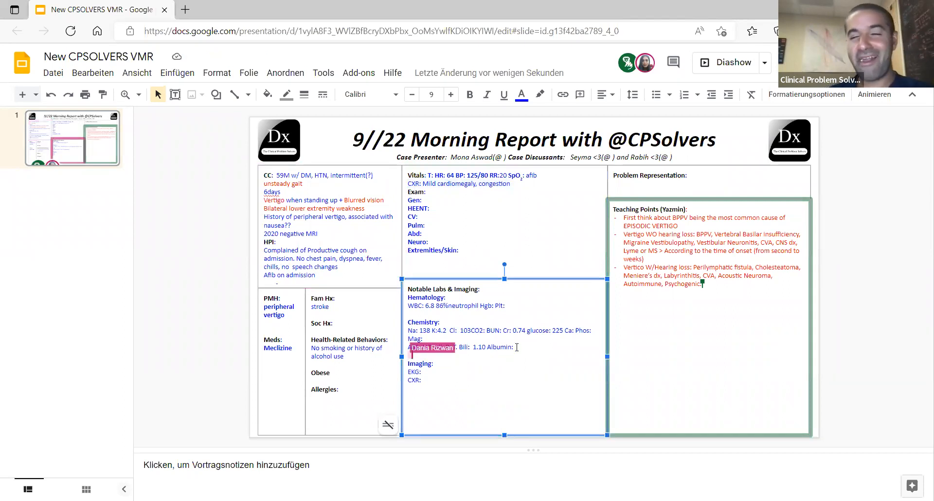
text(AST: ALT: Alk-P: T.)
text(UA:)
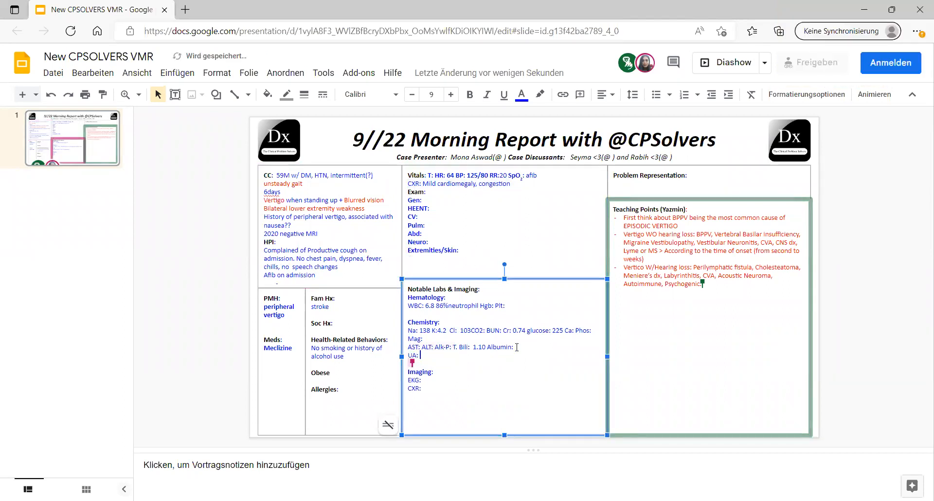
text(+1 ketone and)
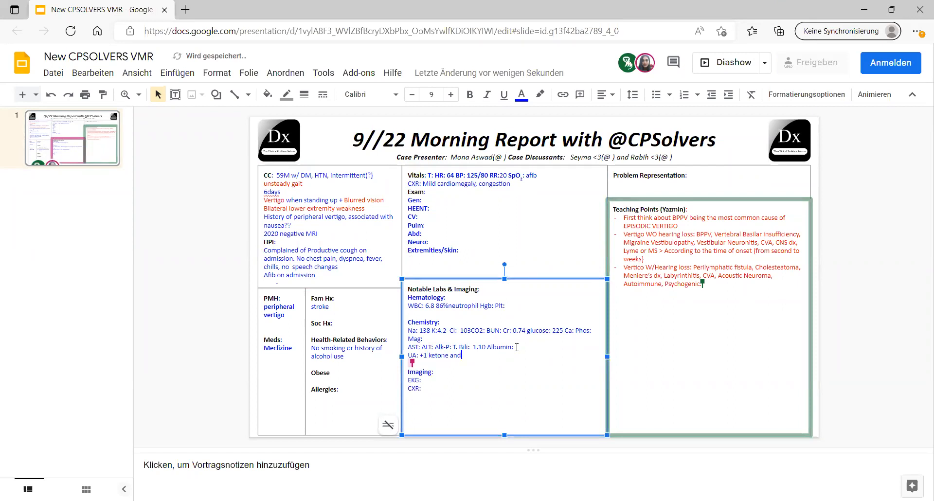
text(+3)
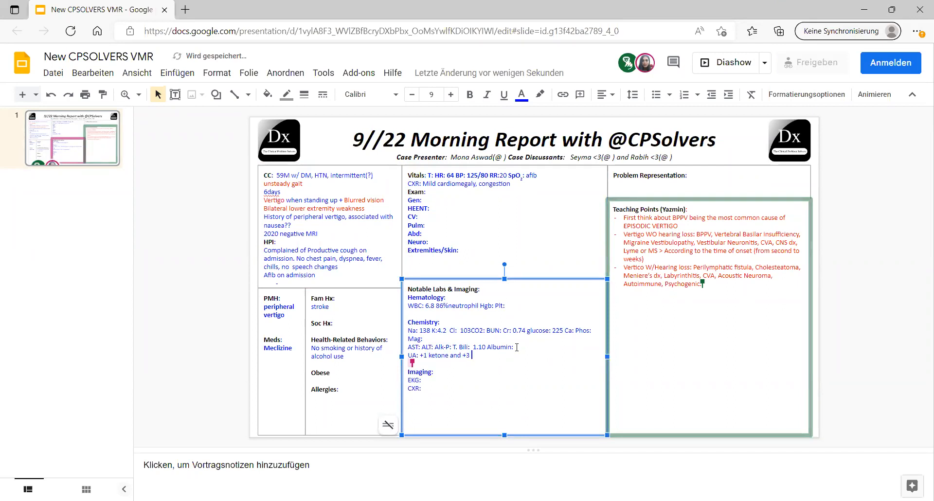
text(glucose, +2 urobilinogen)
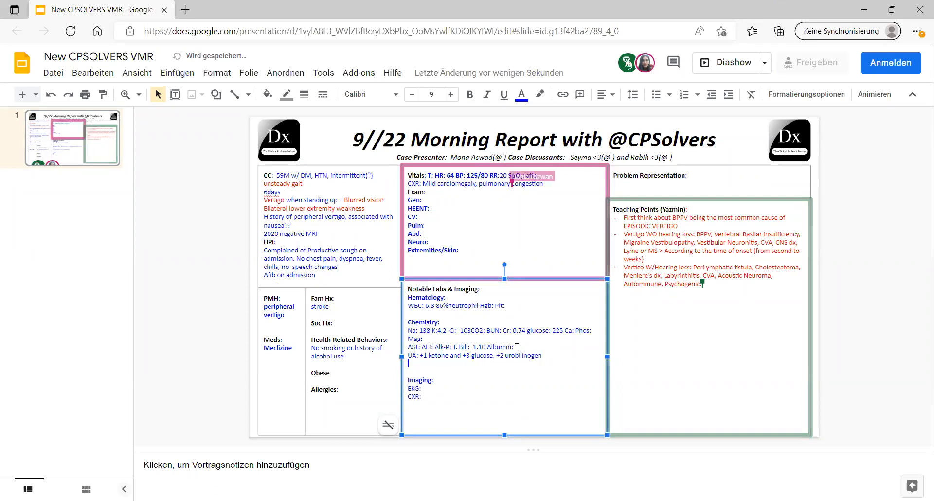
text(cob)
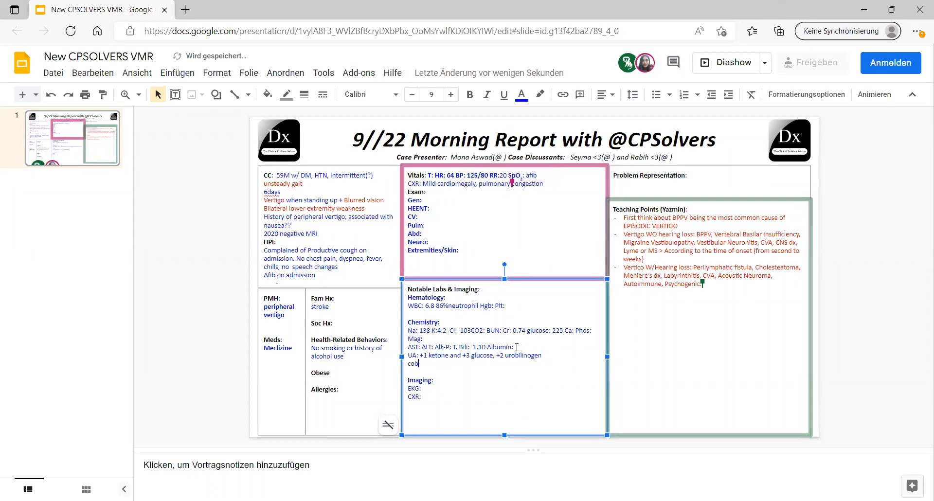
text(ovid negative)
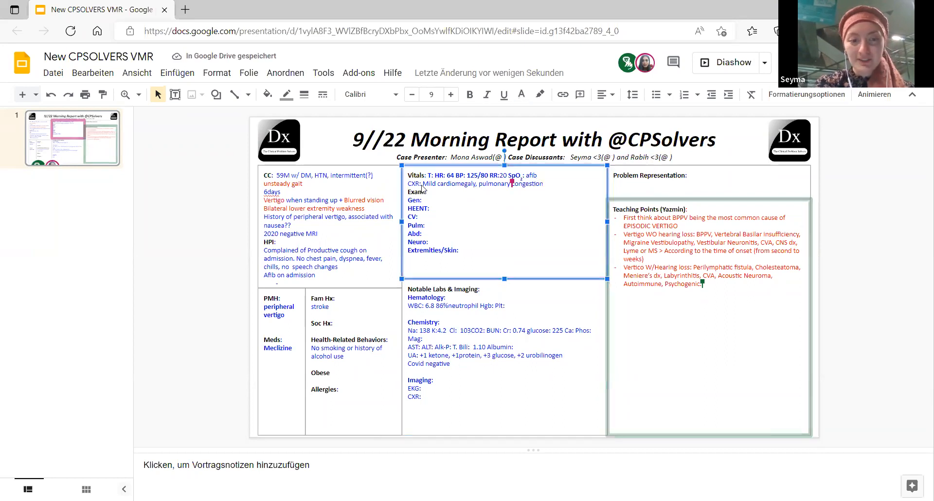
- Move 'CXR: Mild cardiomegaly, pulmonary congestion' under labs, colour glucose 225 red, add 'Afib on admission' to HPI
drag(408, 183, 543, 183)
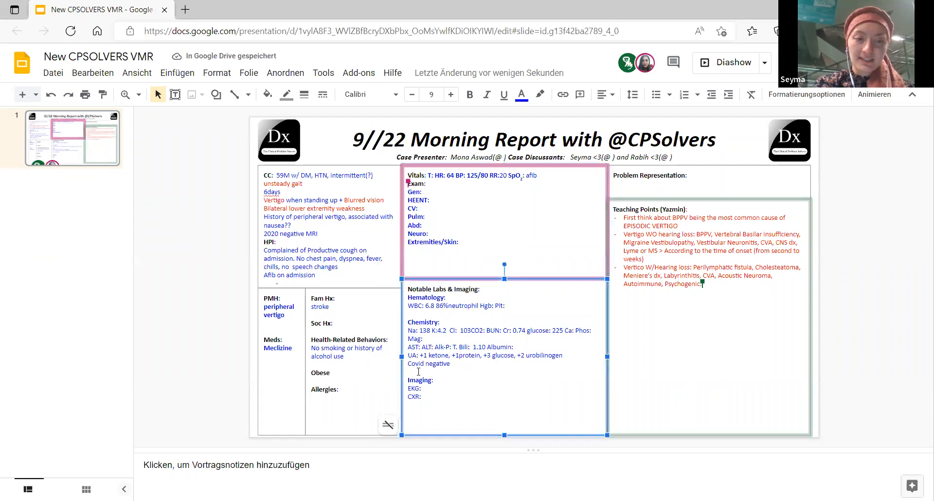
text(CXR: Mild cardiomegaly, pulmonary congestion)
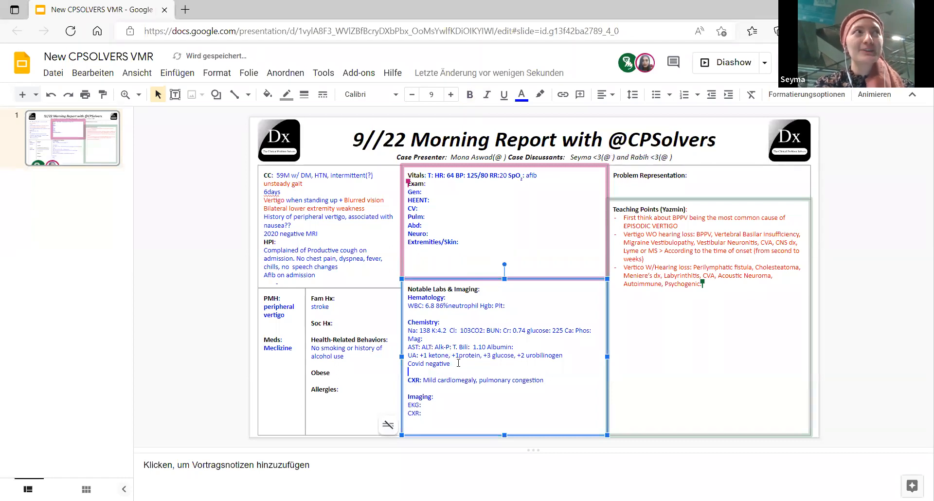
mouse_move(435, 337)
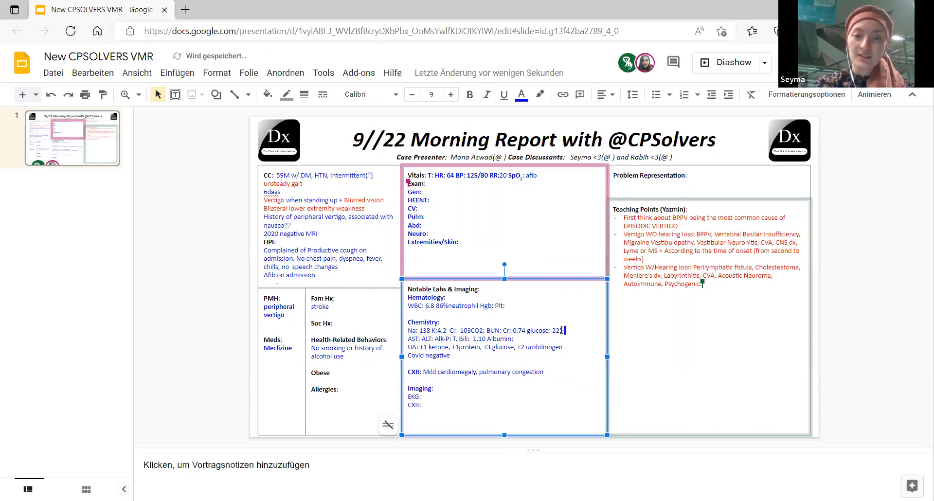
click(520, 95)
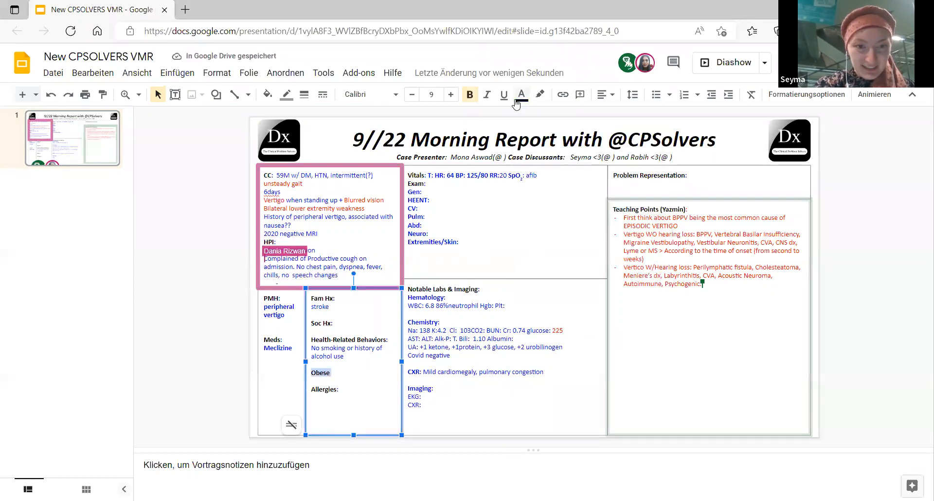
text(Afib on admission)
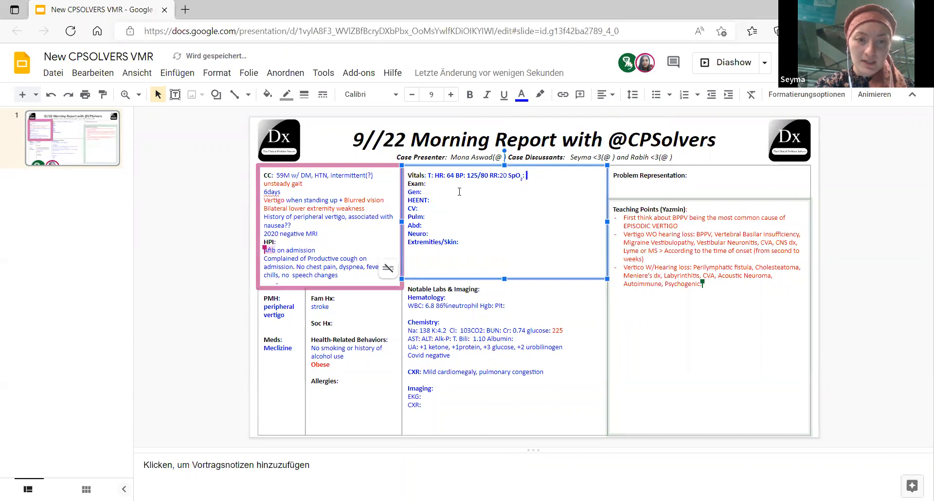
- Record the temperature as 'afebrile' after T: in the Vitals line
text(afeb)
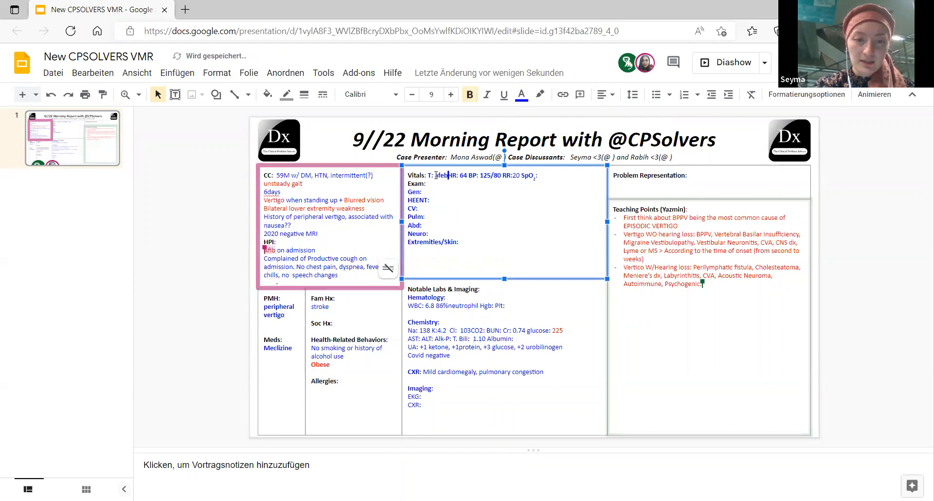
text(afebrile)
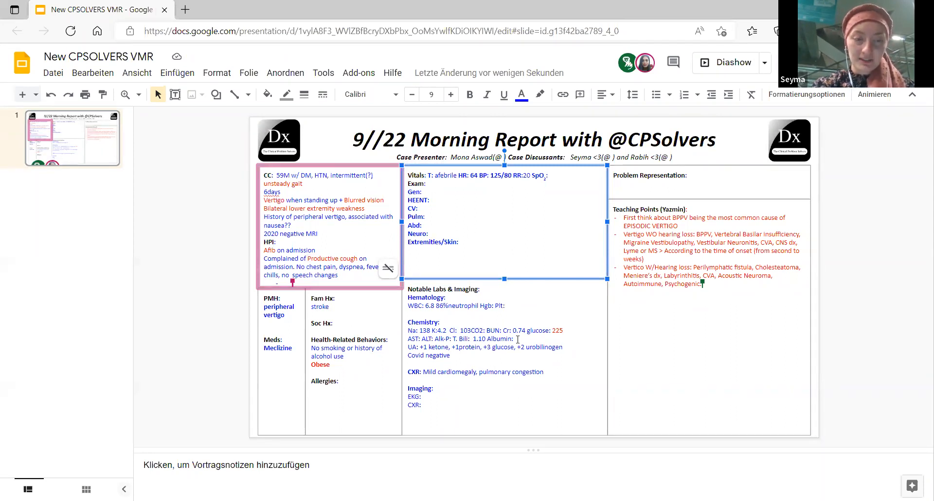
- Delete the empty AST, ALT, Alk-P and Albumin labels, leaving T. Bili 1.10
click(430, 233)
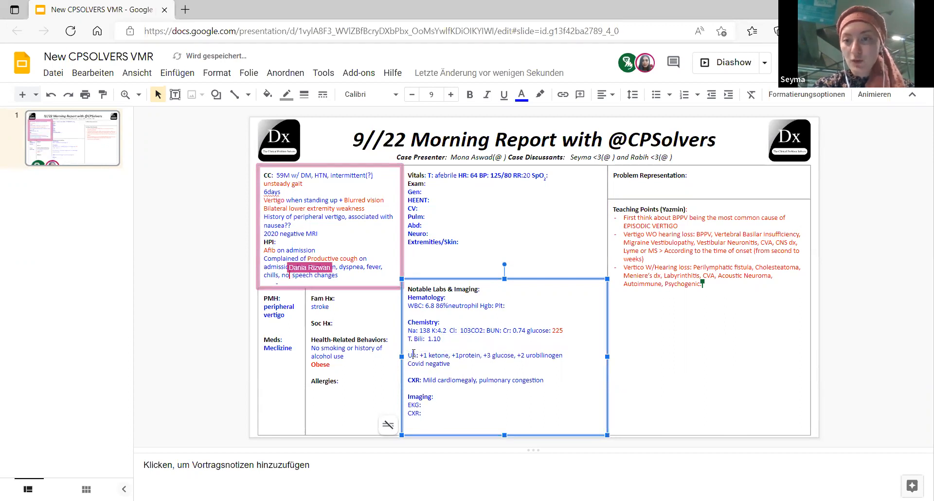
- Add 'No chest pain, dyspnea, fever' to the patient history
text(No chest pain,)
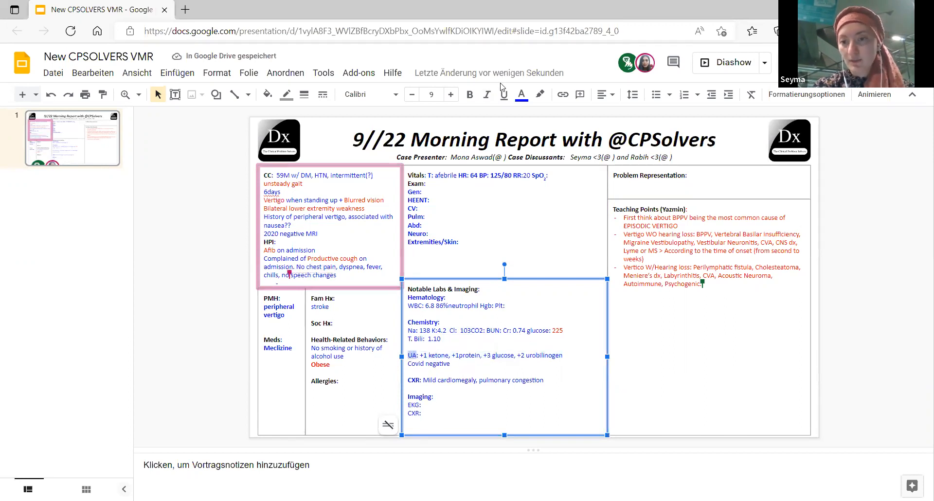
text(Dania Rizwan)
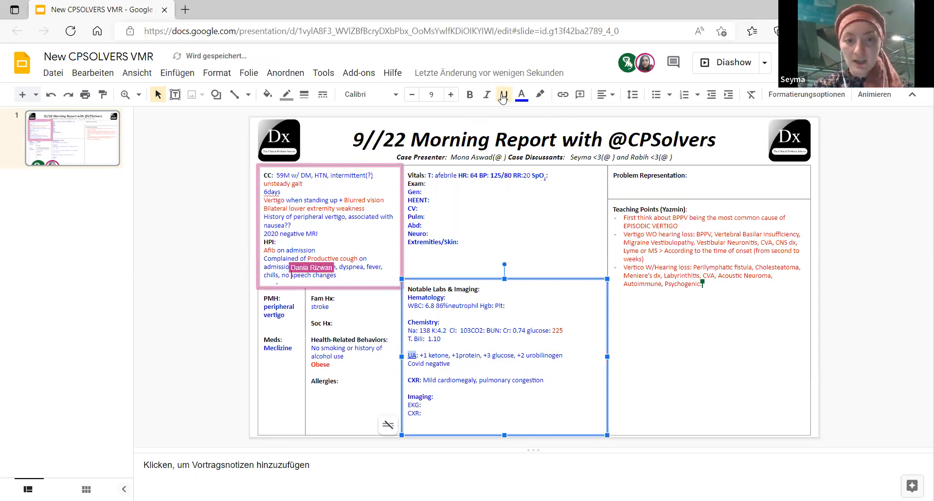
text(No chest pain)
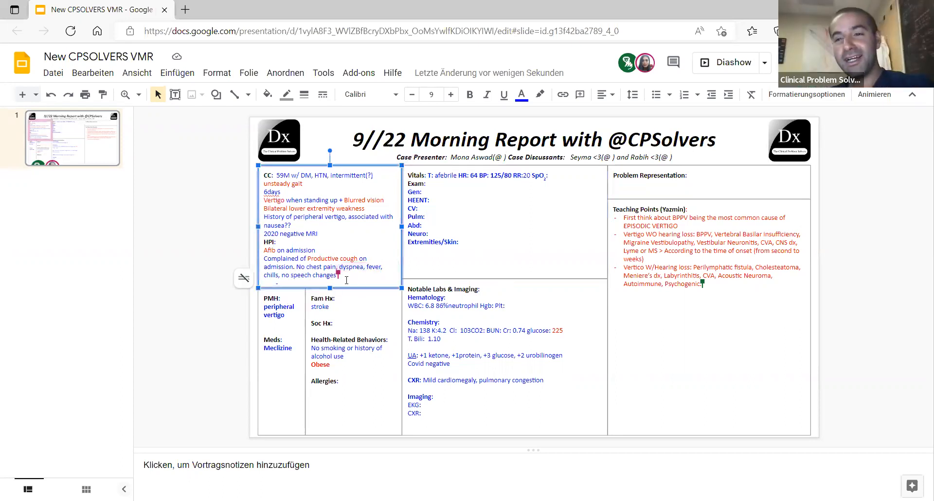
text(Dania Rizwan)
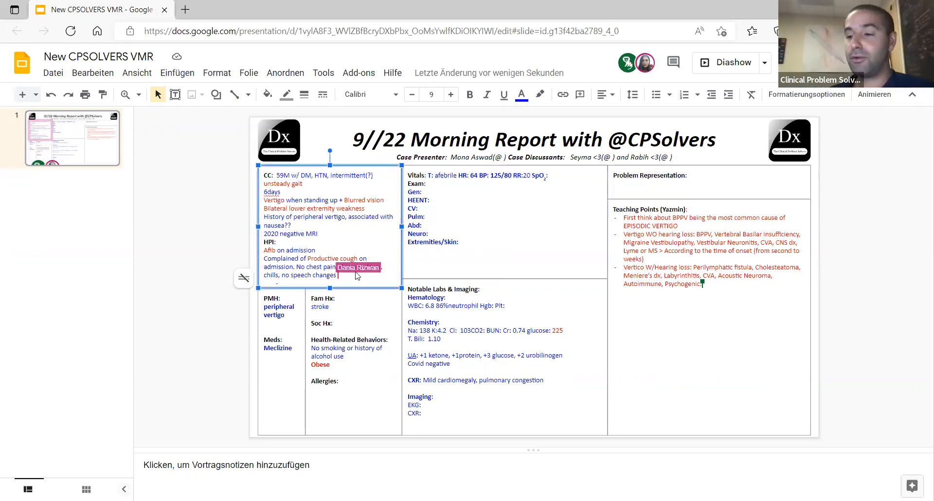
text(dyspnea, fever,)
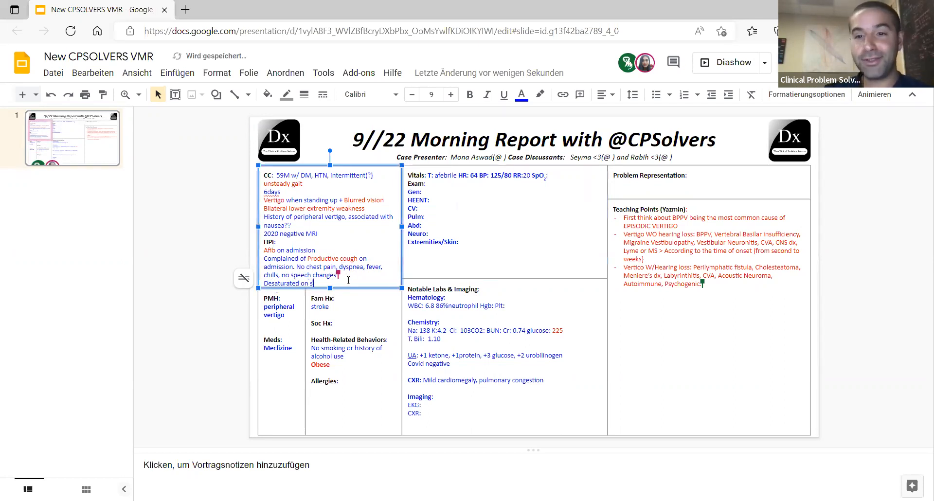
- Add 'Desaturated on admission' to the HPI with Desaturated coloured red
text(admission)
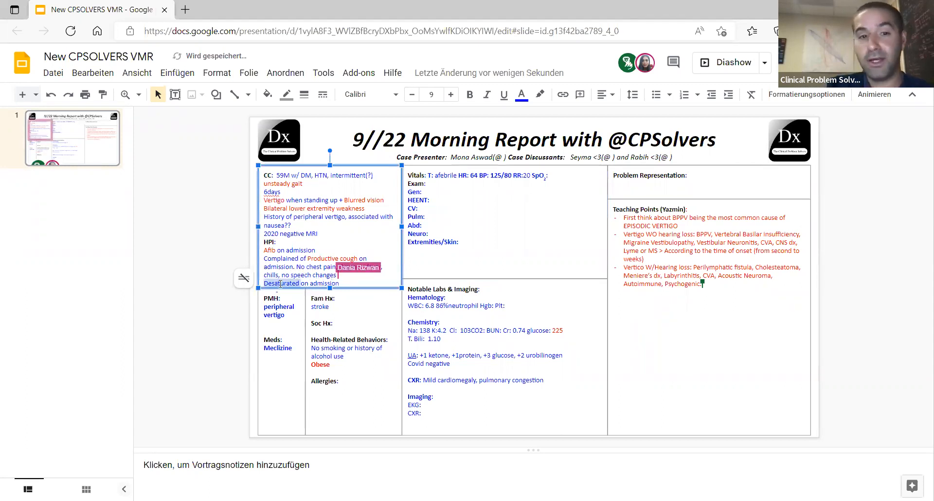
click(519, 94)
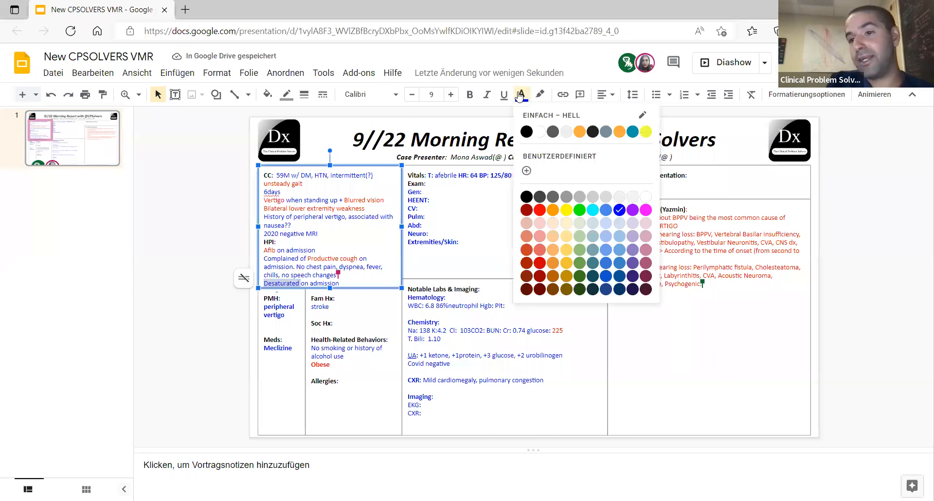
click(542, 210)
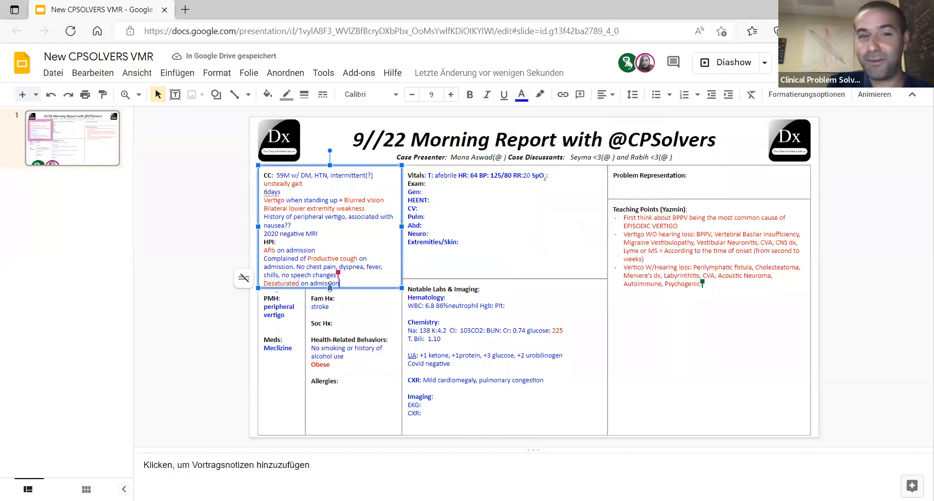
click(292, 347)
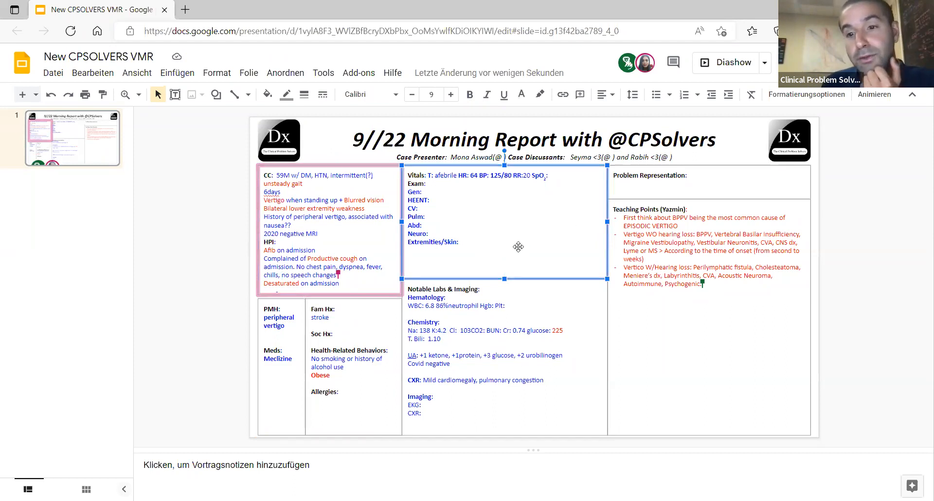
mouse_move(507, 283)
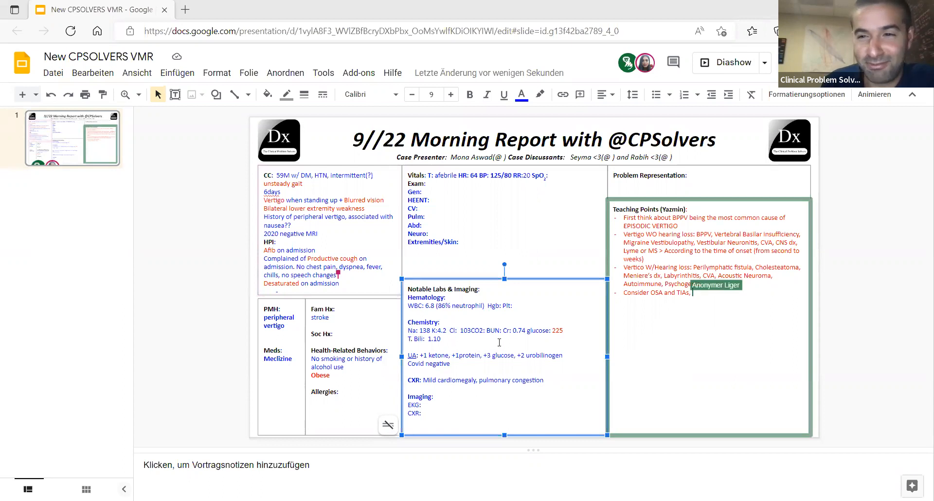
- Continue the 'Consider OSA and TIAs,' teaching point with 'also think'
text(also think ab)
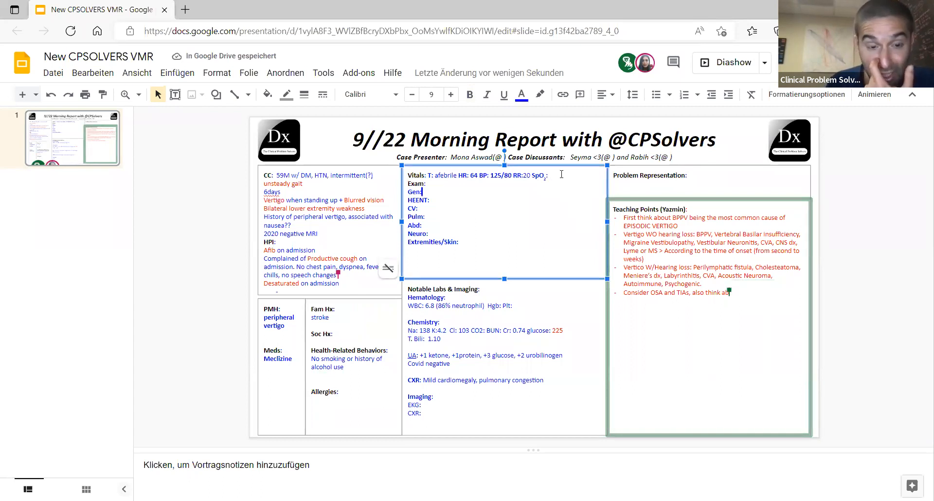
- Move Obese after SpO2 in Vitals and extend the teaching point with 'in a patient with AFib history'
text(Obese)
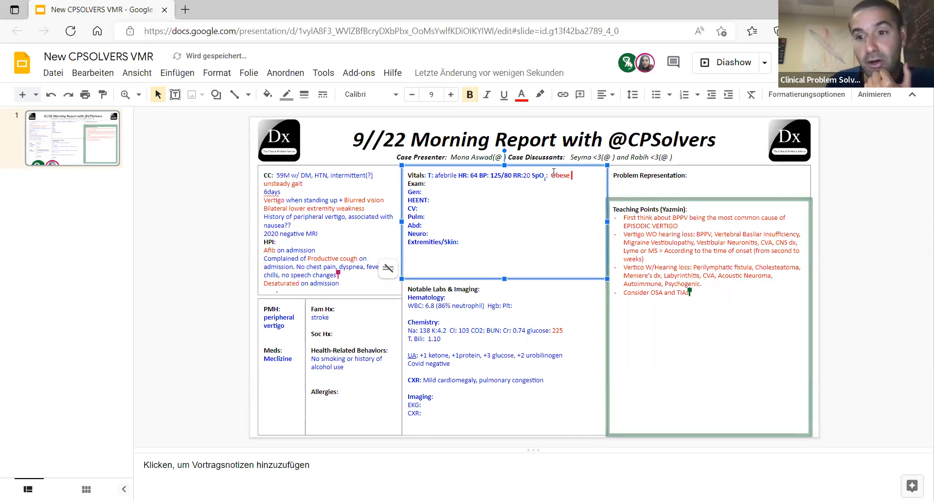
double_click(559, 175)
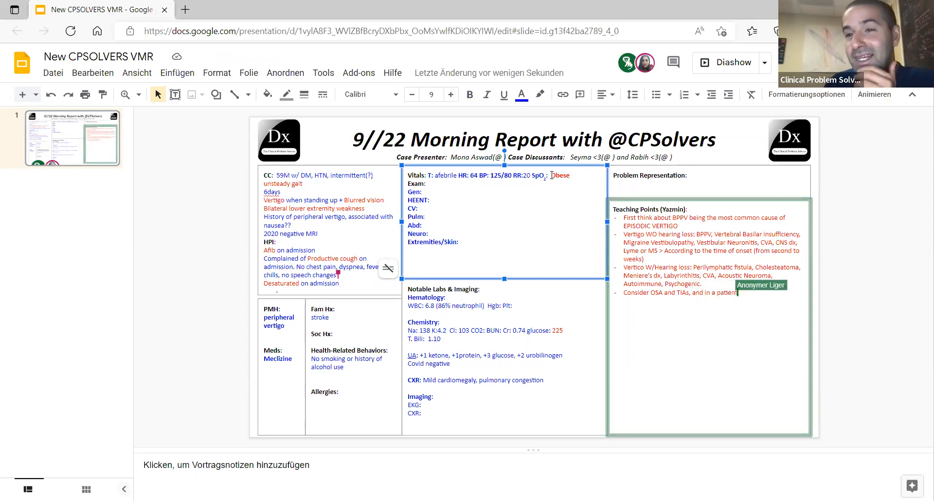
text(with AFib)
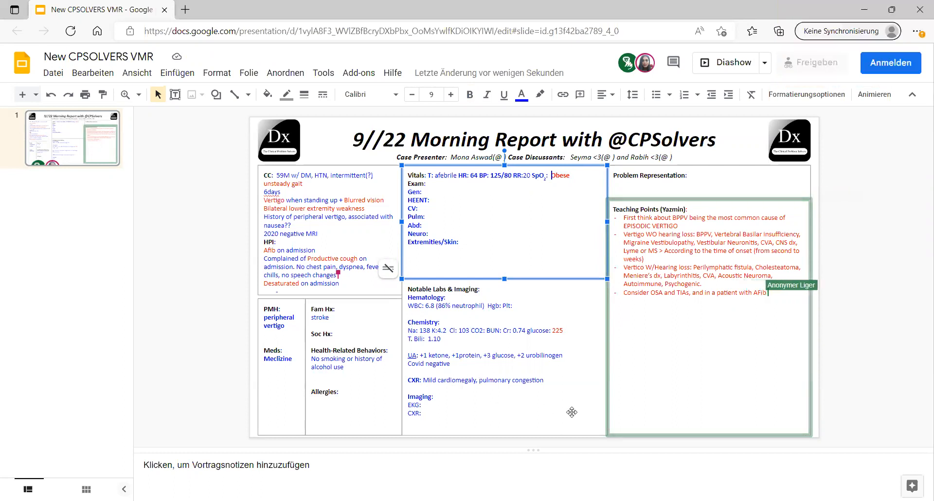
text(history)
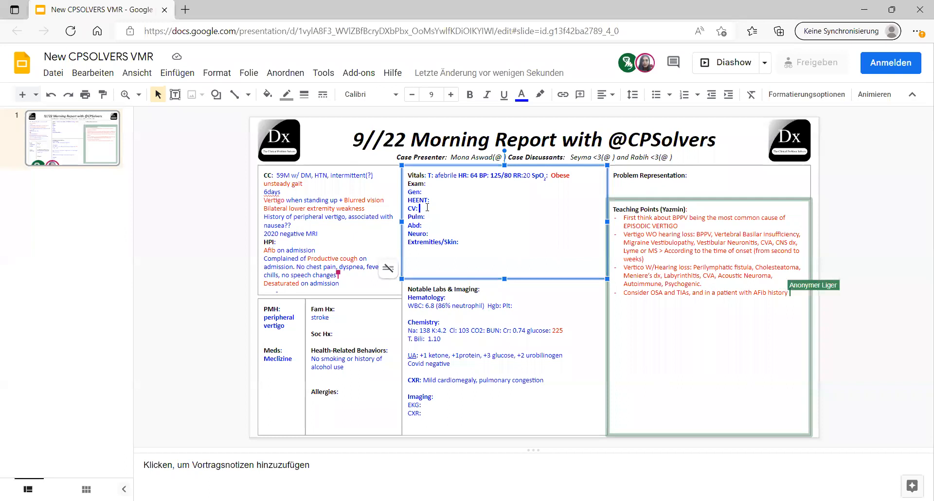
- Note irregular rhythm with no murmur and bilateral breath sounds in the exam
text(rregular no m)
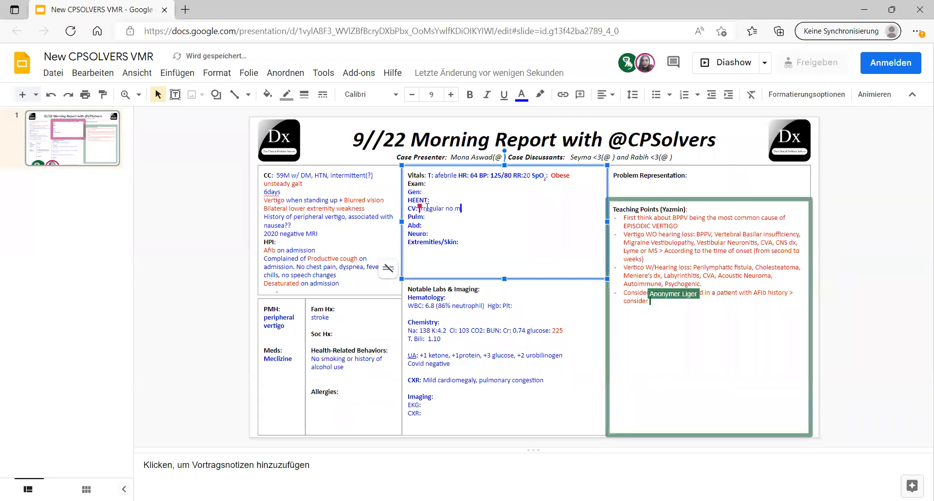
text(urmur)
click(506, 216)
text( decreased breath s)
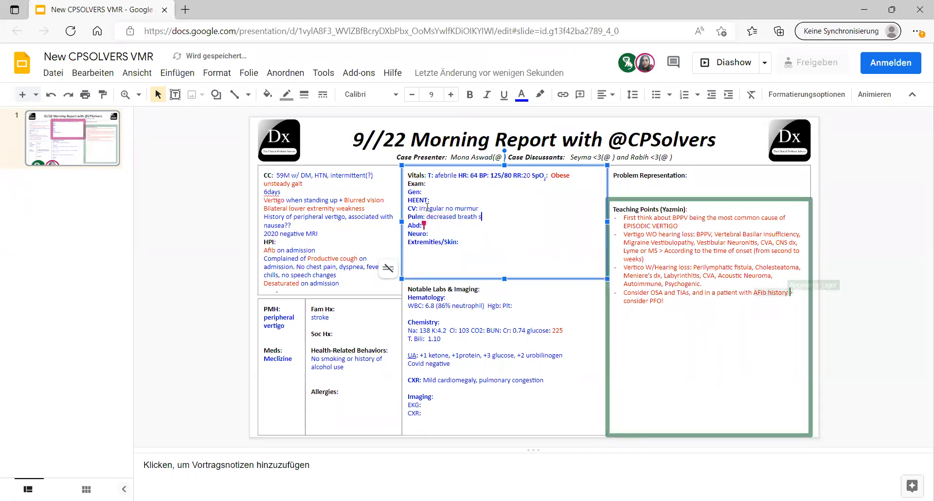
text(ounds b)
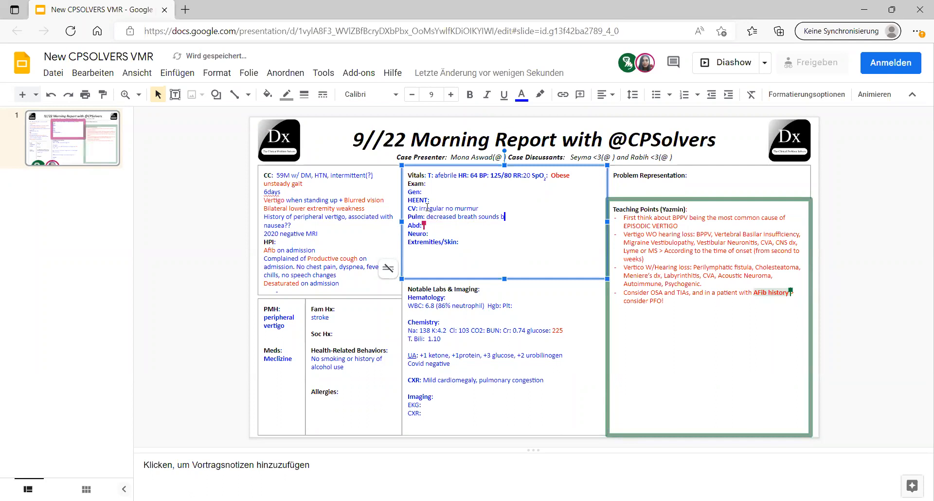
text(ilat)
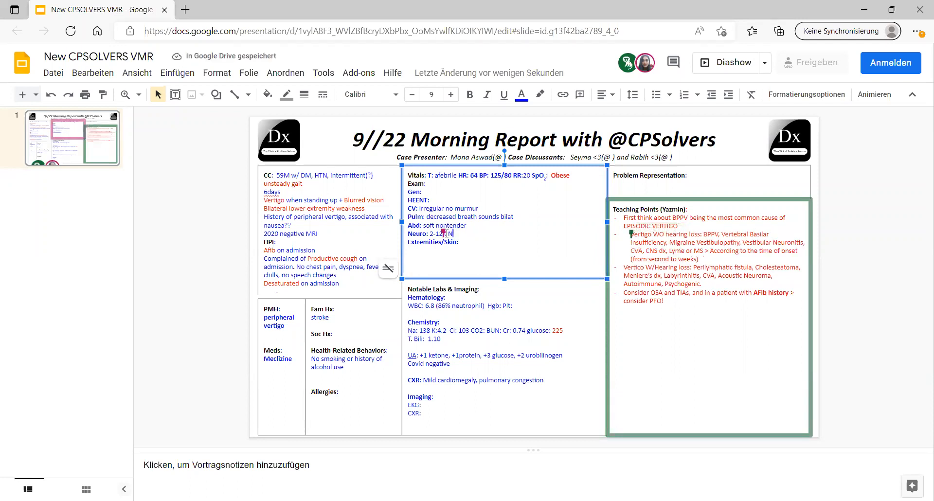
- Add limited tongue movement to the Neuro exam line
text(nose)
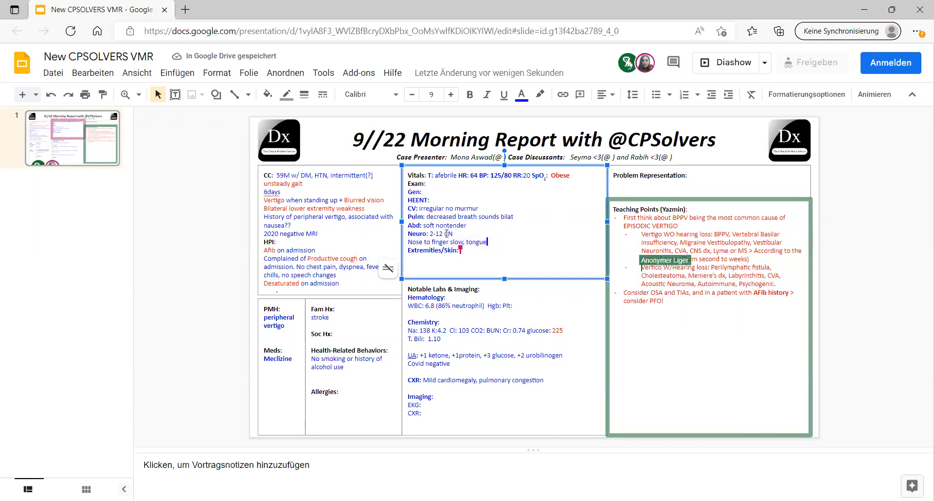
text(limited)
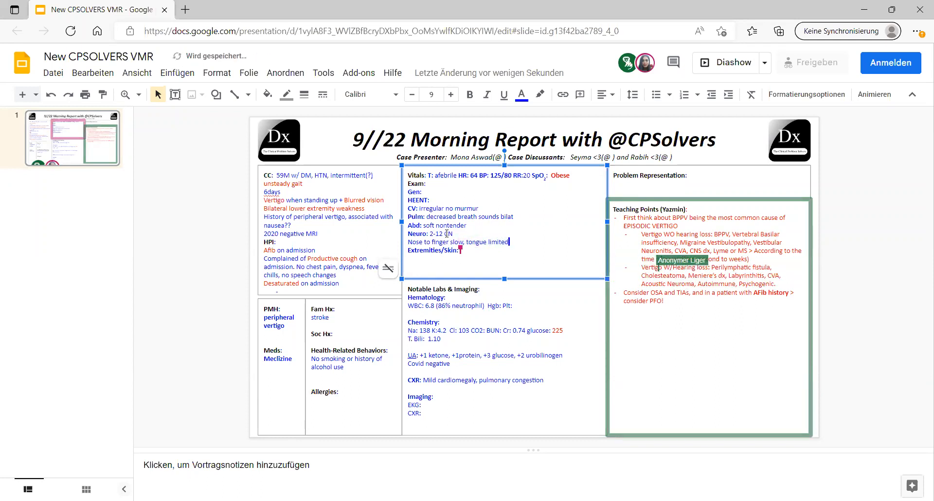
text(when)
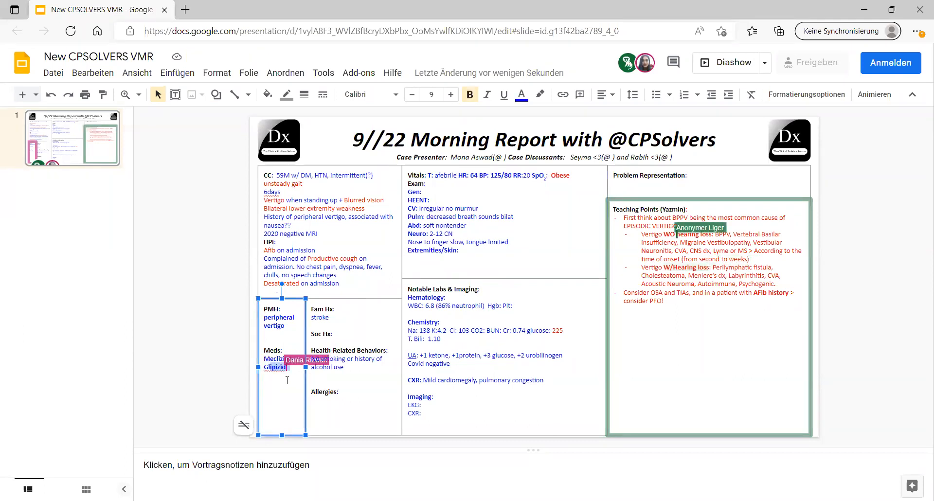
- List Metformin, Amlodipine and Sialis in Meds and add 'stretching out of' to Neuro
text(Mel)
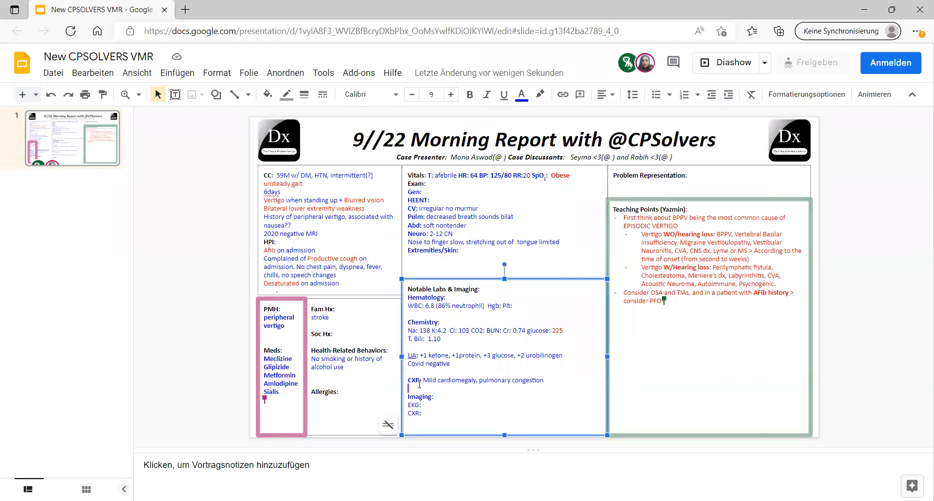
- Add a chest CT line noting no PE and centrilobular nodules
text(CT)
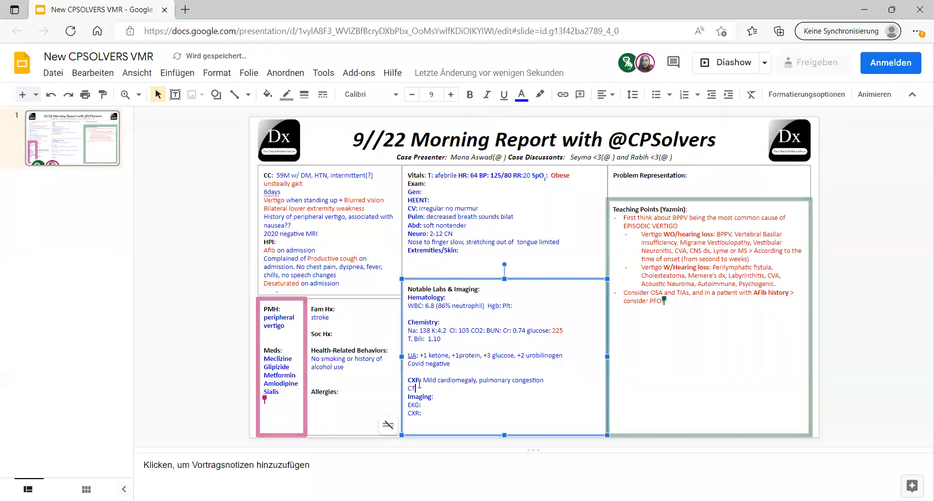
text(no P)
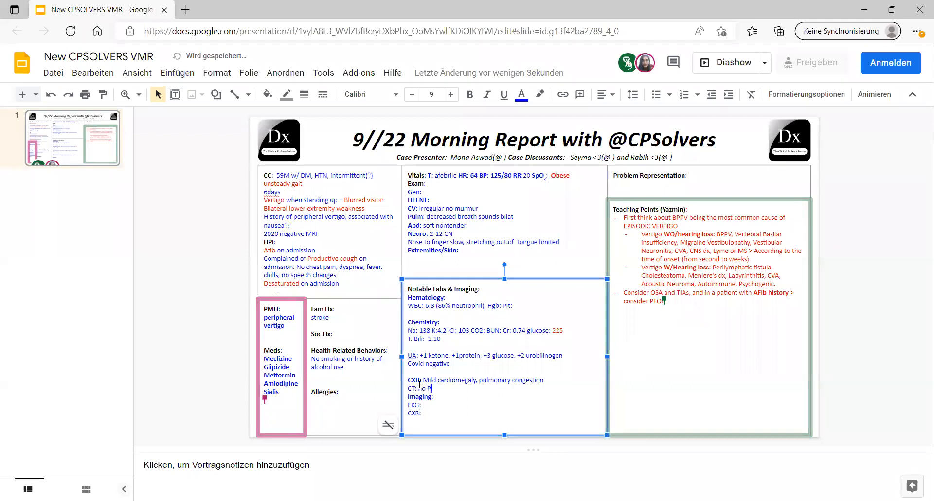
text(E, centrolobular pulm nod)
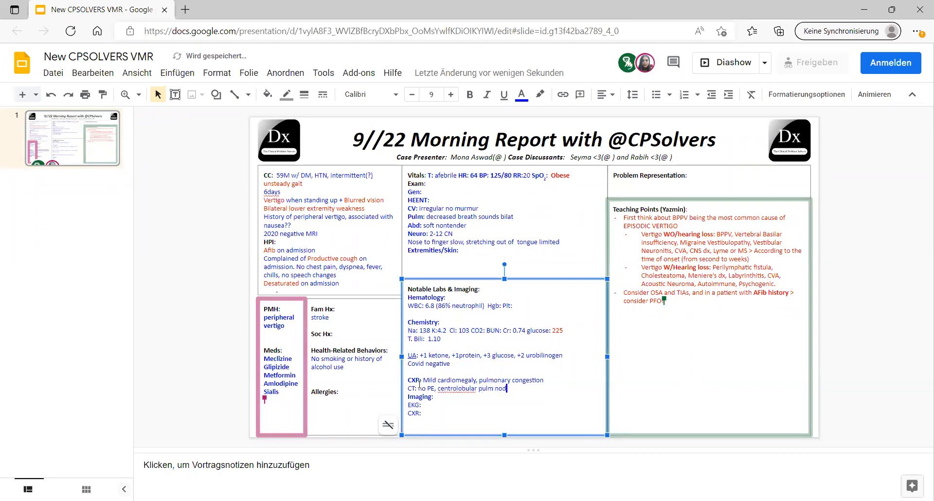
text(ules,)
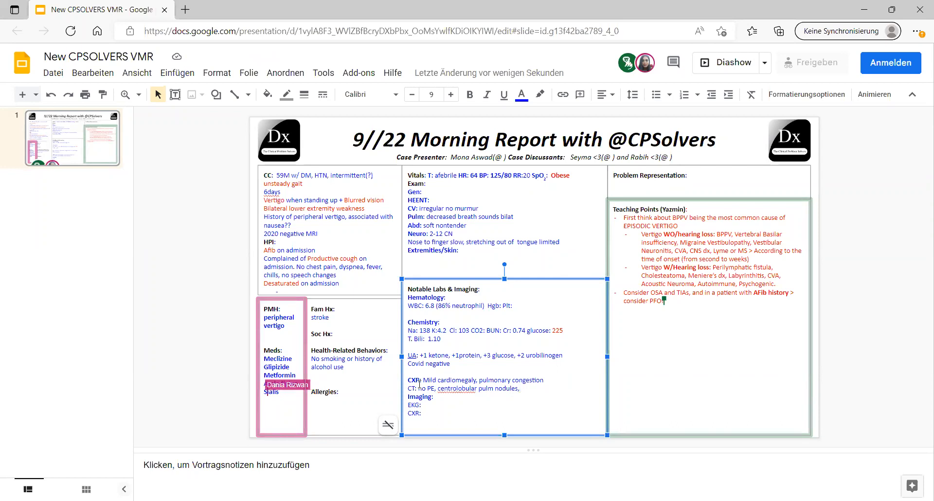
text(+?)
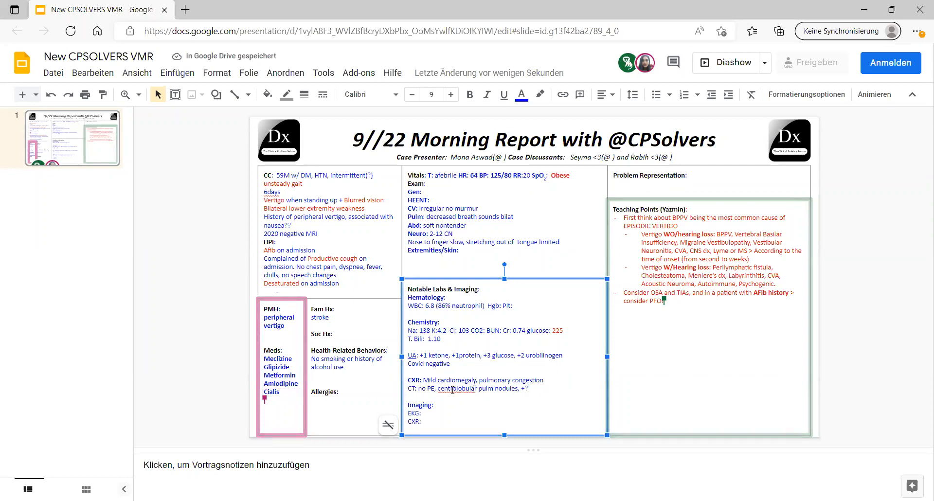
- Add non-contrast brain CT and 'MRI not possible due to body habitus' to imaging
text(CT)
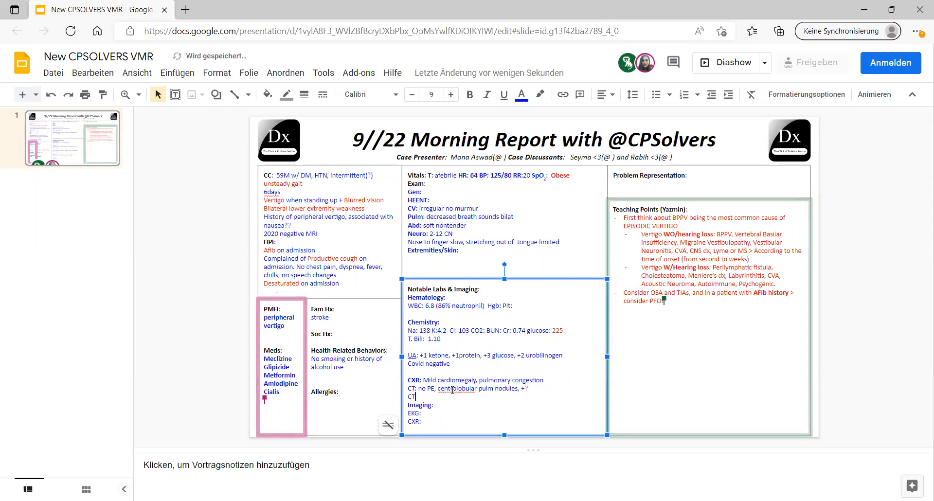
text(no-c)
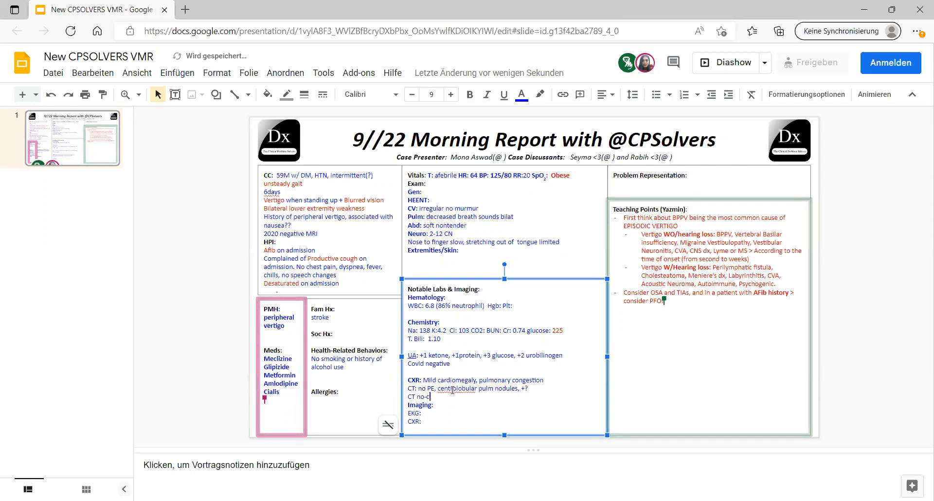
text(ontrast:)
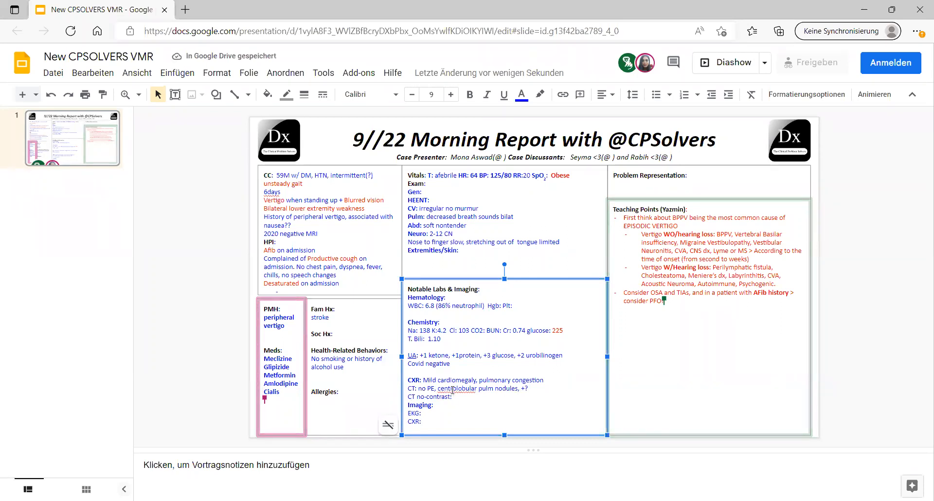
text(MRI not poss due)
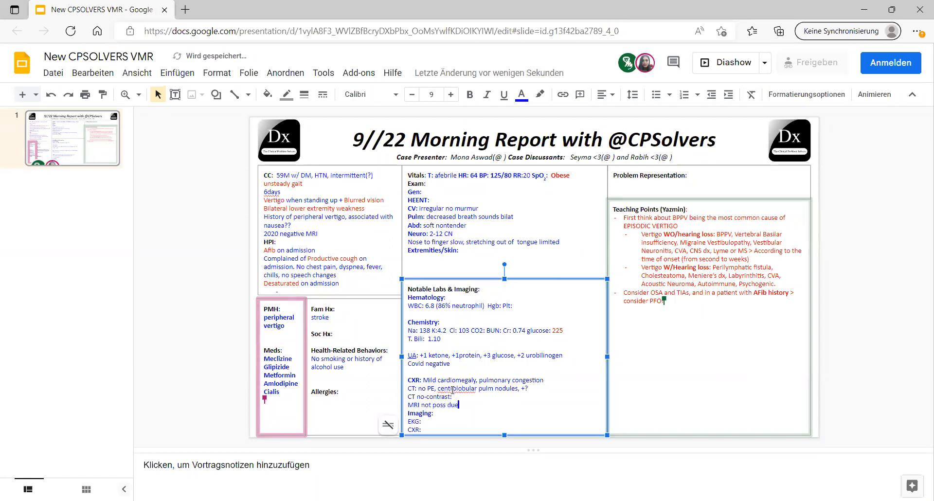
text(to body habitus)
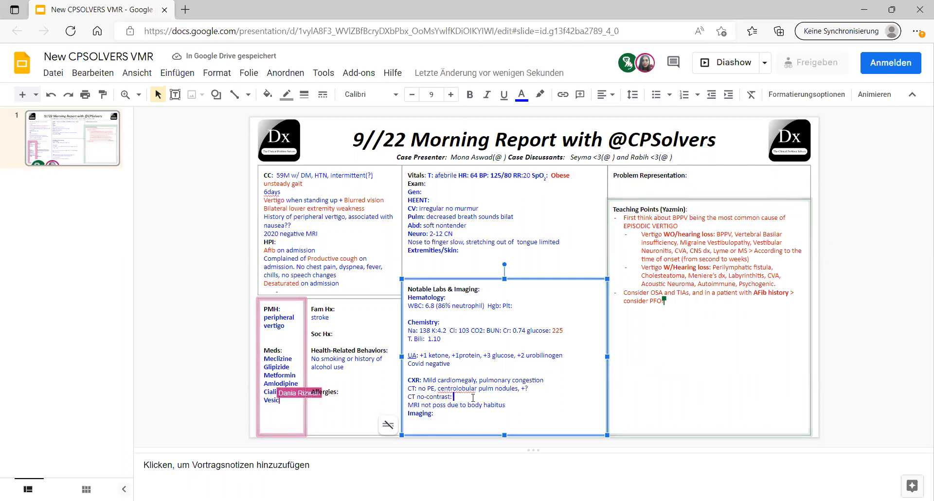
text(no extracranial? pathology)
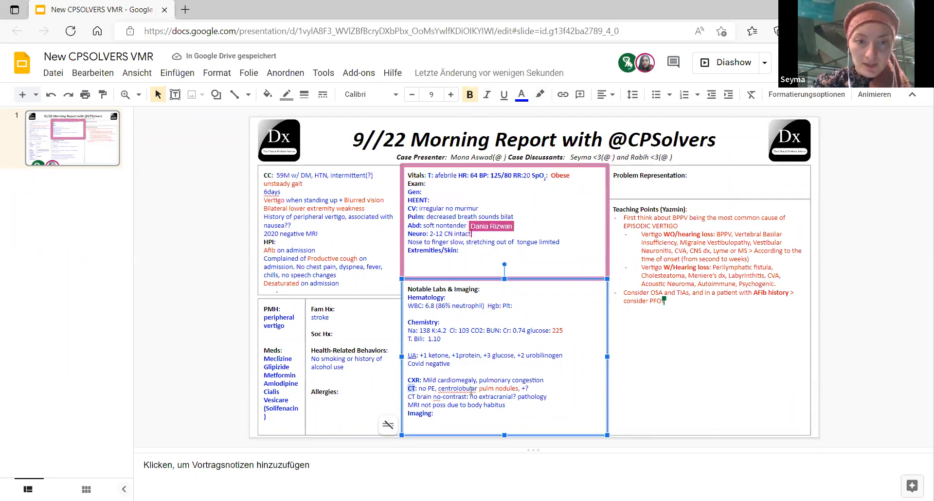
- Change Neuro to 'II-XII CN intact. Unable to ambulate, shifting to the right side'; mark CT brain 'w/o' contrast
text(Unable to ambulate)
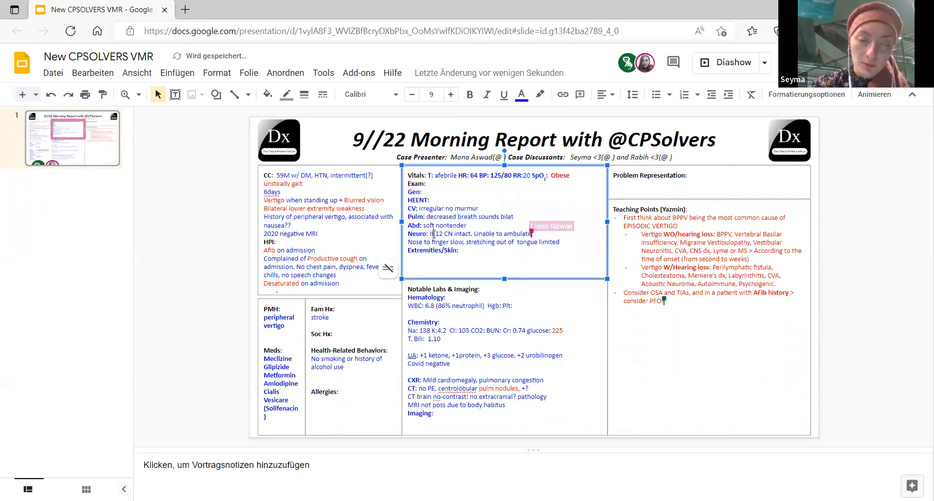
text(shifting to the)
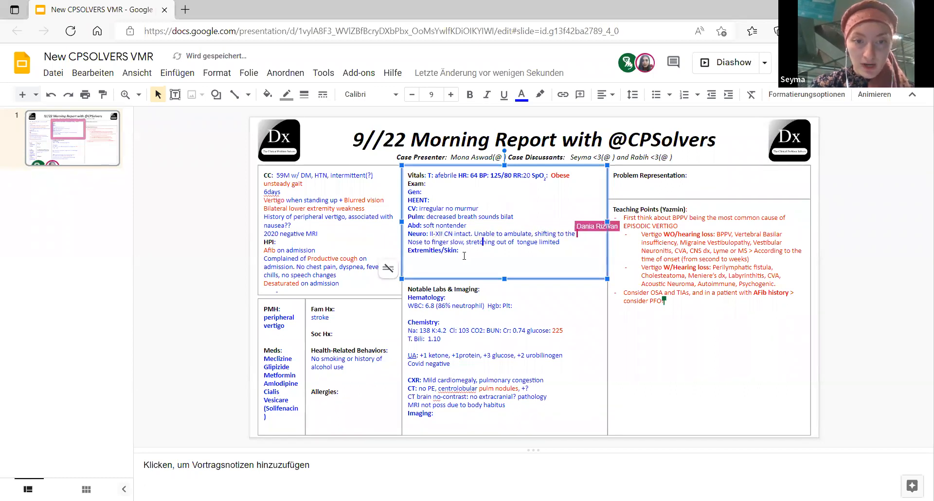
text(right side)
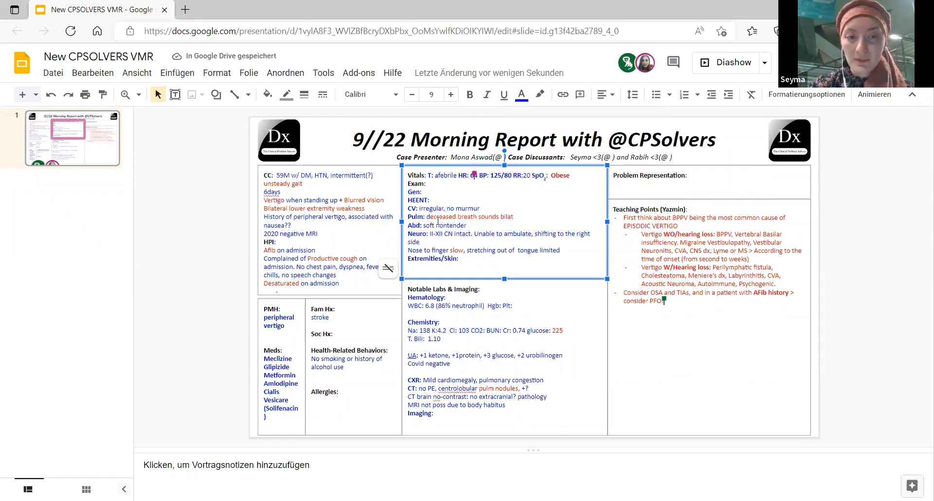
double_click(430, 208)
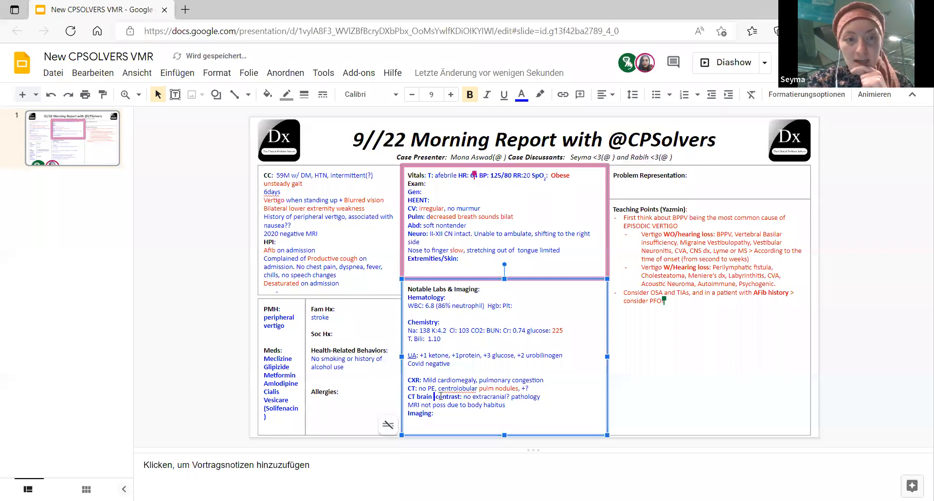
text(w/o)
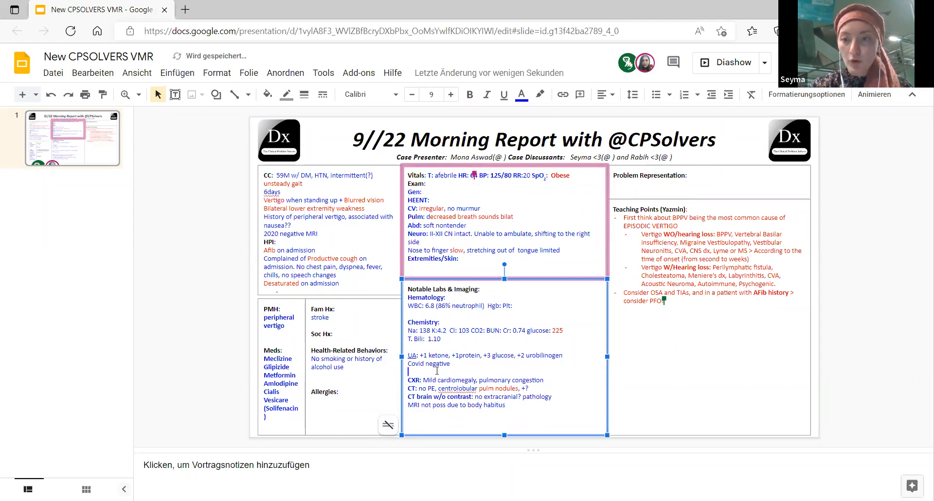
- Place an 'Imaging:' heading above the CXR, CT and MRI lines
text(Imaging:)
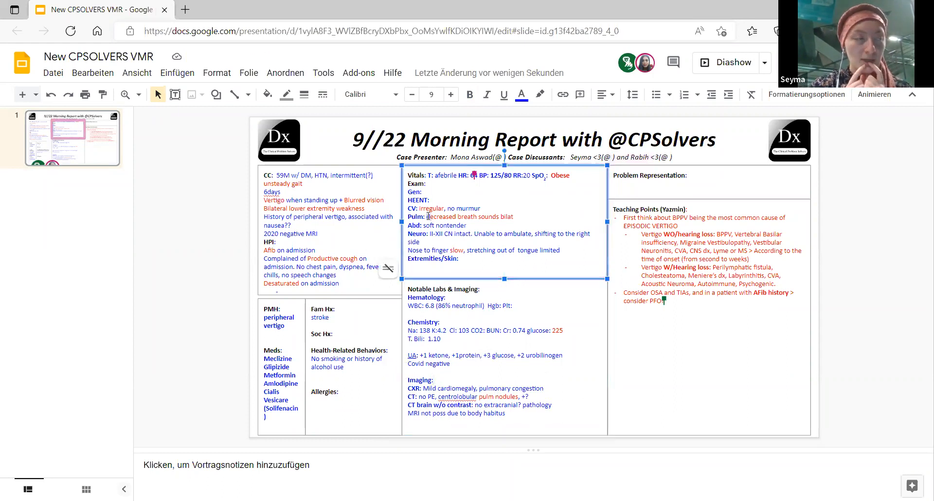
click(520, 95)
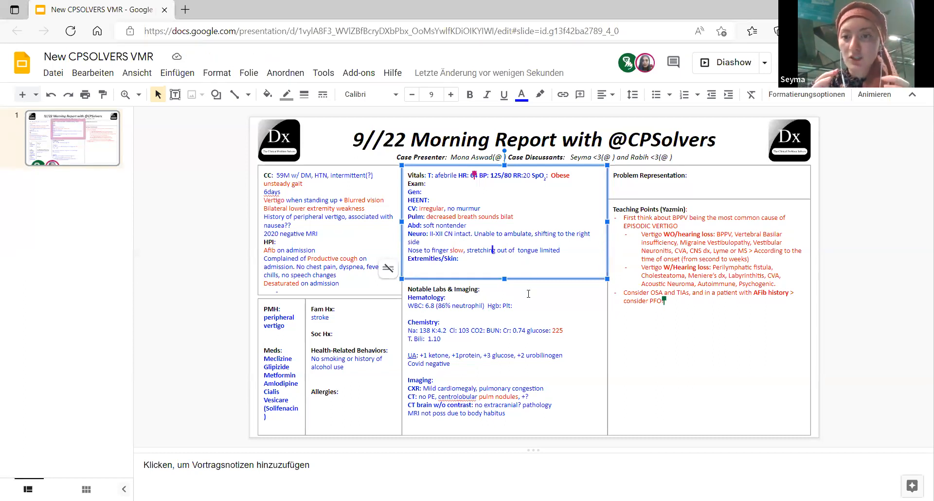
mouse_move(483, 348)
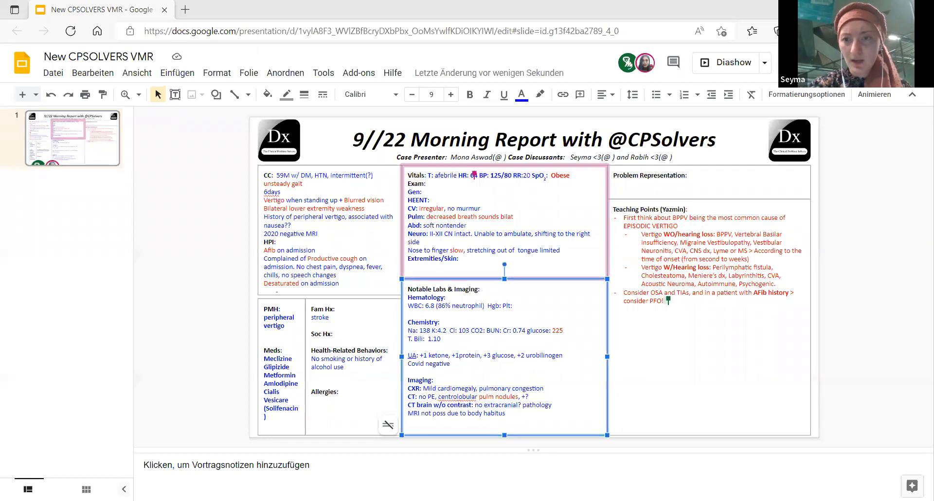
- Start an empty teaching-point bullet after 'consider PFO!'
click(647, 300)
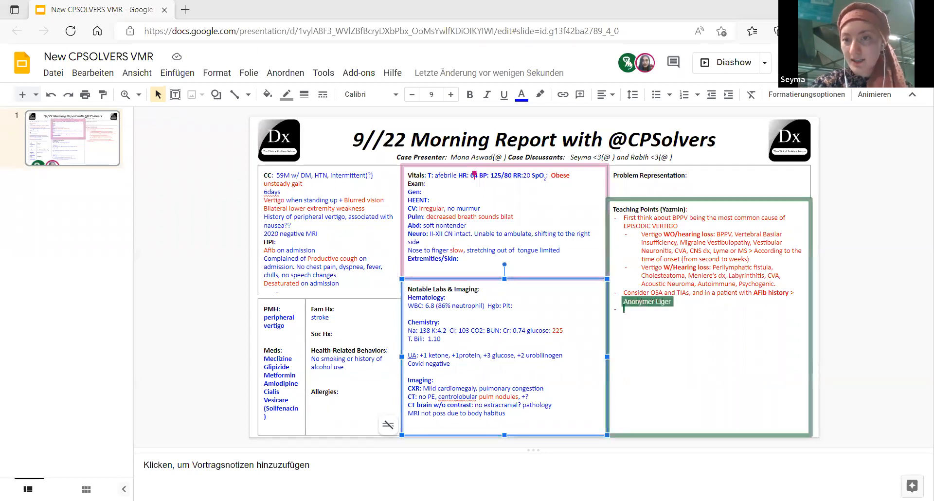
text(consider PFO!)
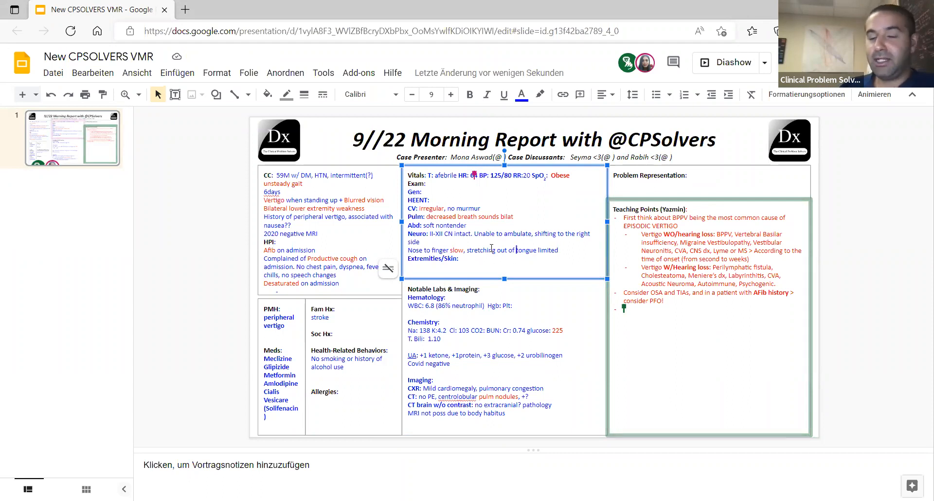
mouse_move(531, 164)
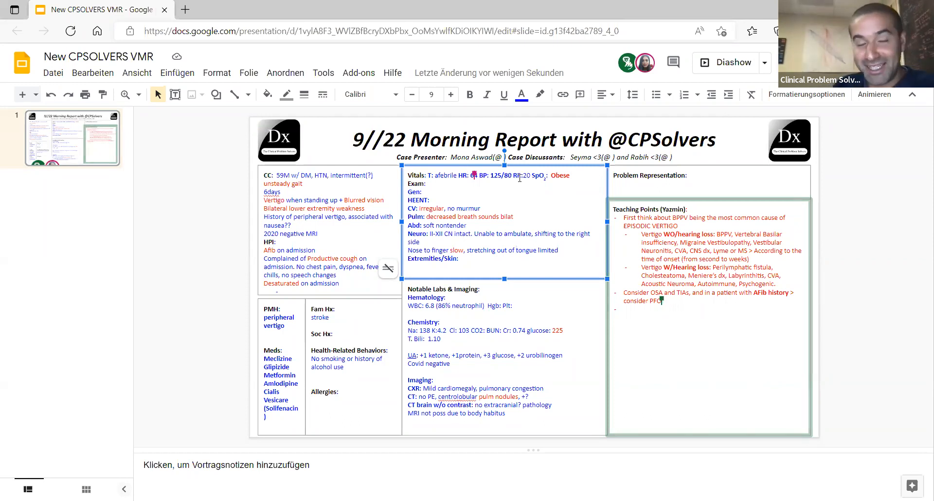
mouse_move(558, 178)
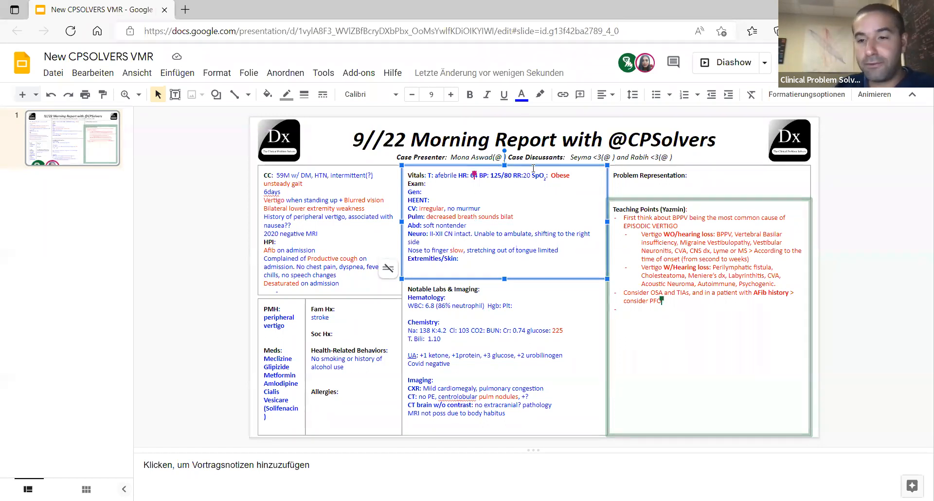
- Enter HR 64 in the Vitals line and drop the exclamation mark from 'consider PFO'
click(469, 94)
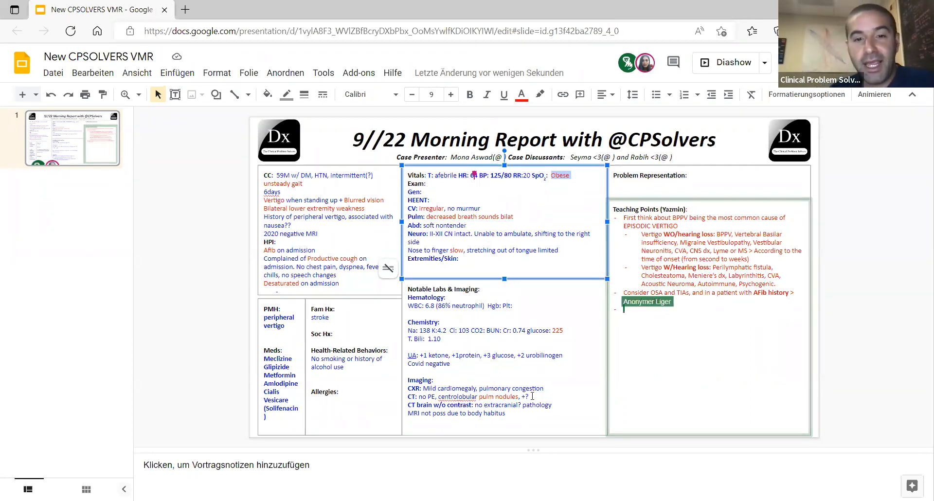
text(consider PFO)
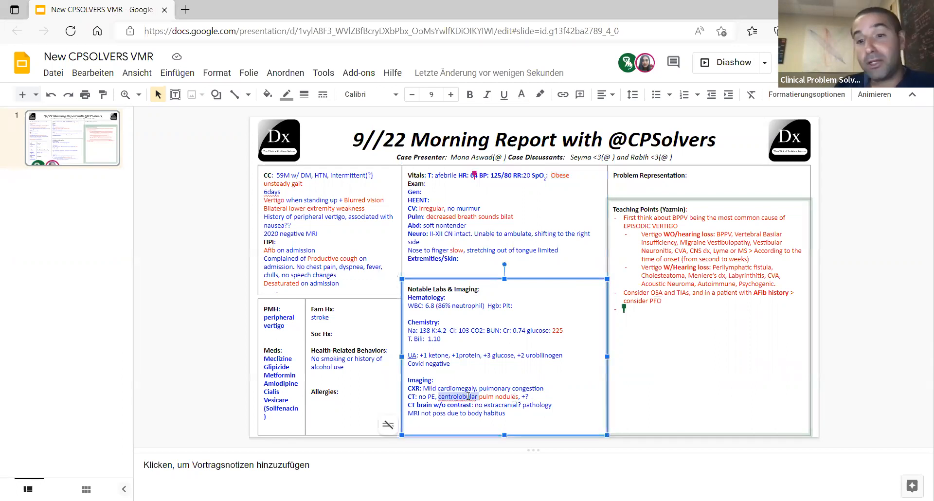
click(470, 94)
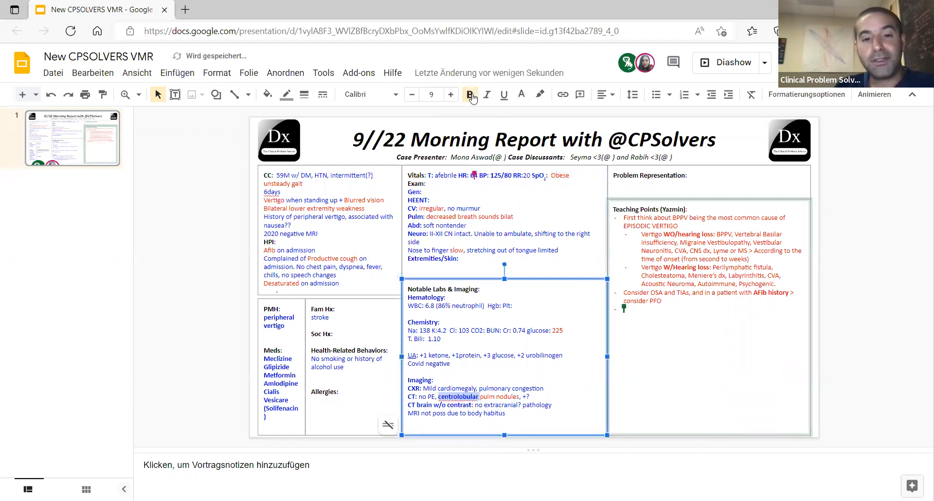
click(470, 94)
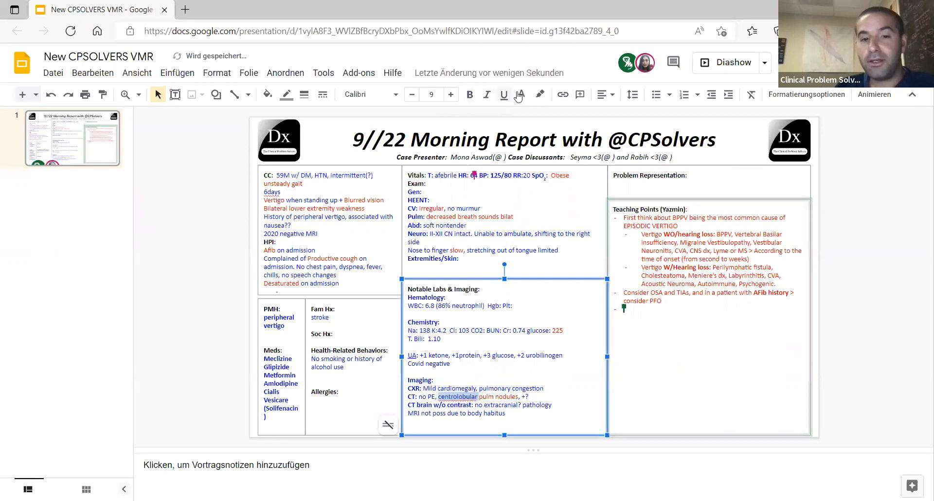
click(520, 95)
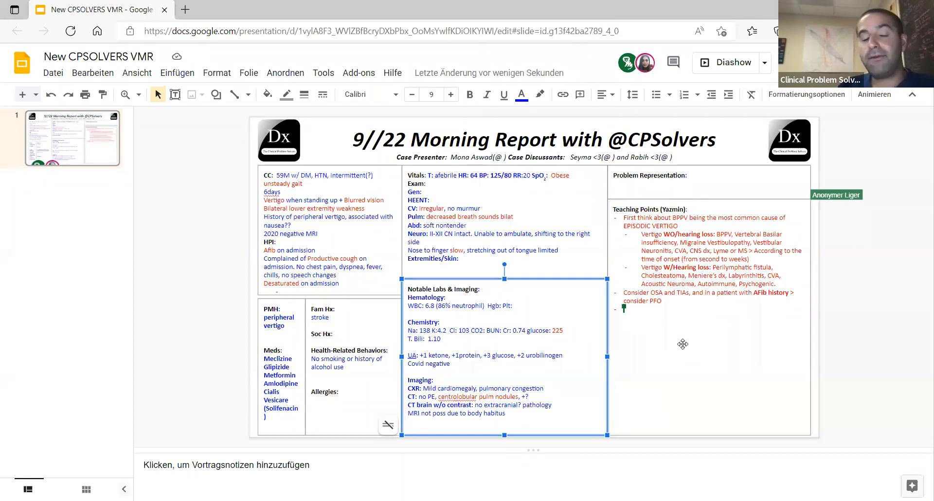
mouse_move(682, 331)
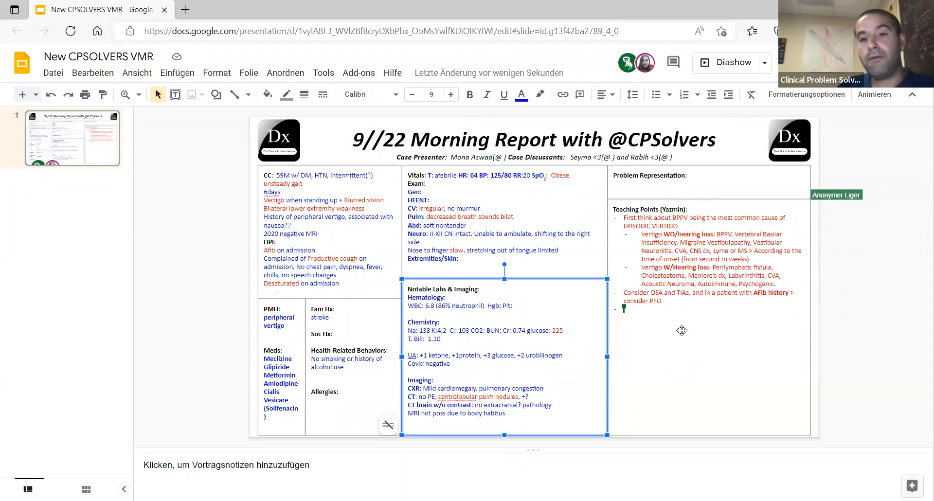
mouse_move(681, 323)
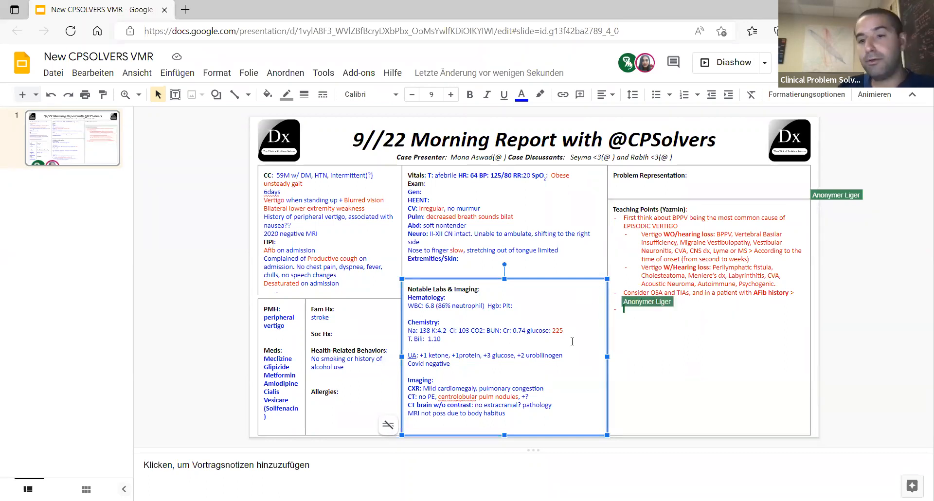
- Delete the trailing ', +?' so the CT line ends at 'centrolobular pulm nodules'
text(consider PFO)
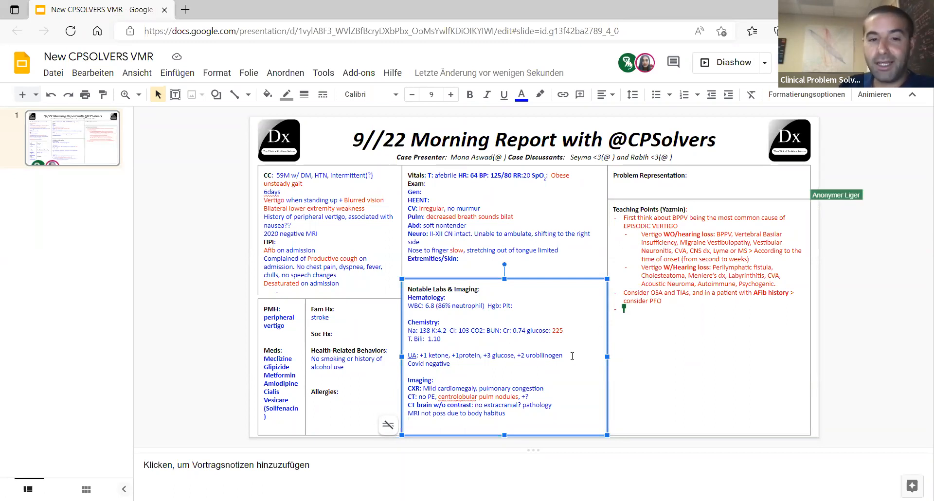
mouse_move(536, 390)
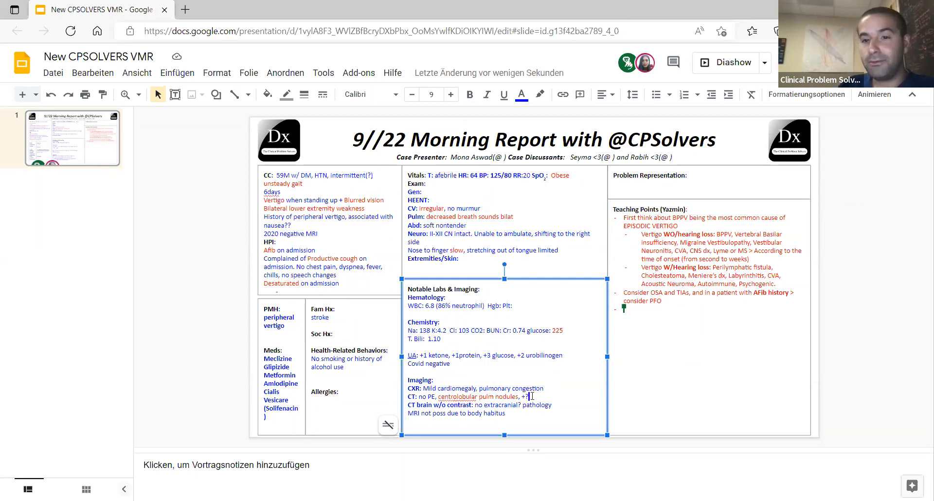
key(Backspace)
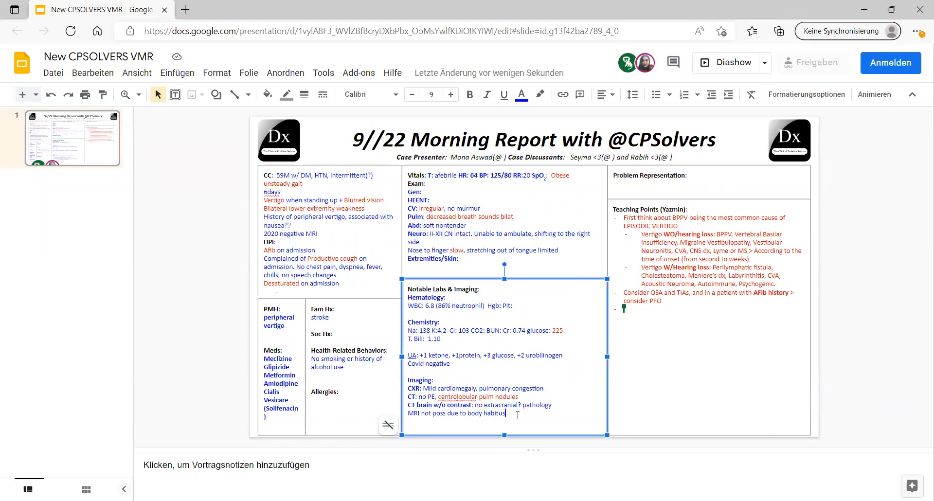
- Add the line 'CT Angio: stenosis of PICA' below the MRI finding
text(c)
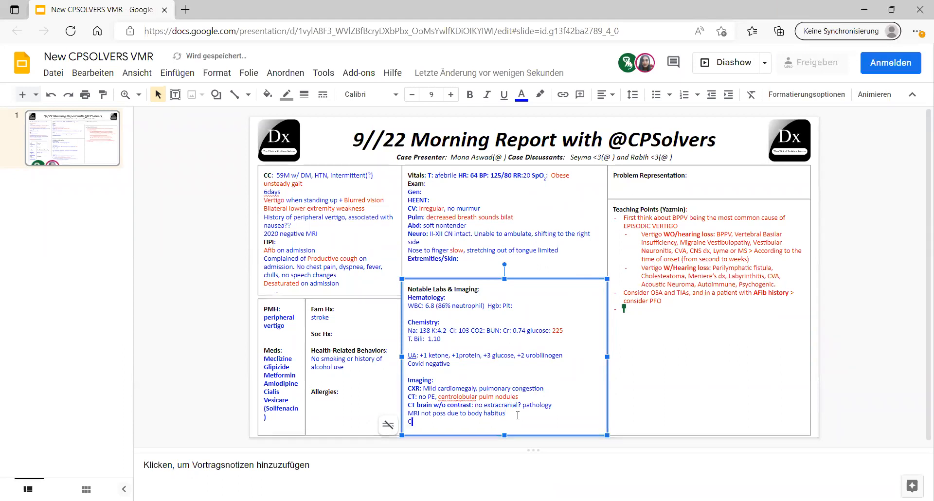
text(T A)
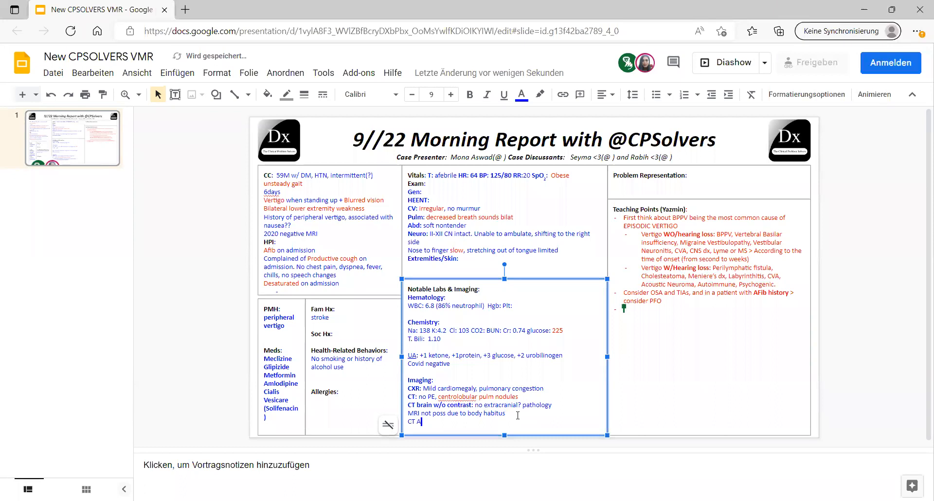
text(ngio:)
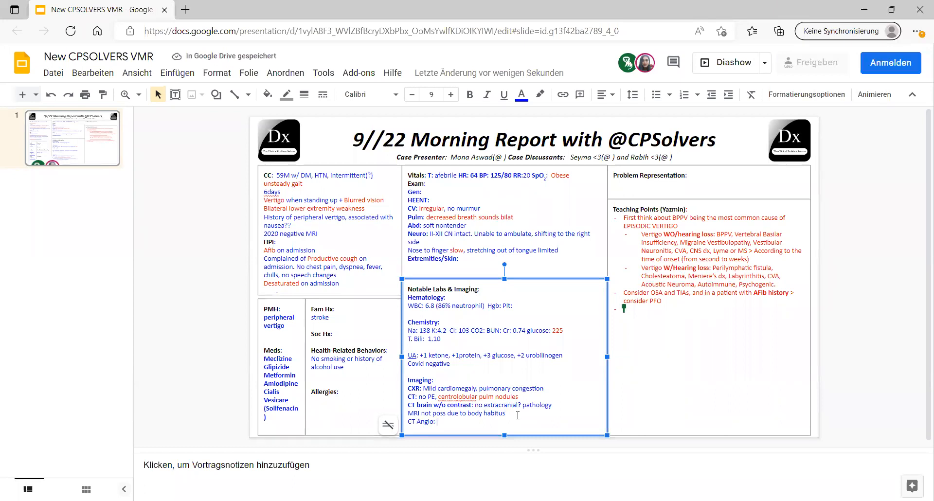
text(stenosis of)
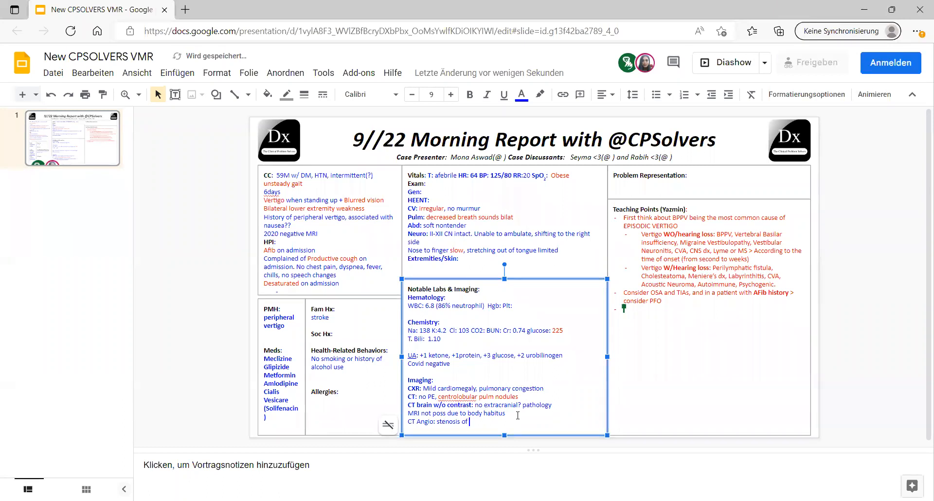
text(PIC)
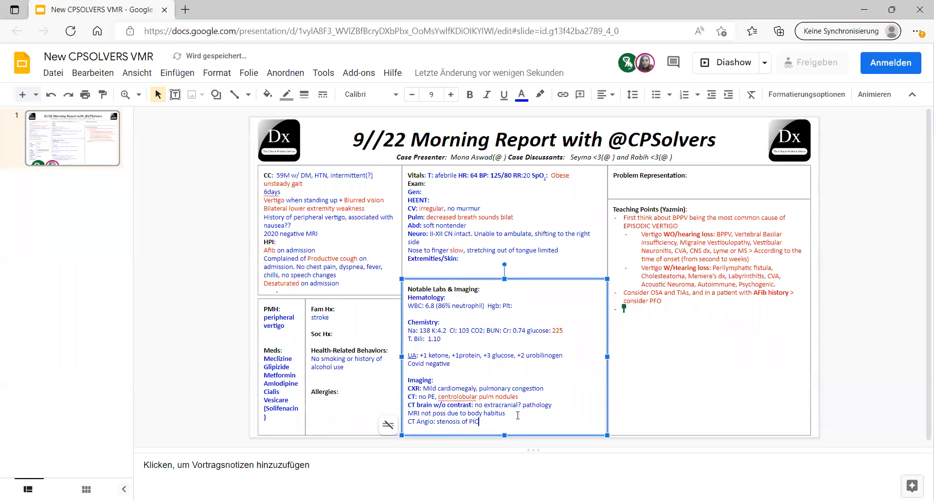
text(A with opacity of)
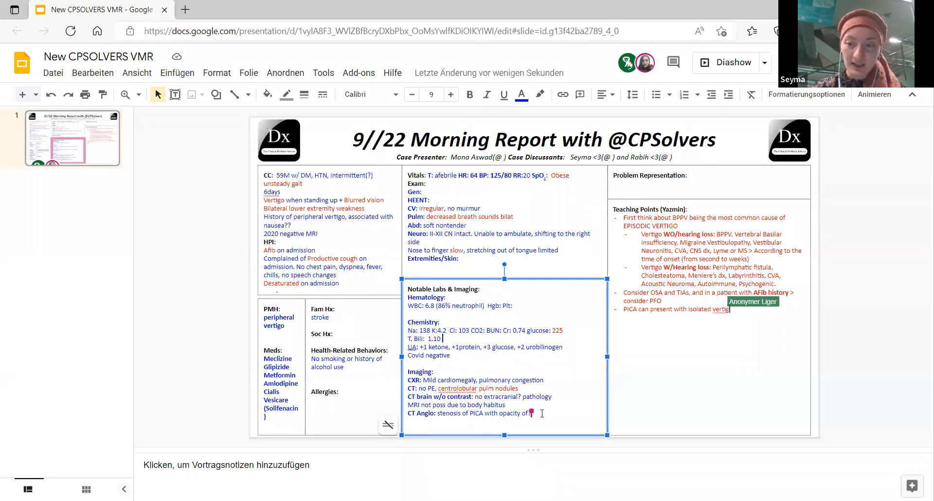
- Write the bullet 'PICA can present with isolated vertigo mimicking peripheral vestibulopathy'
text(mimicking)
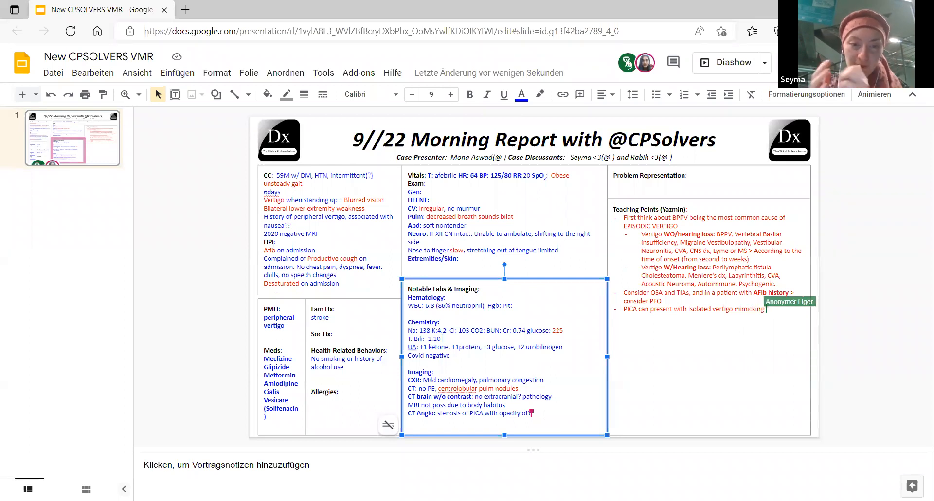
text(perc)
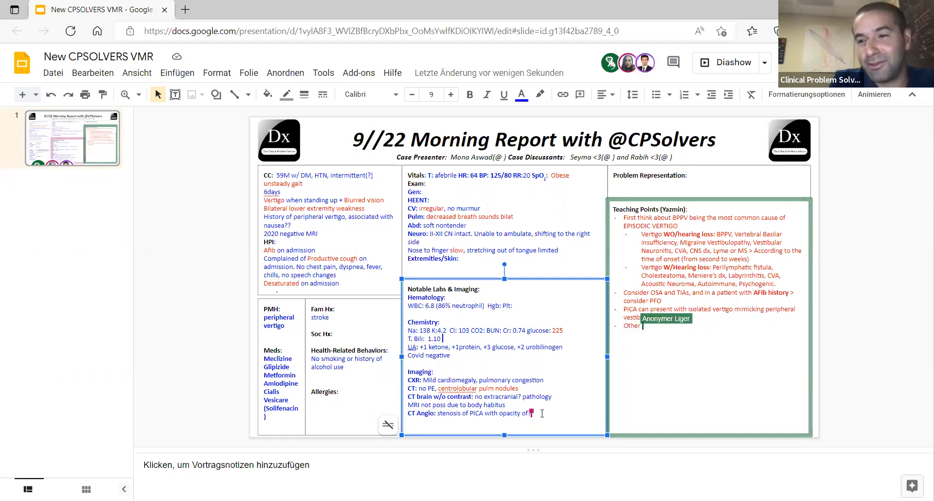
- Write the bullet: PICA infarction causes vertigo, headache, gait ataxia, limb ataxia and nystagmus
text(PICA)
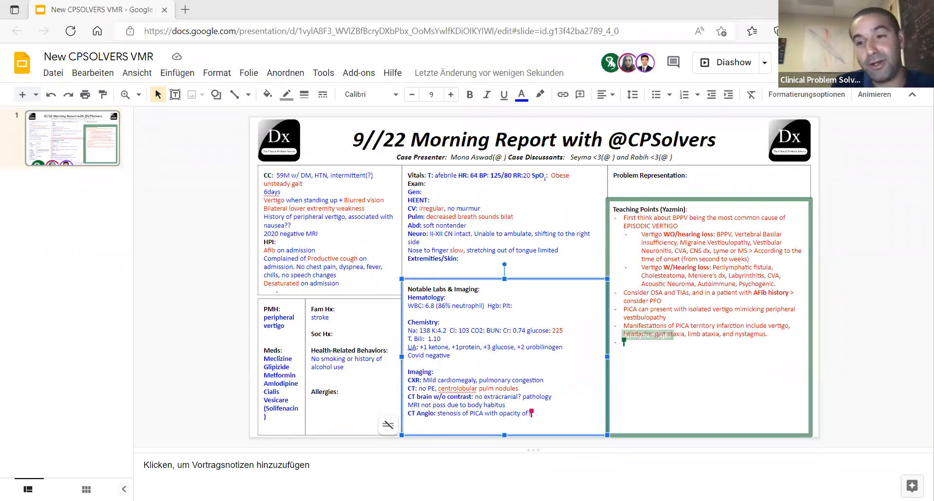
text(Always)
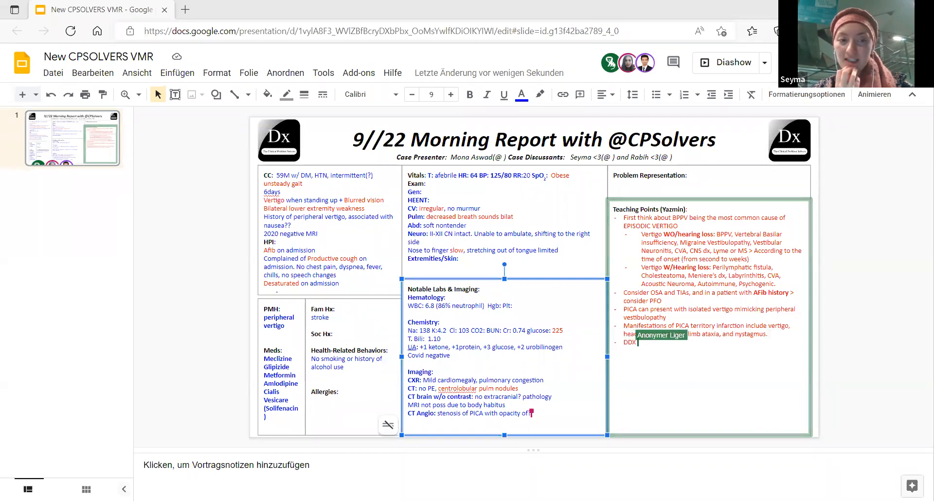
text(between)
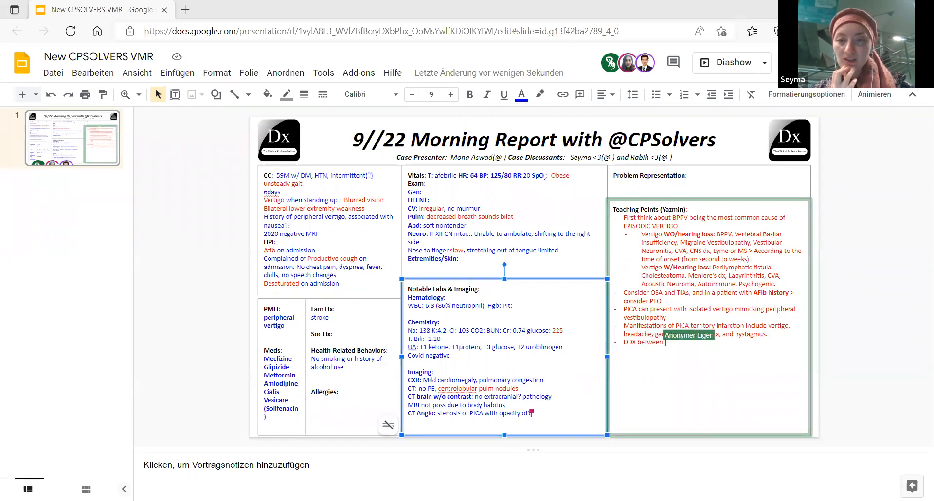
text(Lateral Med)
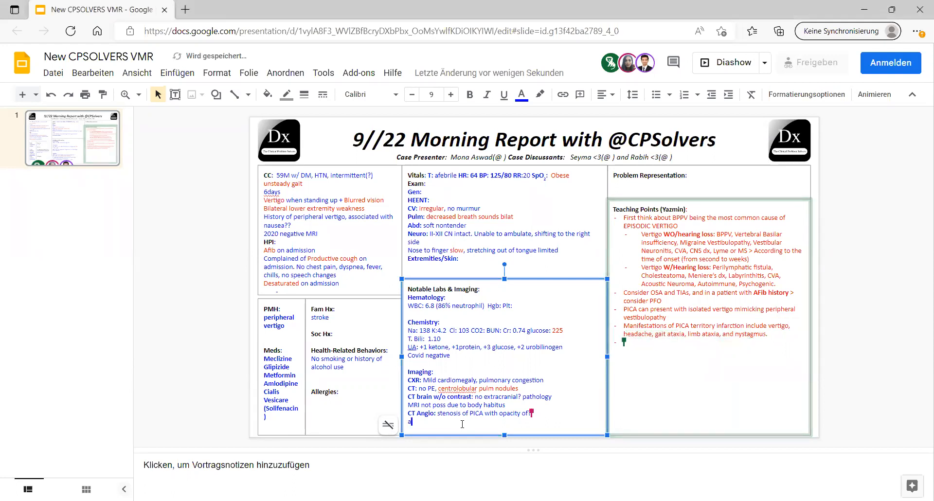
- Add 'Aspiration pneumonia' and 'ABx treatment + CPAP for OSA'; reword CT Angio to 'PICA stenosis'
text(spiration p)
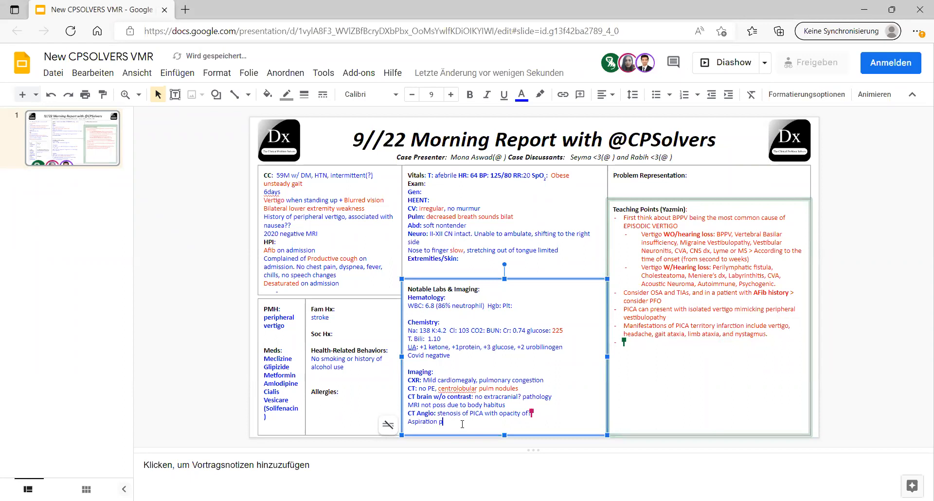
text(neumonia)
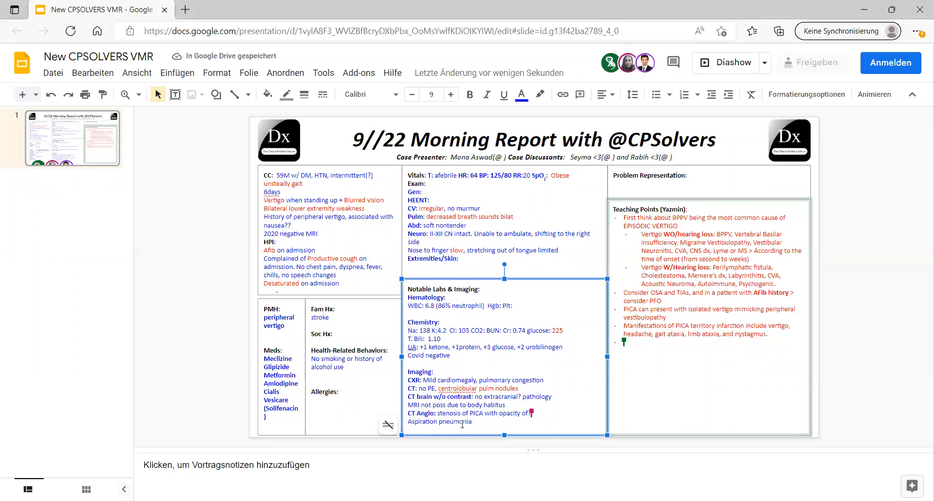
text(ABx t)
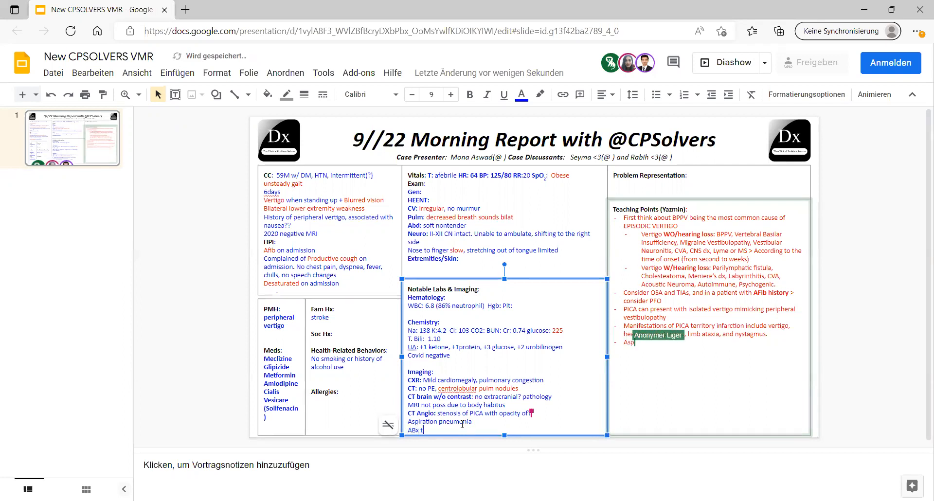
text(reatment +)
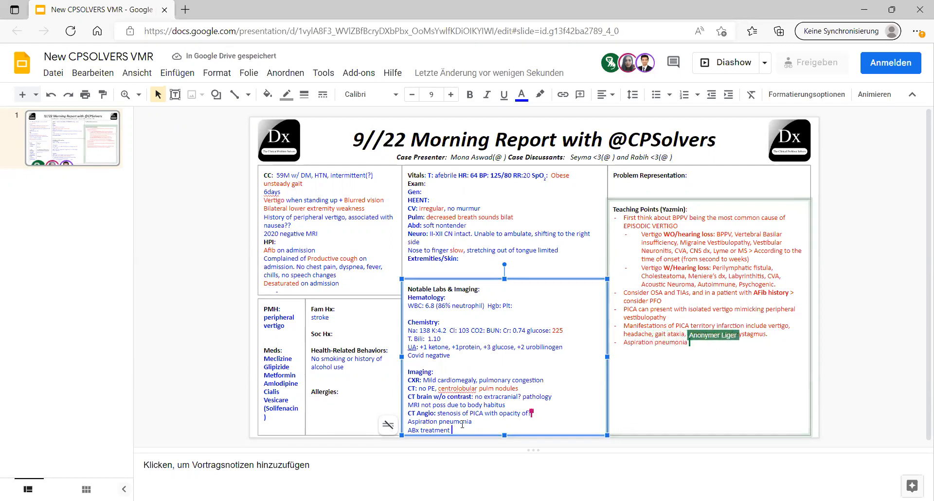
text(+ C)
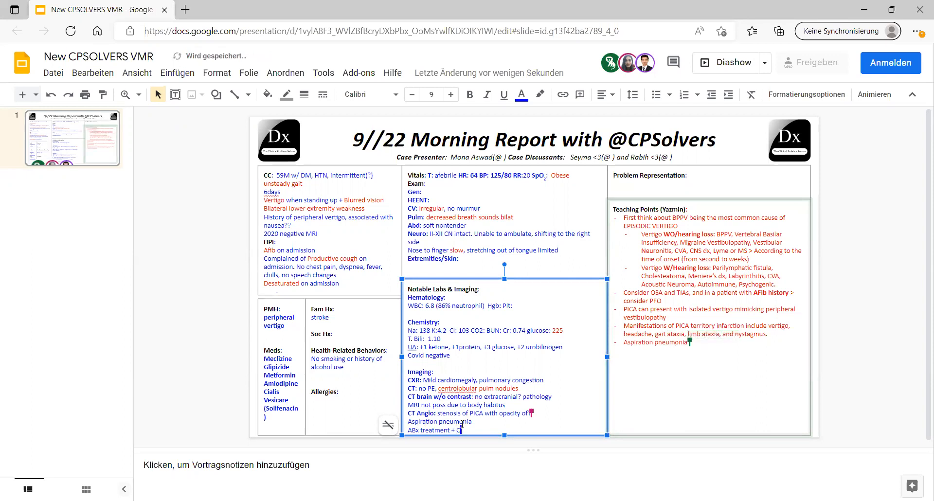
text(PAP for)
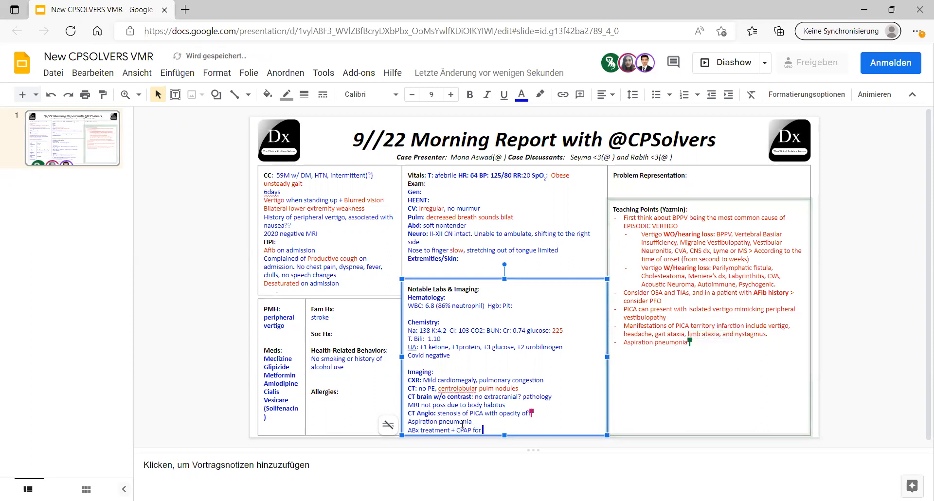
text(OSA)
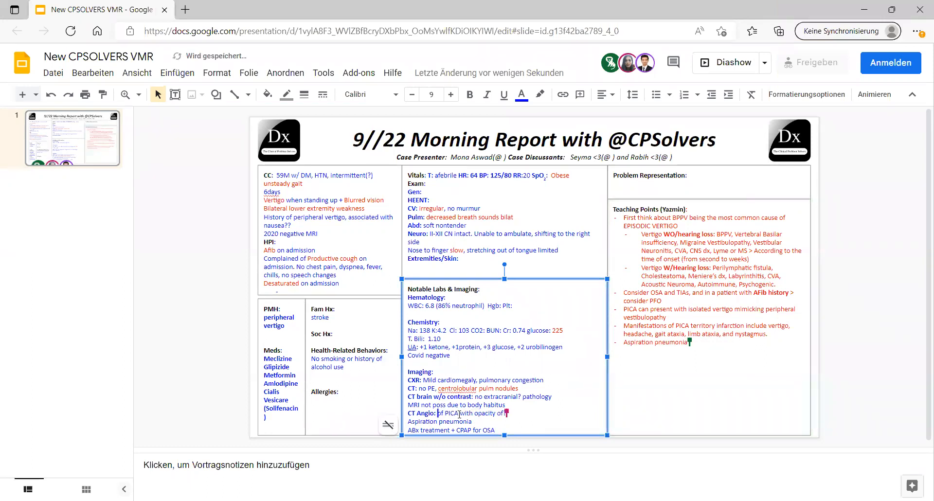
text(stenosis)
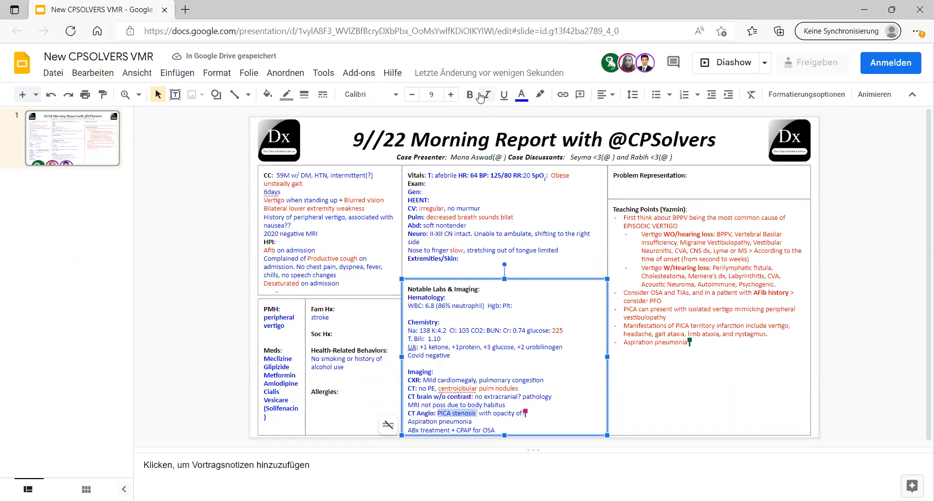
- Colour PICA stenosis, aspiration pneumonia and OSA red; begin the aspiration pneumonia risk-factors bullet
click(521, 94)
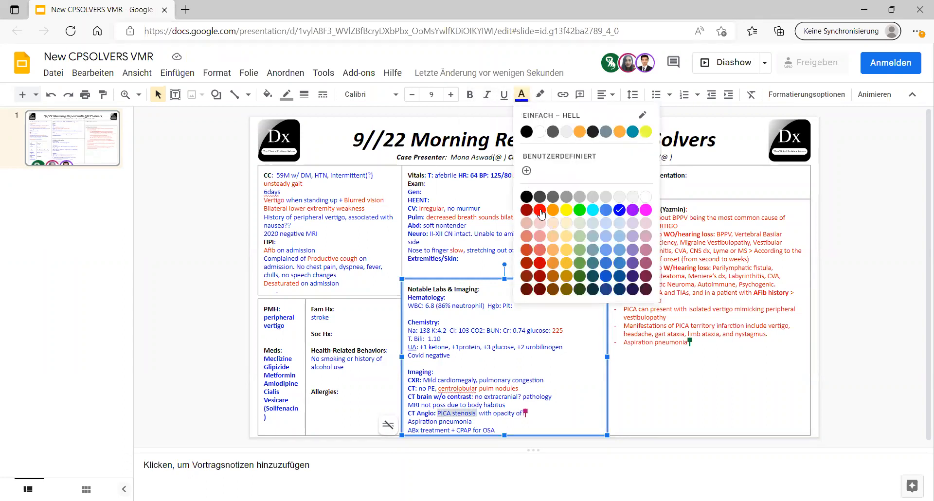
click(538, 209)
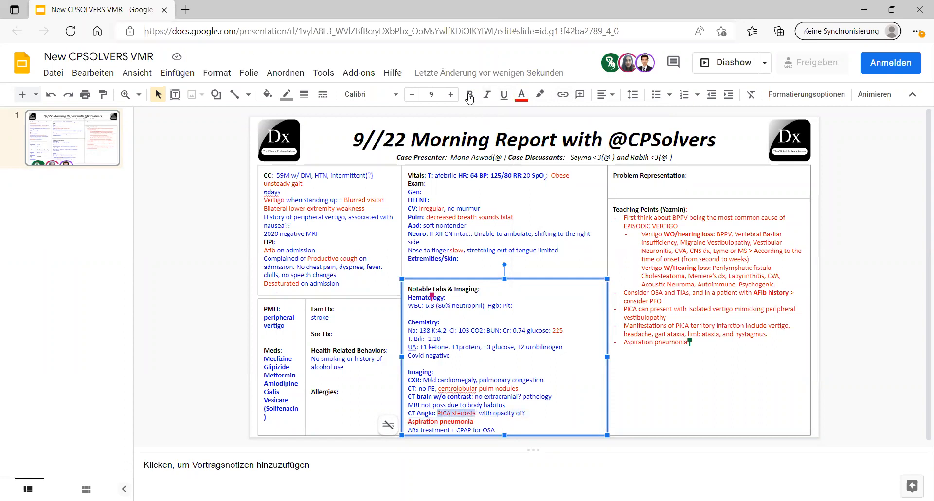
click(470, 94)
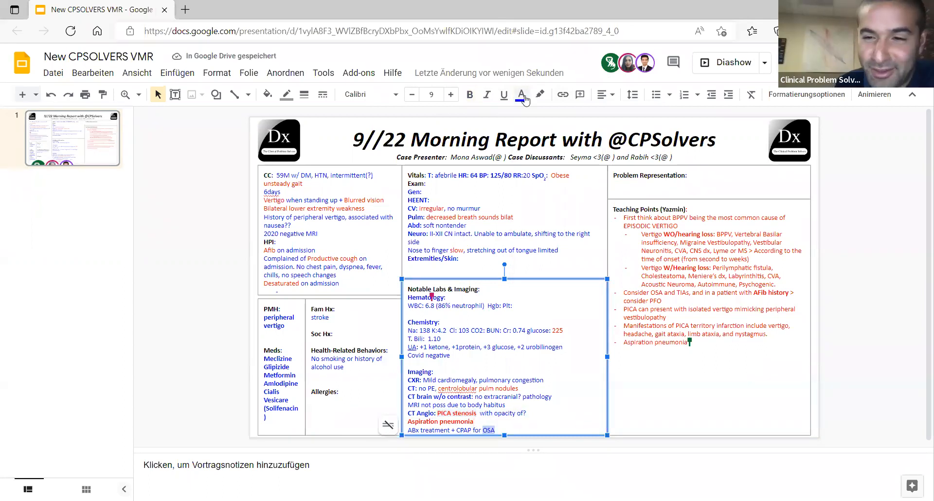
click(521, 95)
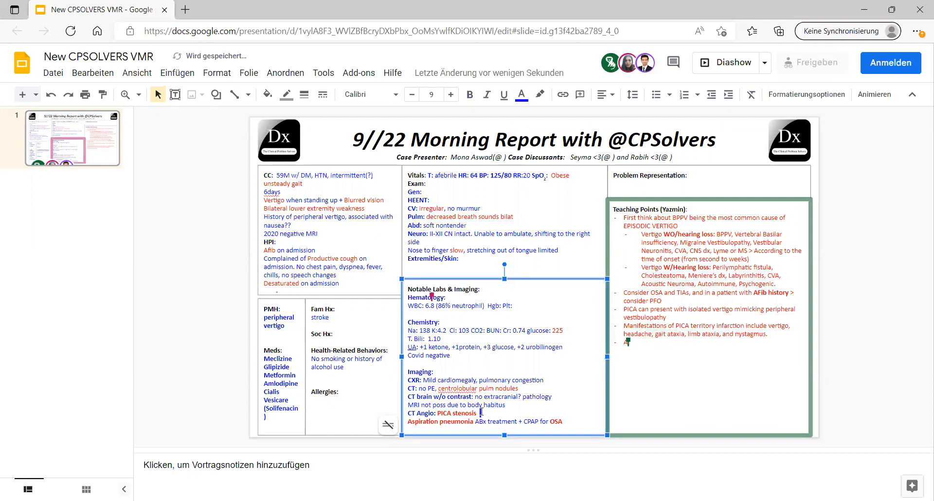
text(Risk factors for aspiration pneumonia include neurologic disorders, reduced consciousness, esophageal disorders, vomiting, and witnessed aspiration)
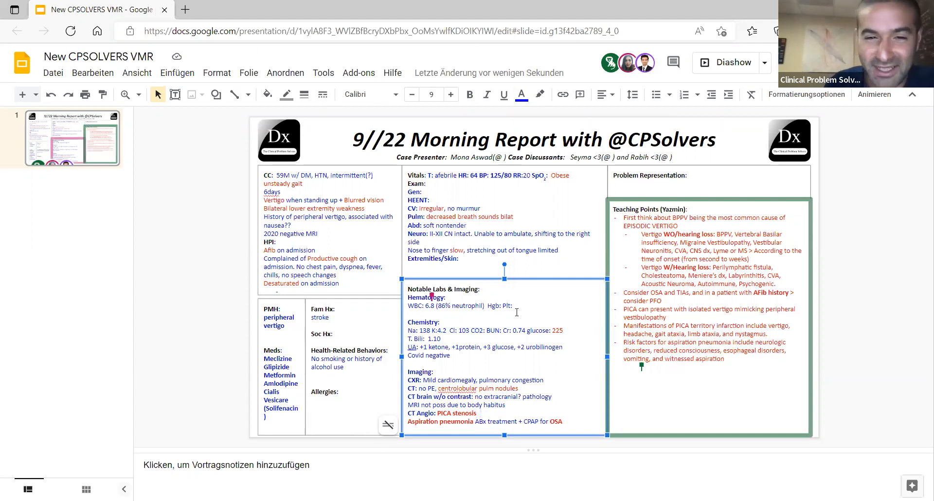
mouse_move(509, 324)
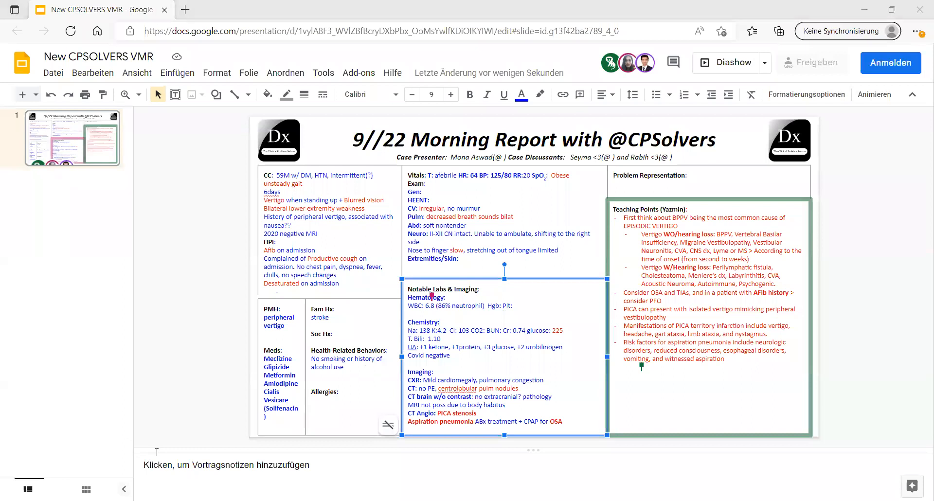
mouse_move(247, 237)
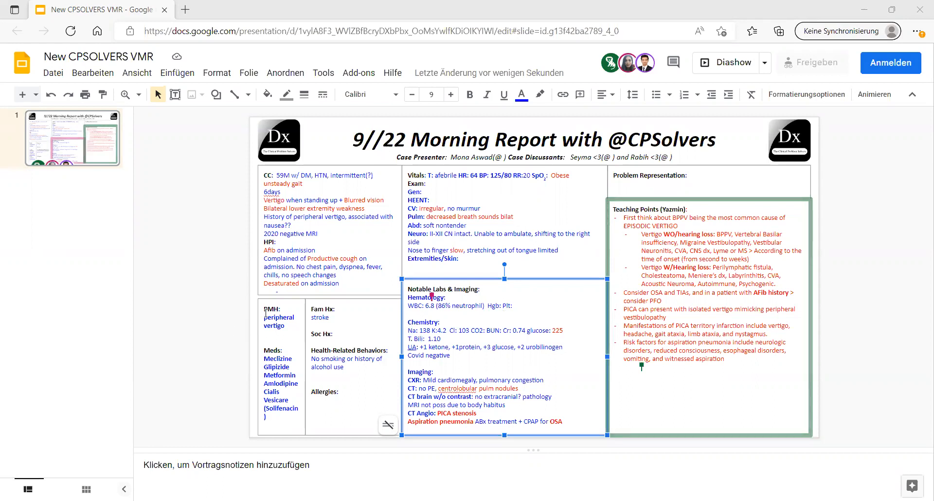
- Add 'Diabetes, HTN' to the past medical history list
click(279, 319)
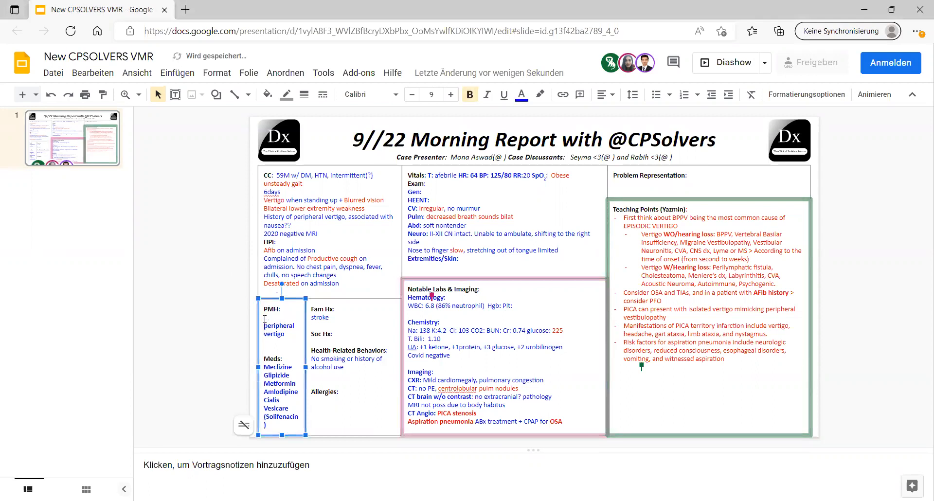
text(Diabe)
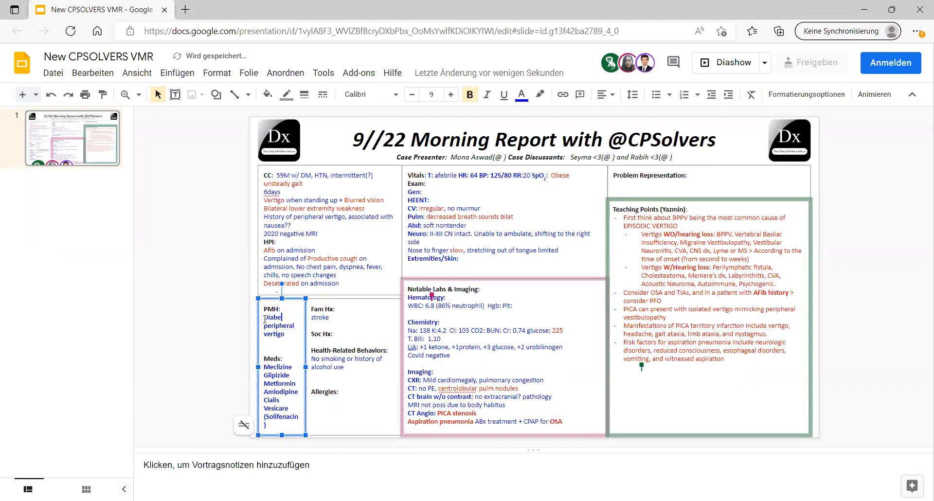
text(tes)
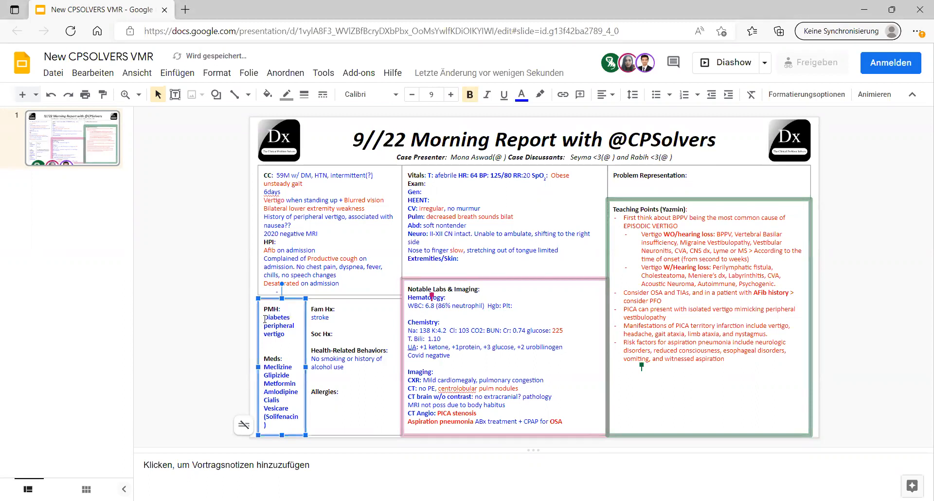
text(HTN,)
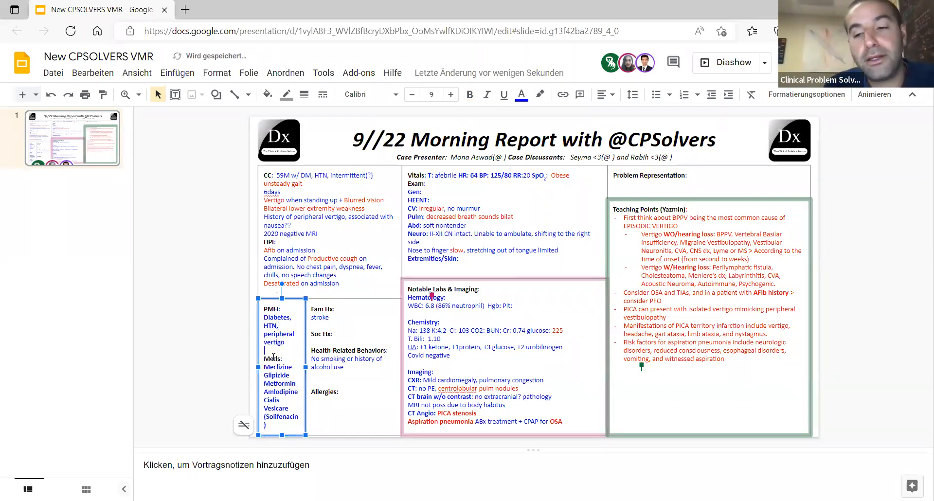
- Remove bold from the past medical history and medication entries
click(470, 95)
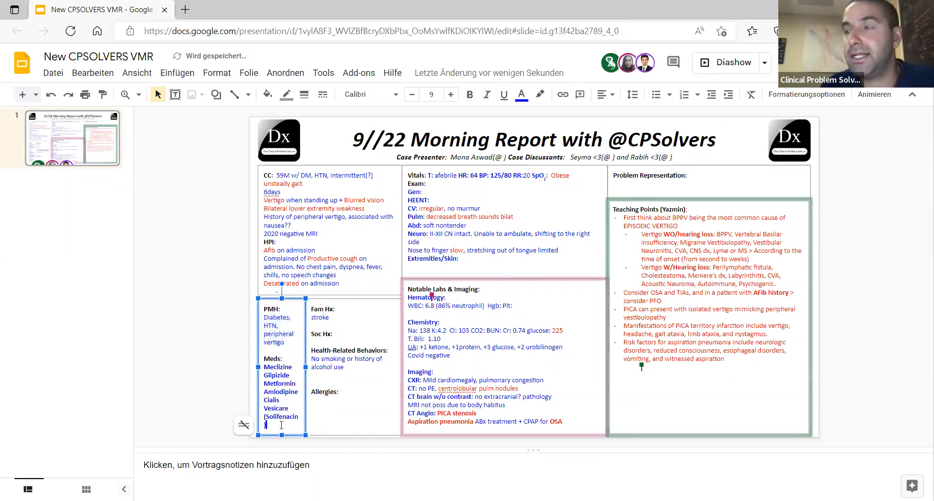
click(470, 95)
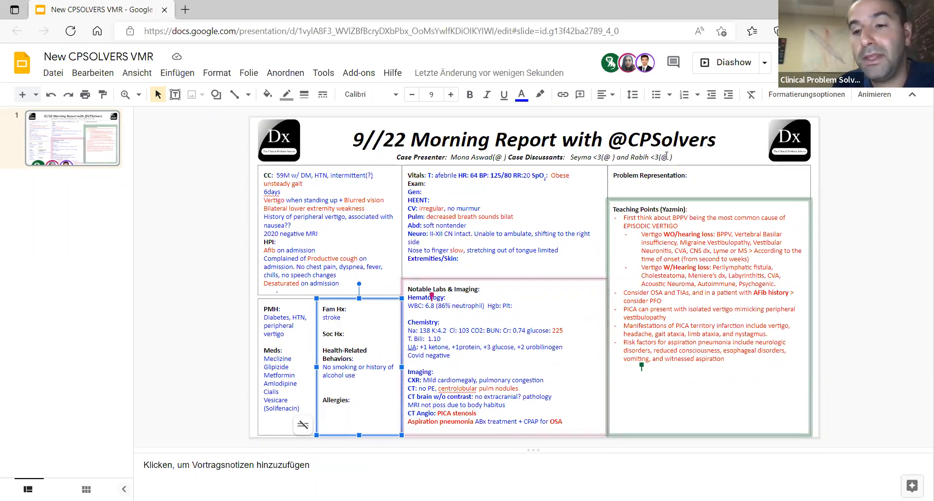
click(703, 182)
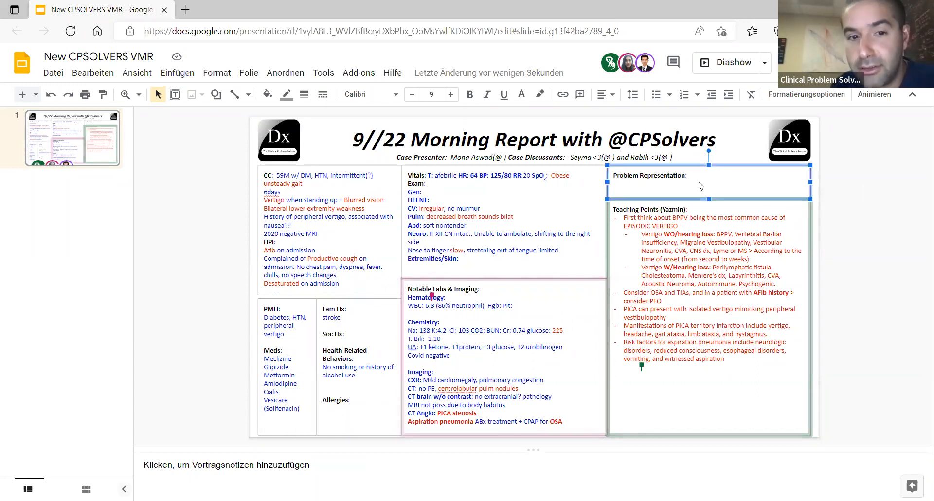
- Write the problem representation '59M w/ history of Diabetes and HTN, presents w/ vertigo.'
click(707, 178)
text( 59M)
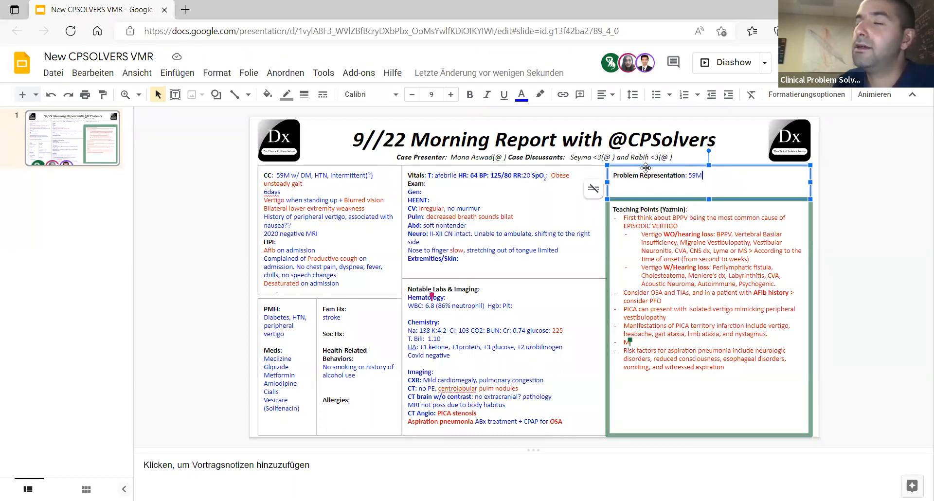
text(w/)
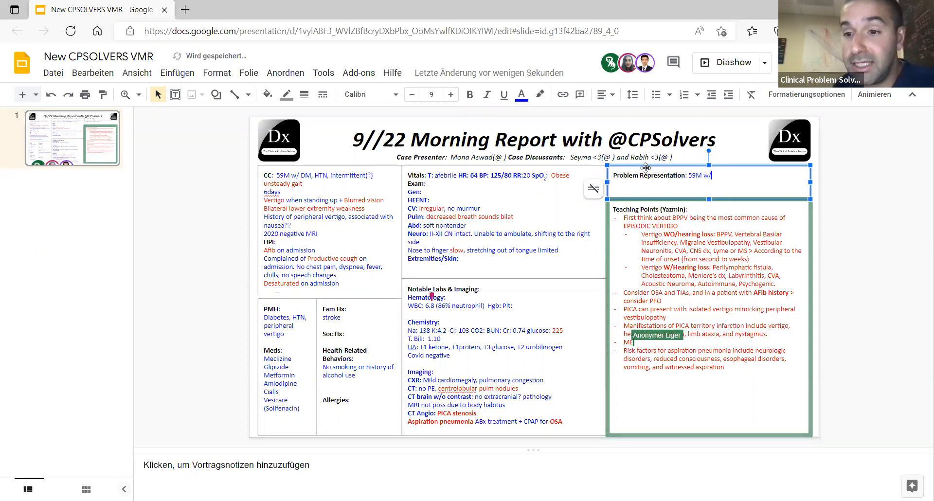
text(history of)
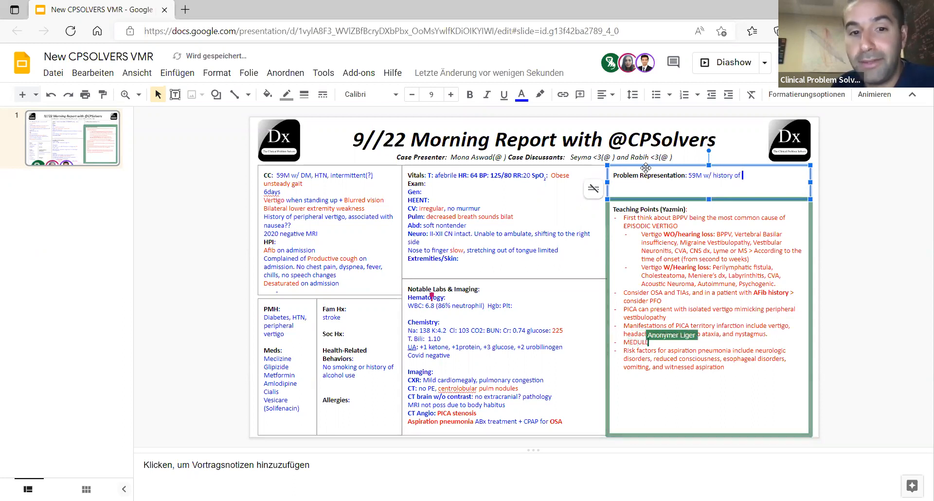
text(Diabetes)
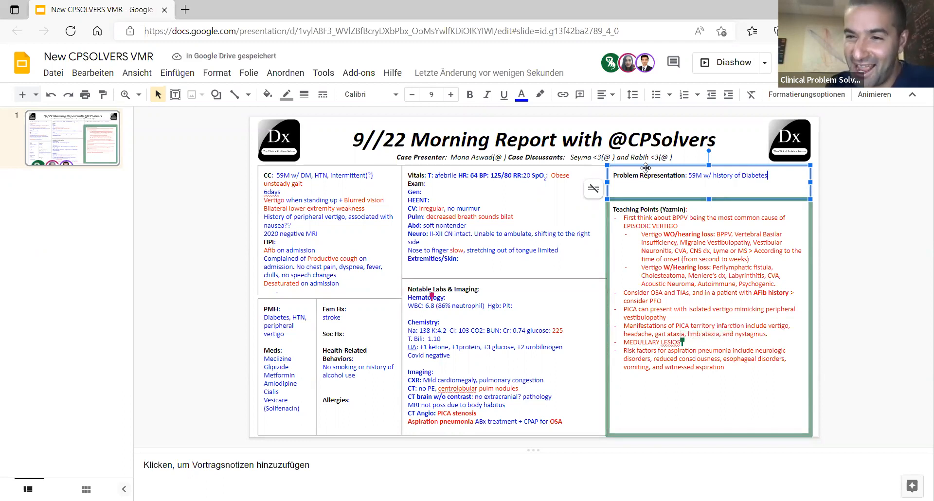
text(and)
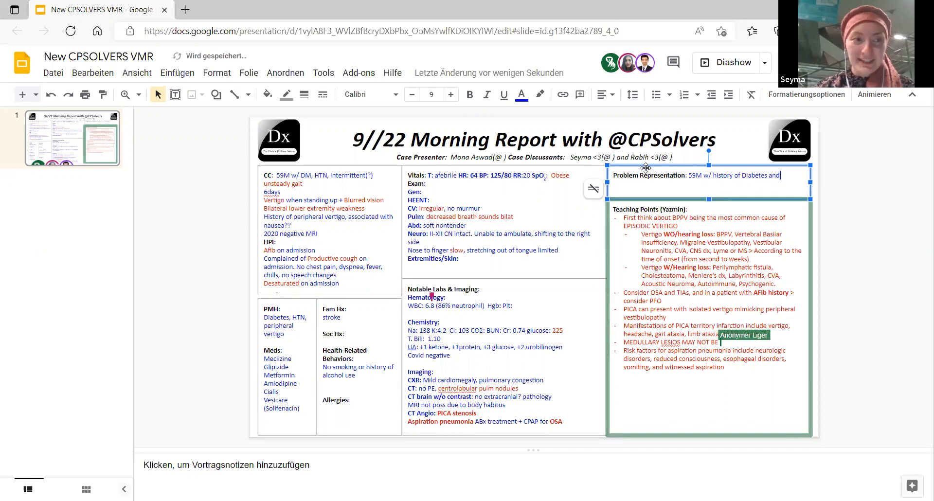
text(HTN)
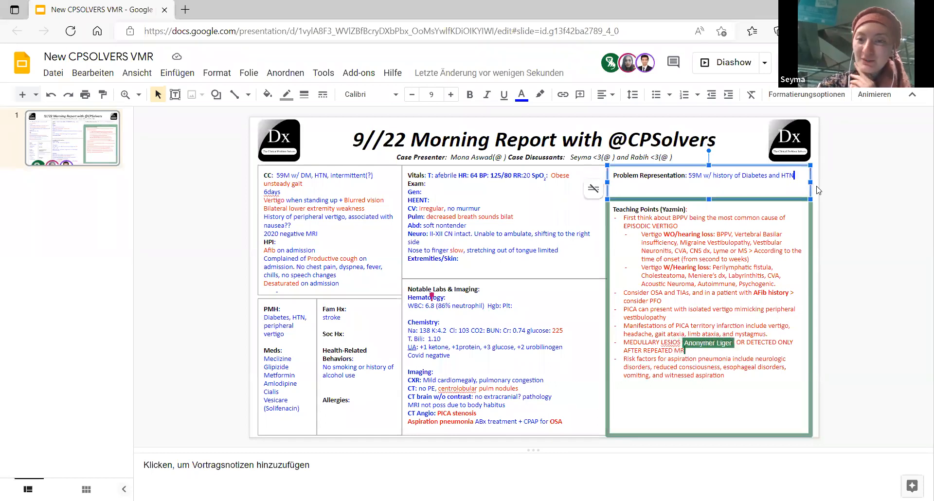
text(presents)
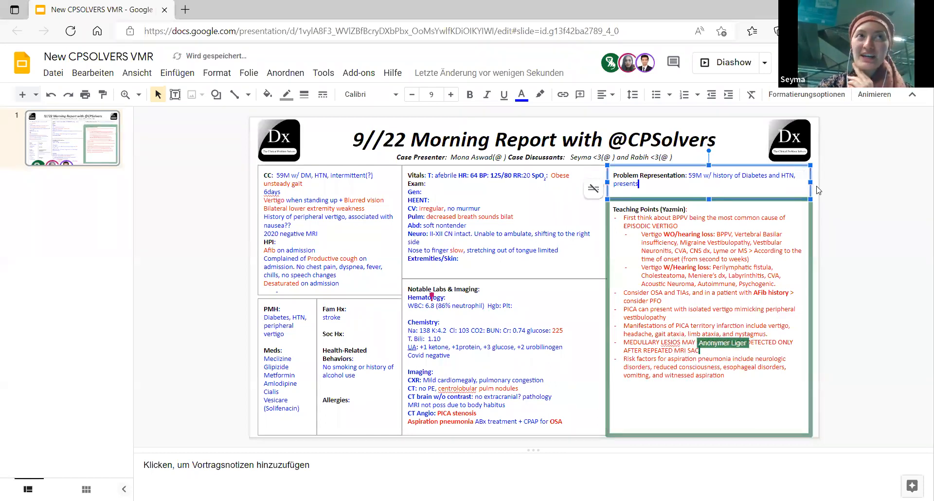
text(w/)
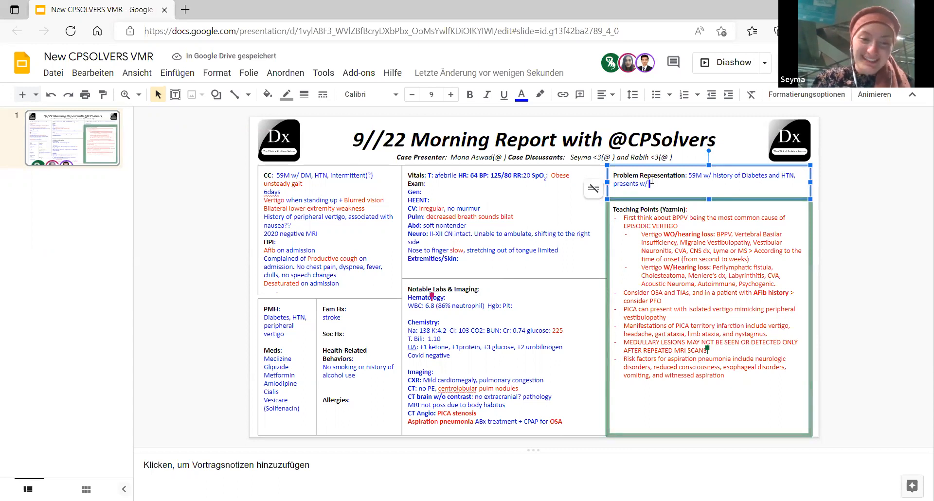
text(vertigo.)
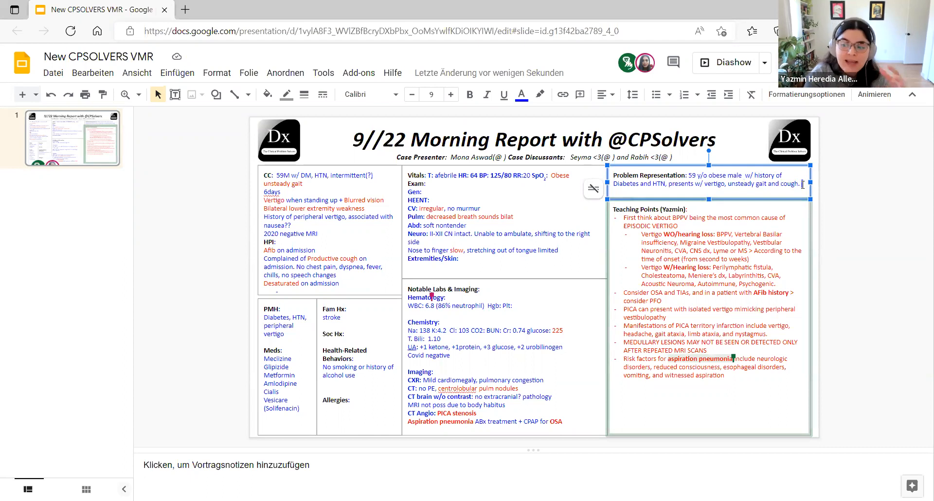
- Append 'Imaging revealed centrolobular pulmonary nodules and PICA st…' to the problem representation
text(Imaging)
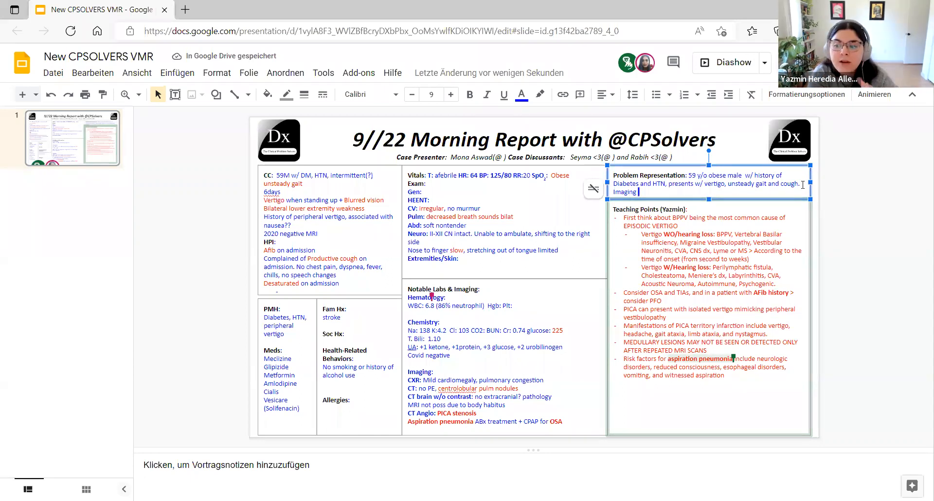
text(revealed)
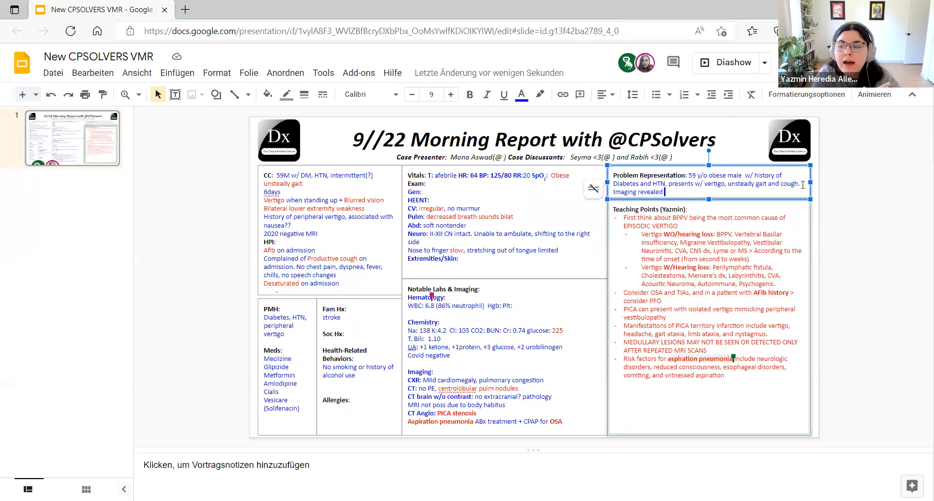
text(centrolobular pulmonary)
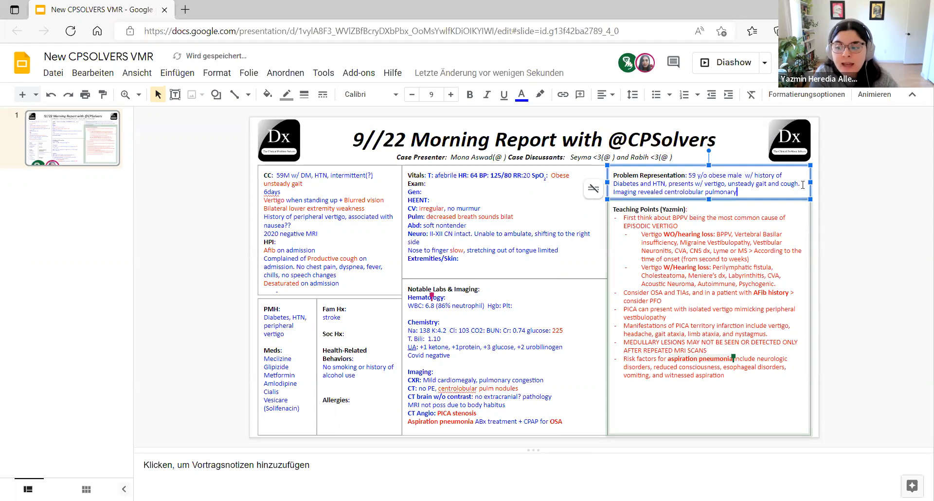
text(nodules and)
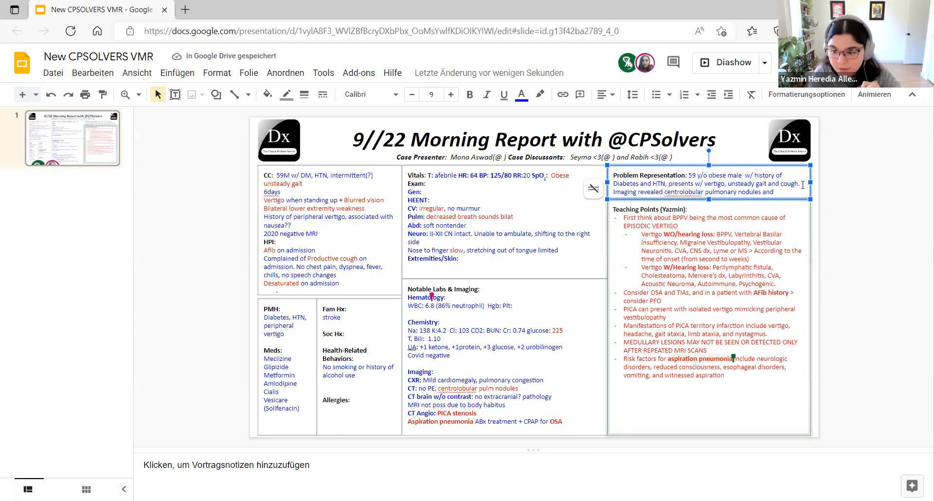
text(PICA stenosis.)
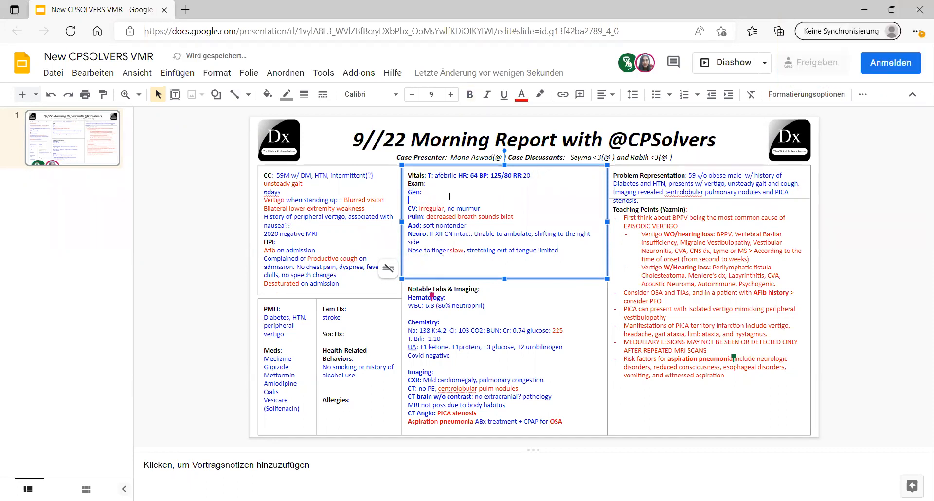
- Type 'obese' after 'Gen:' in the general exam entry
text(obese)
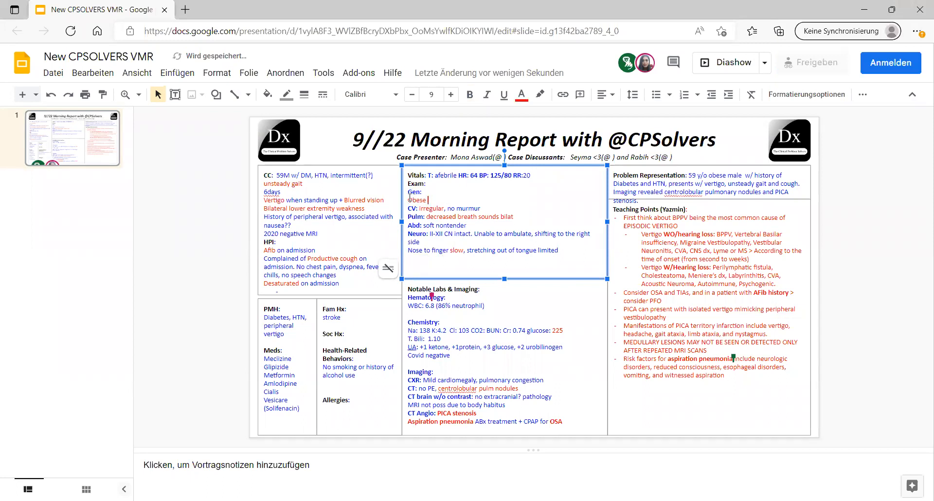